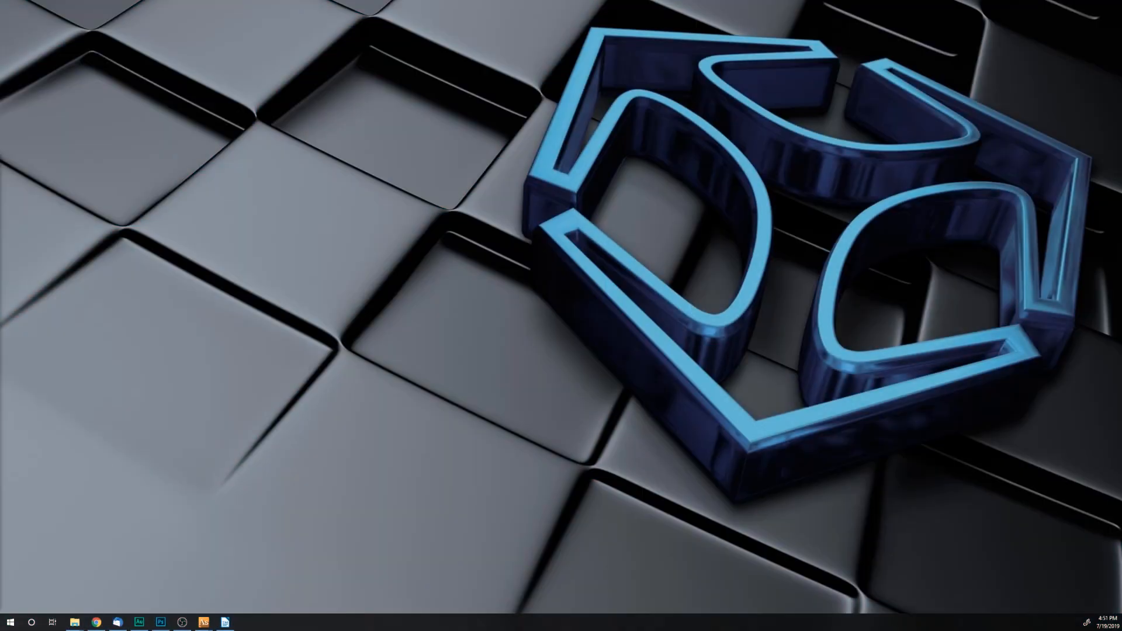
Display the FF-STRAPS composition from the StormLogic root of the Aston 3D project.
{"action": "left_click", "coordinate": [160, 621]}
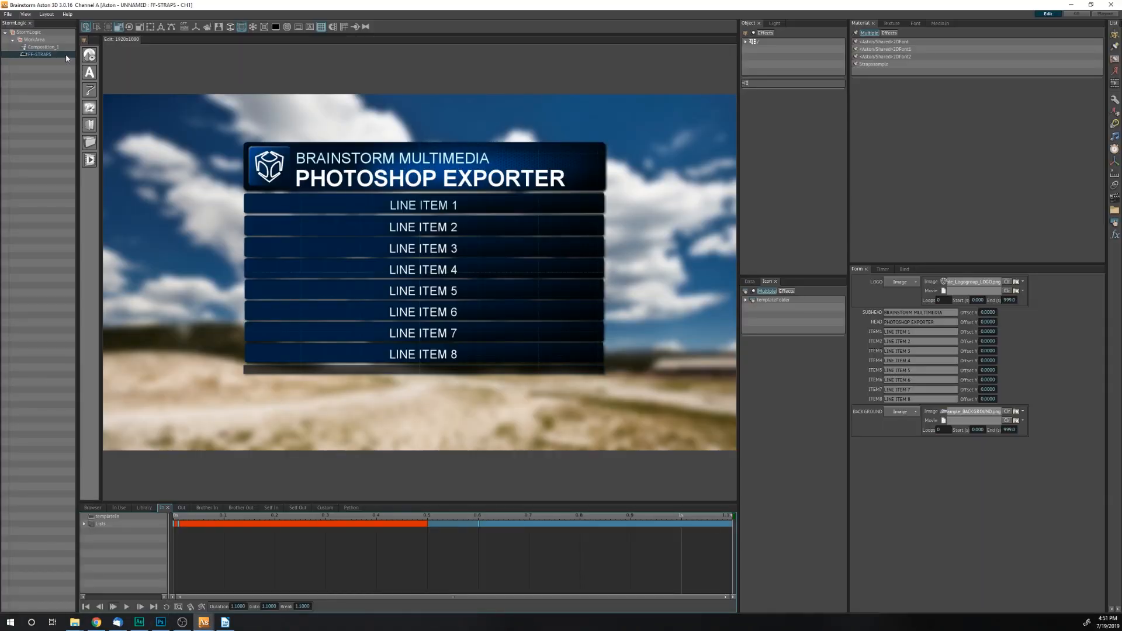
{"action": "left_click", "coordinate": [38, 55]}
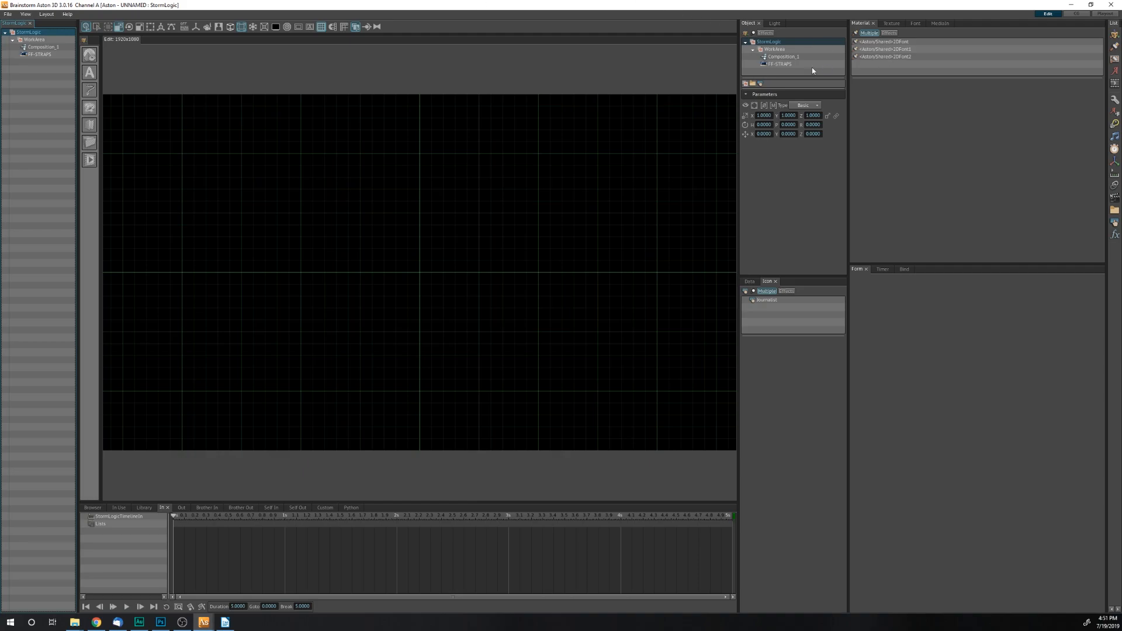
{"action": "left_click", "coordinate": [782, 56]}
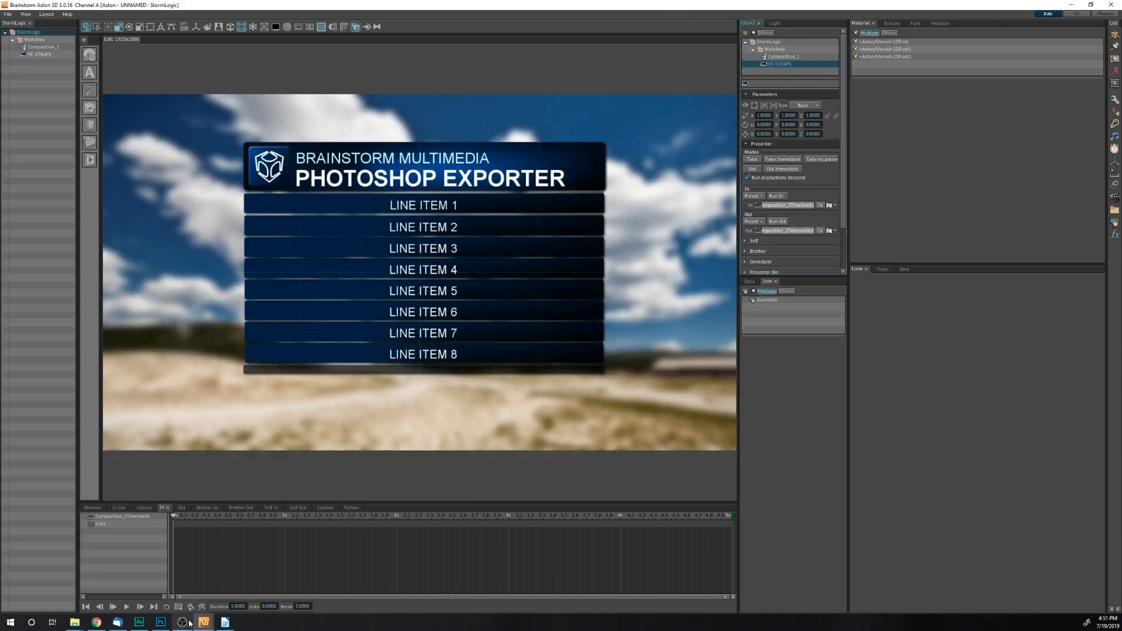
{"action": "mouse_move", "coordinate": [160, 620]}
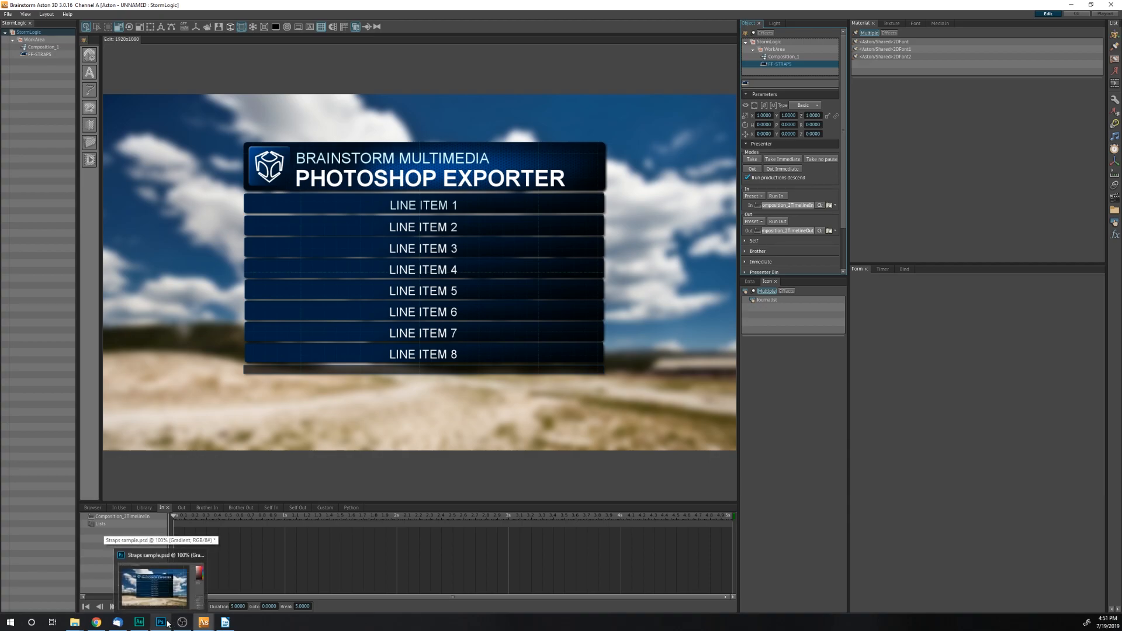
Switch to Lower third sample.psd and toggle the ticker line and logo off and back on.
{"action": "left_click", "coordinate": [160, 622]}
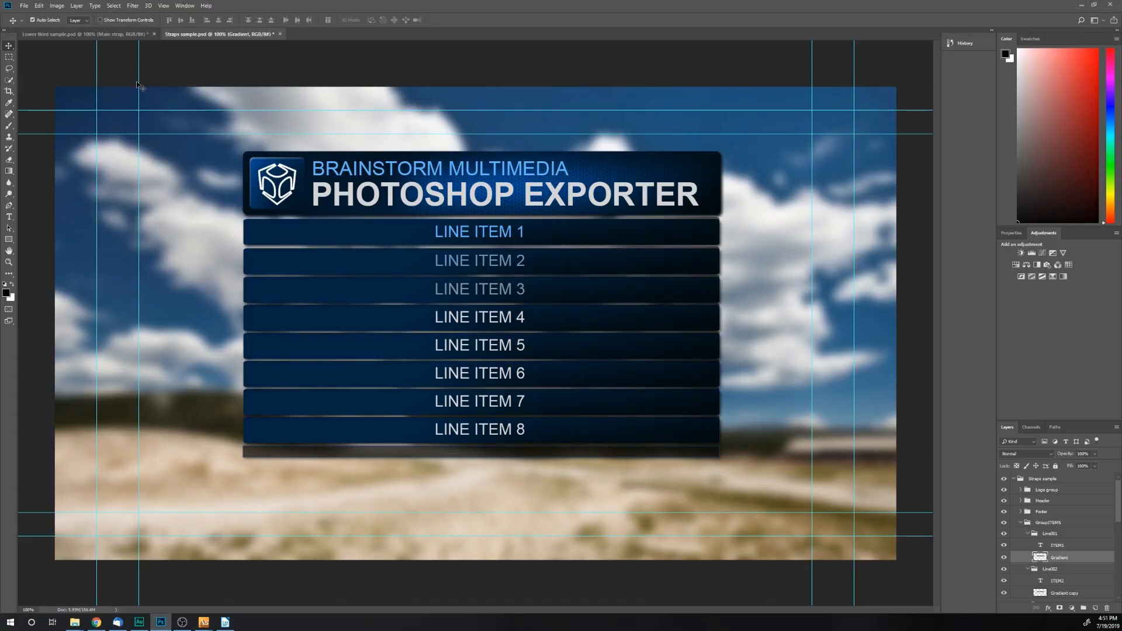
{"action": "mouse_move", "coordinate": [263, 98]}
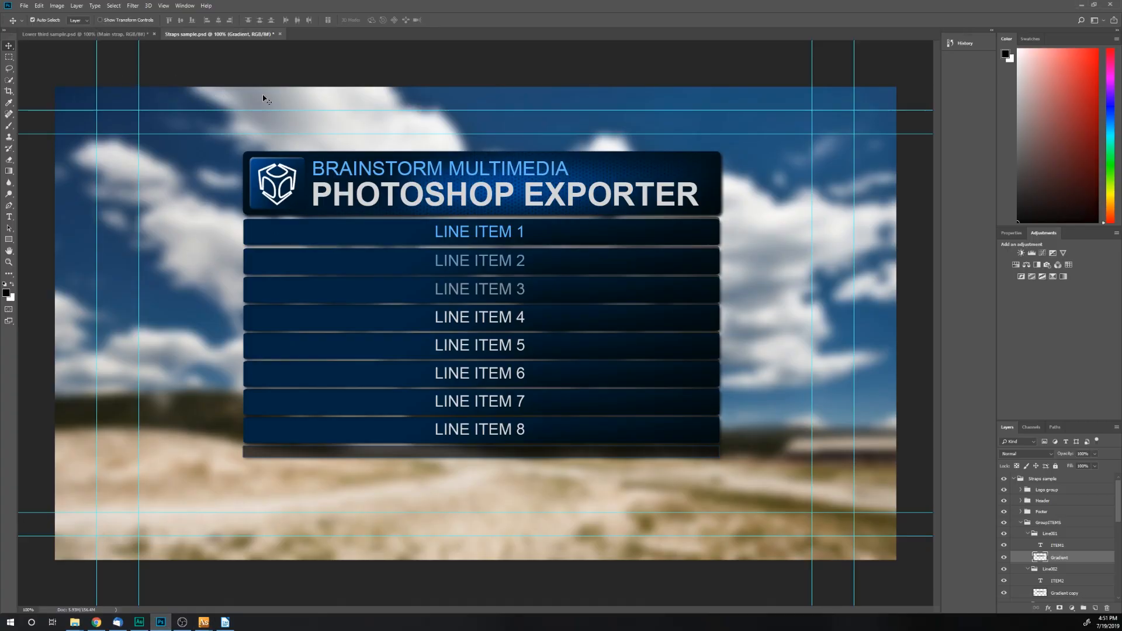
{"action": "mouse_move", "coordinate": [961, 400]}
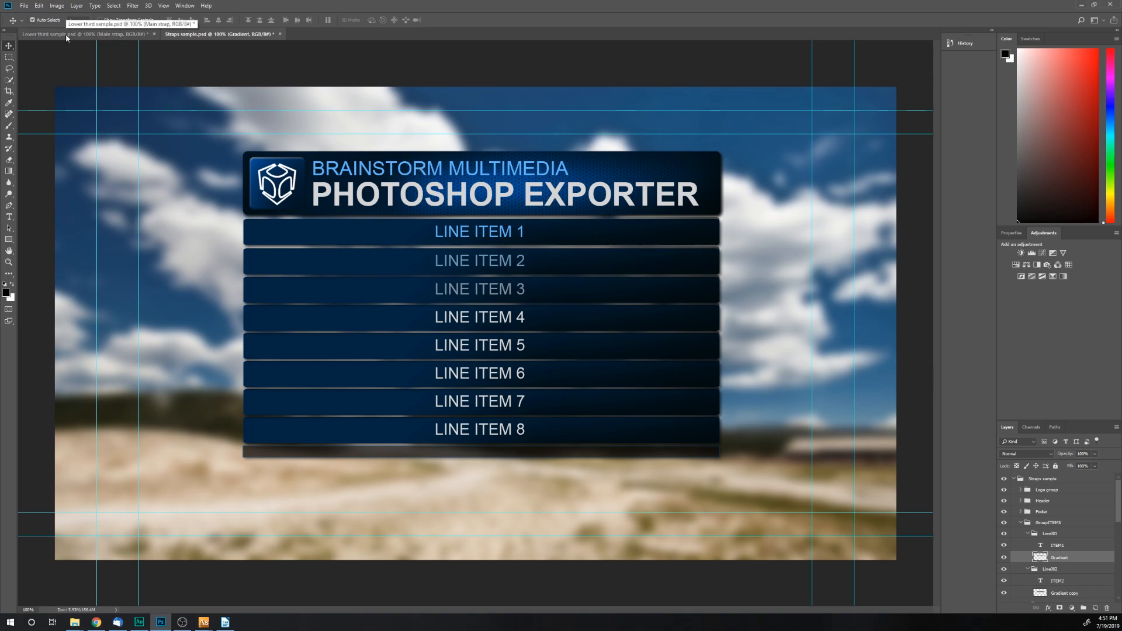
{"action": "left_click", "coordinate": [85, 34]}
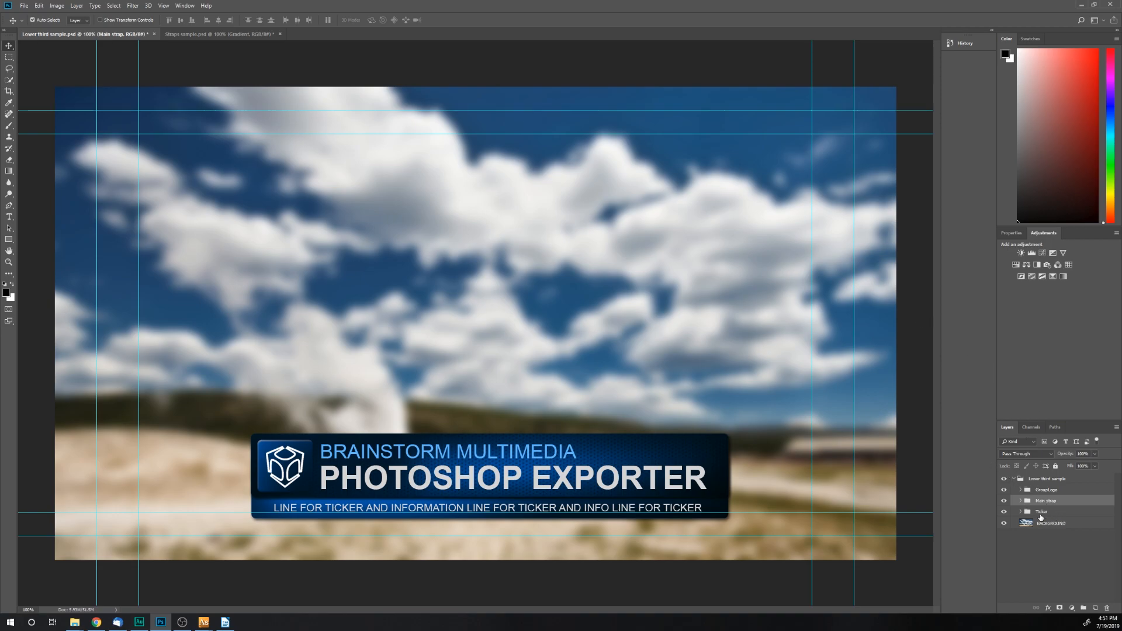
{"action": "left_click", "coordinate": [1002, 512]}
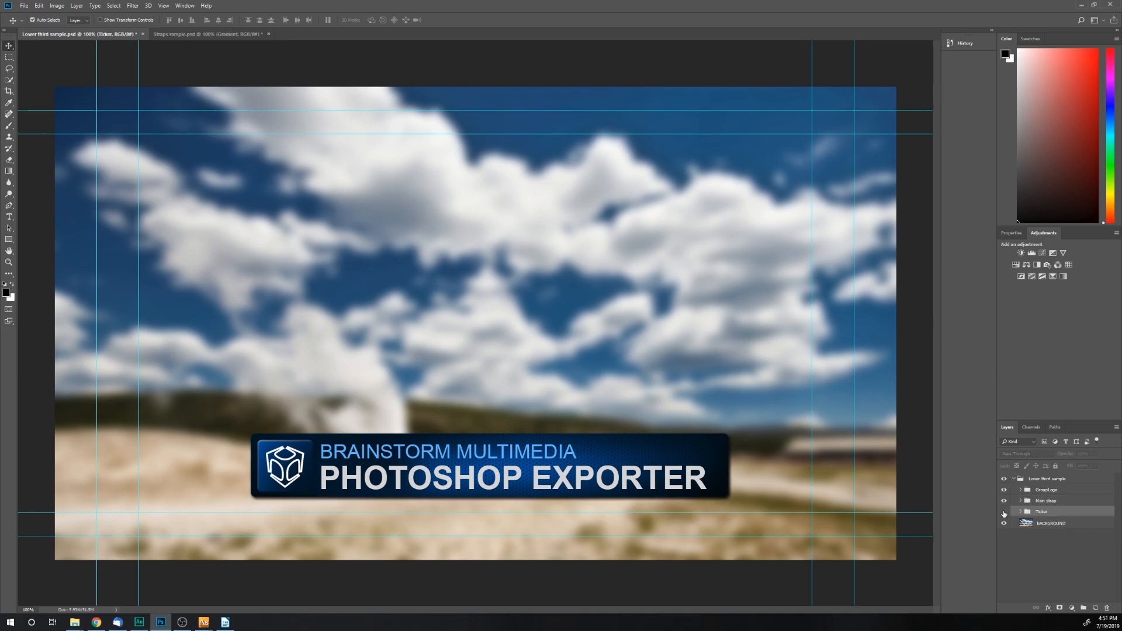
{"action": "left_click", "coordinate": [1003, 512]}
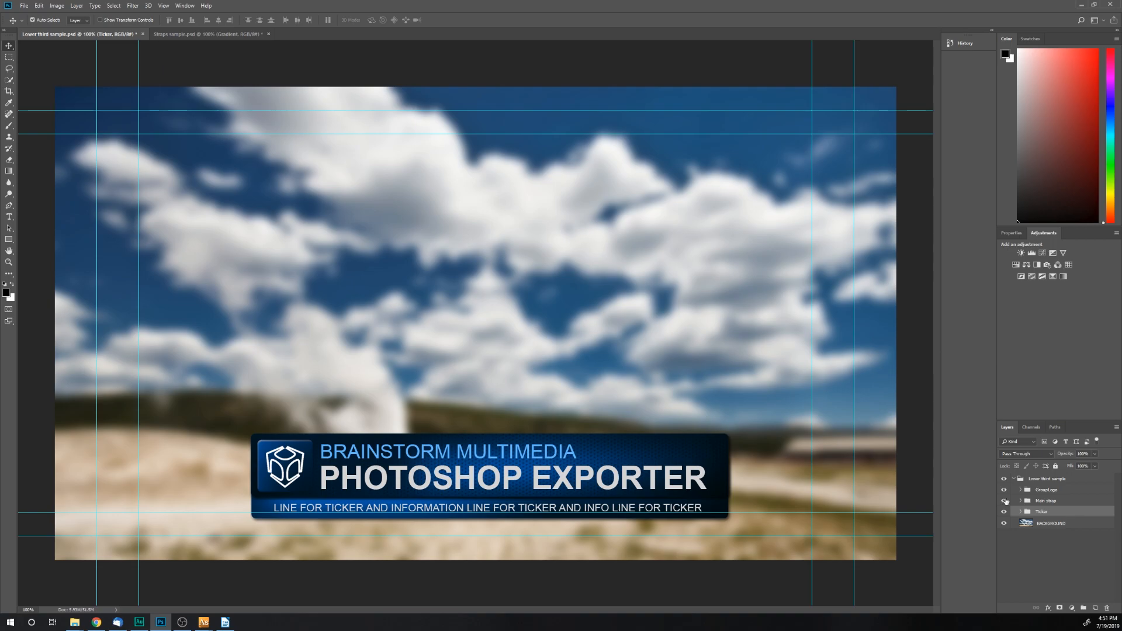
{"action": "left_click", "coordinate": [1004, 490]}
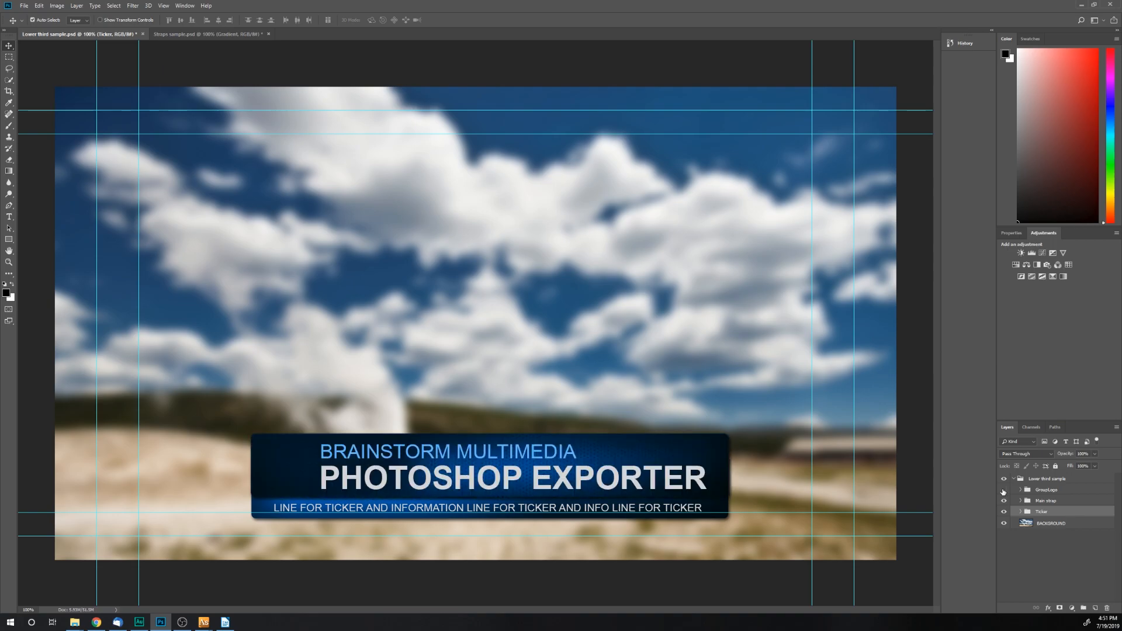
{"action": "left_click", "coordinate": [1003, 489]}
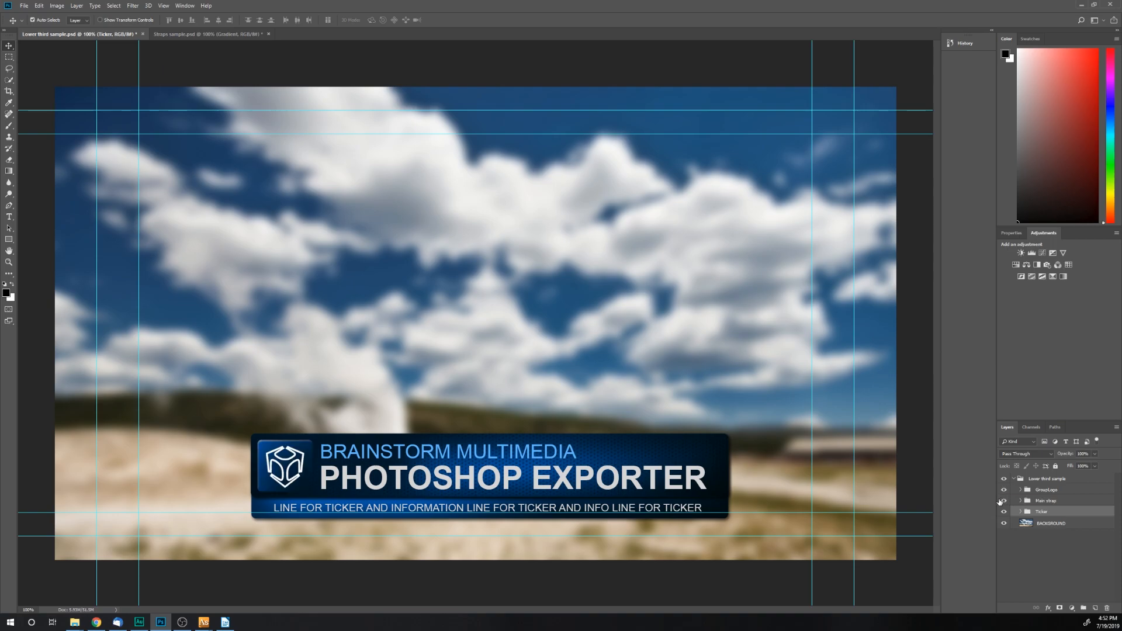
Toggle the strap and ticker layer visibility again, leaving all groups visible.
{"action": "left_click", "coordinate": [1002, 501]}
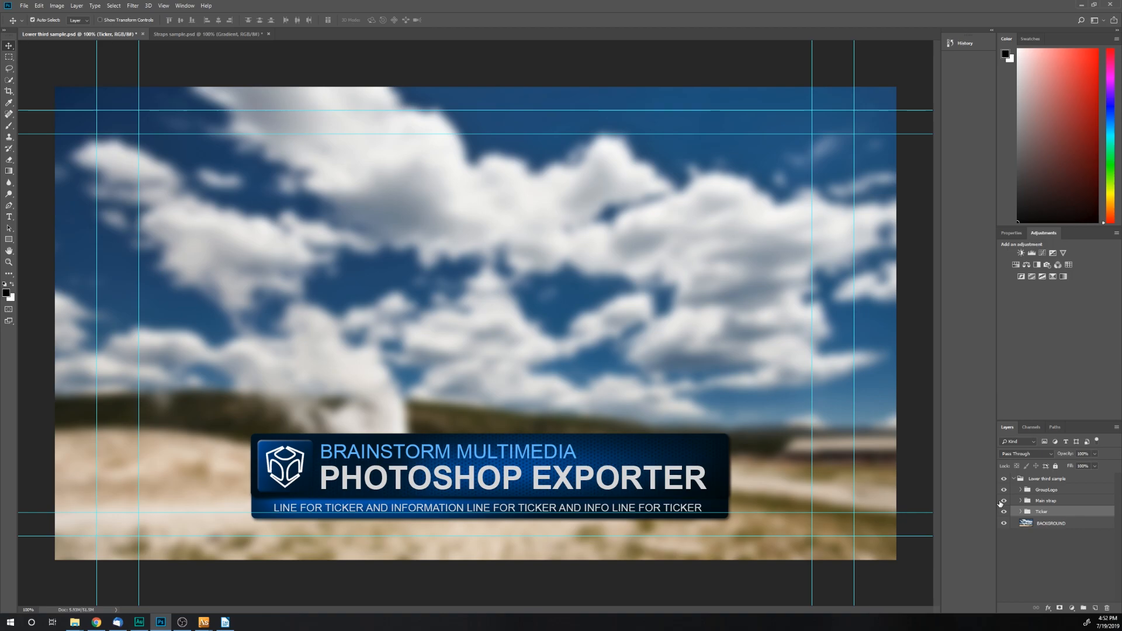
{"action": "left_click", "coordinate": [1003, 500]}
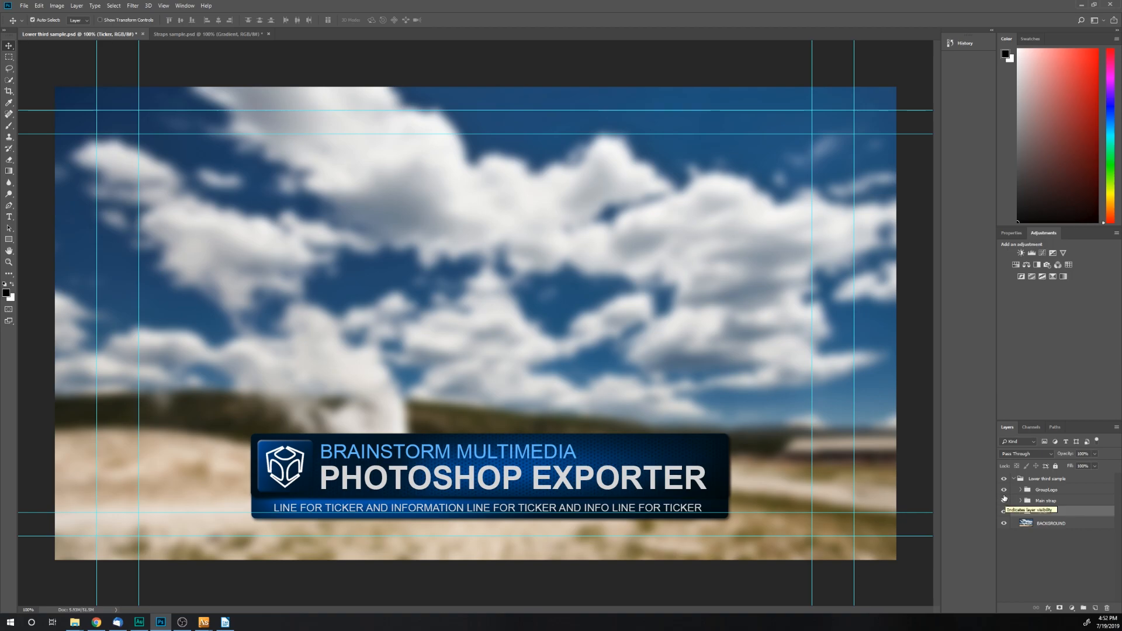
{"action": "left_click", "coordinate": [1003, 511]}
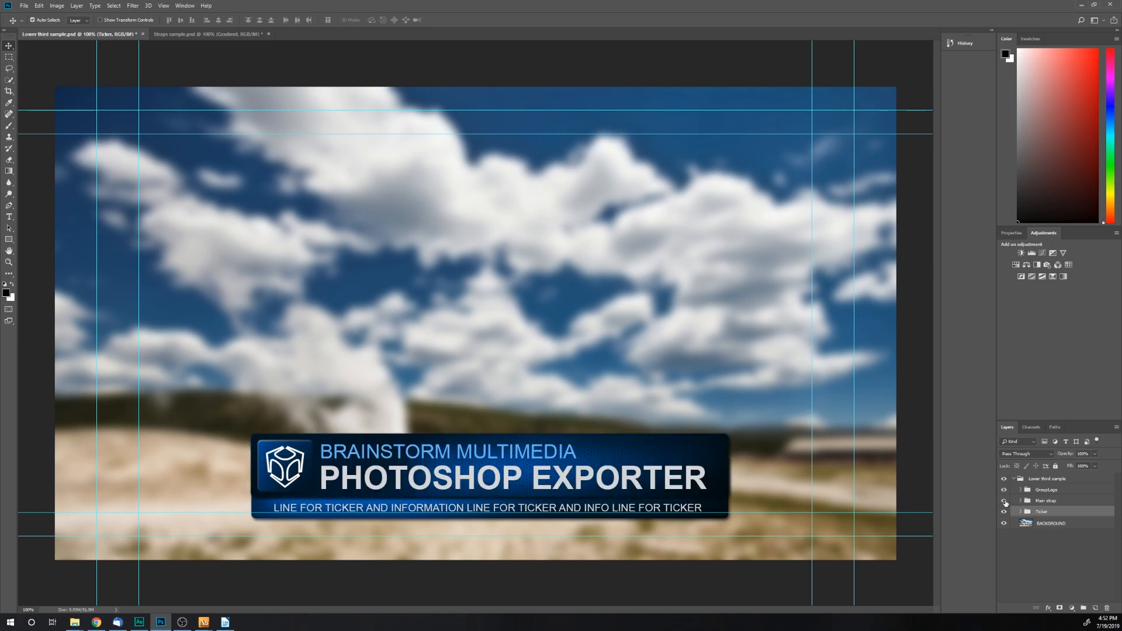
{"action": "left_click", "coordinate": [1003, 512]}
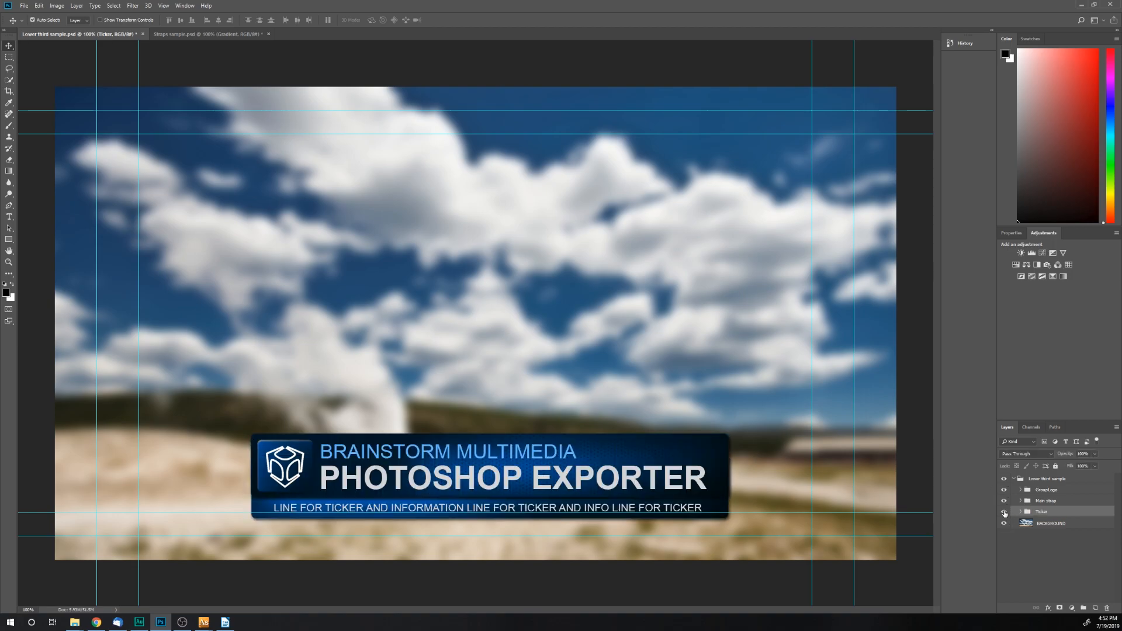
{"action": "left_click", "coordinate": [1004, 510]}
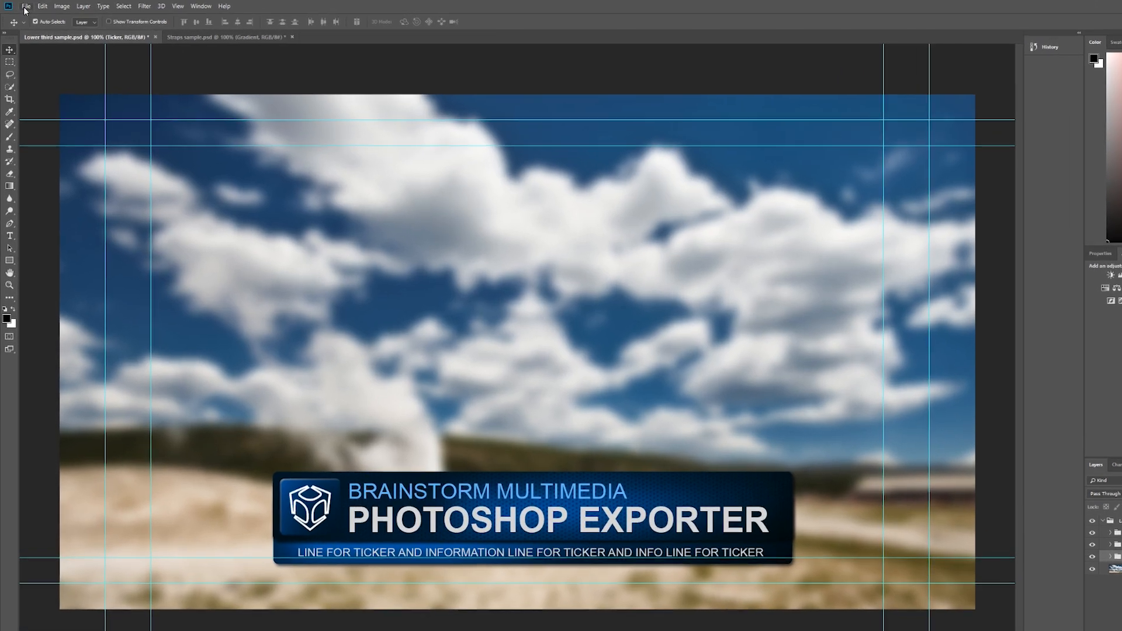
Show the File menu's Scripts list containing Brainstorm Photoshop Exporter 1.2.
{"action": "left_click", "coordinate": [25, 6]}
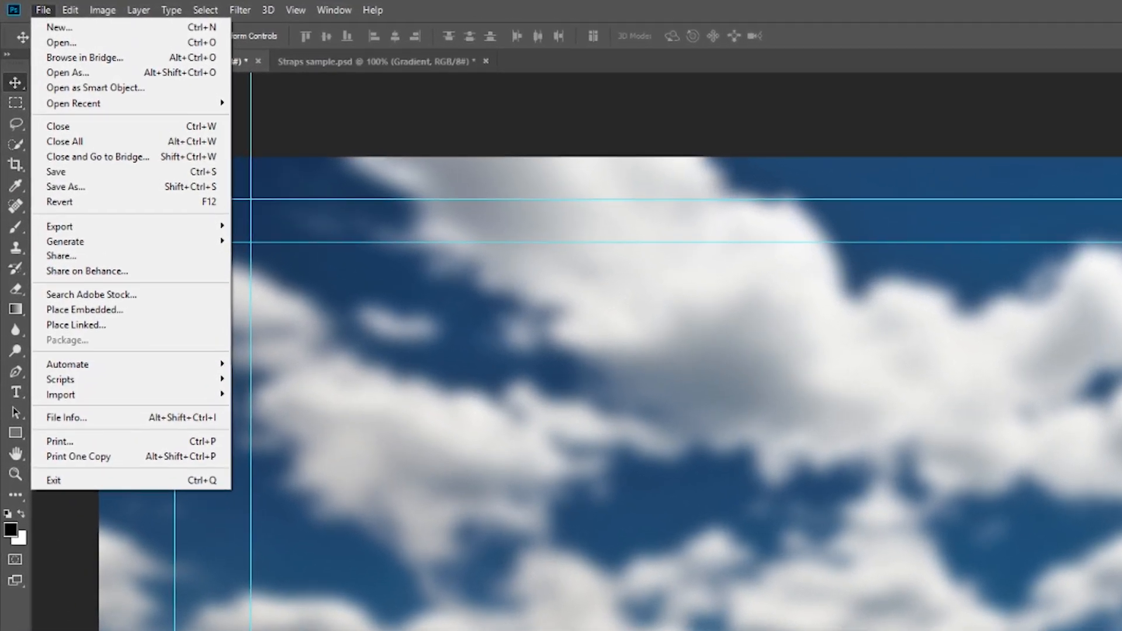
{"action": "mouse_move", "coordinate": [166, 439]}
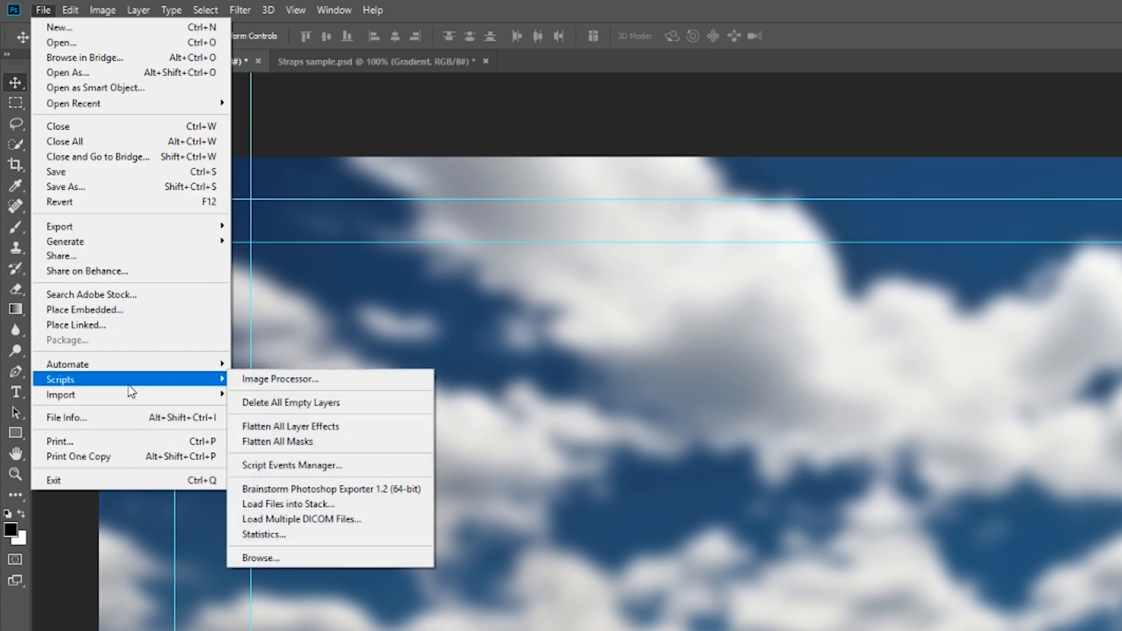
{"action": "mouse_move", "coordinate": [300, 461]}
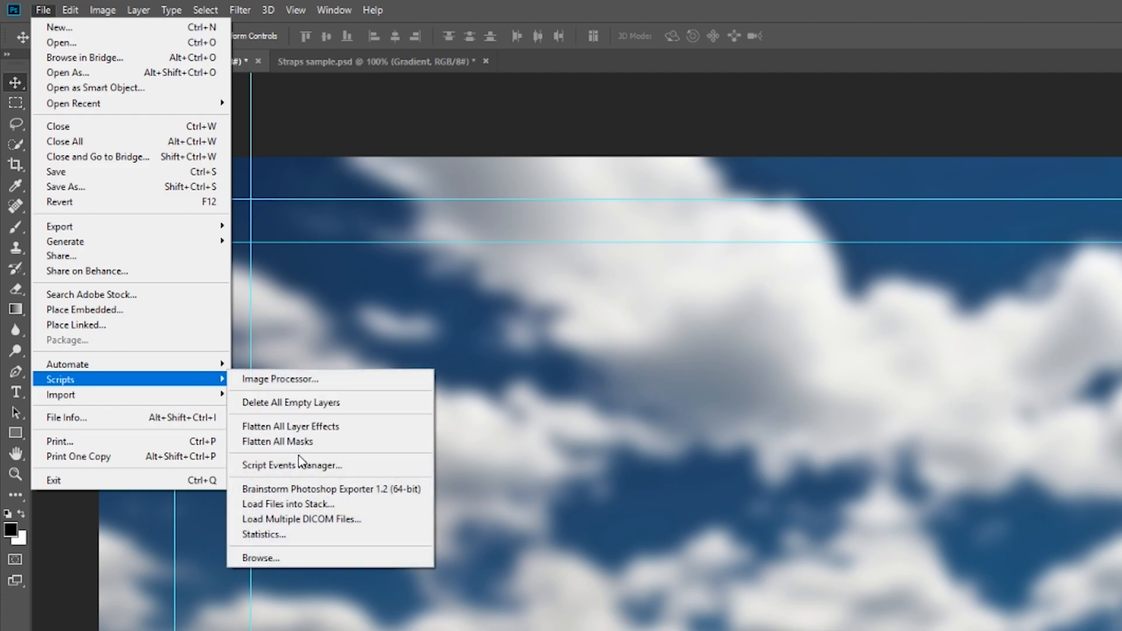
{"action": "mouse_move", "coordinate": [330, 493]}
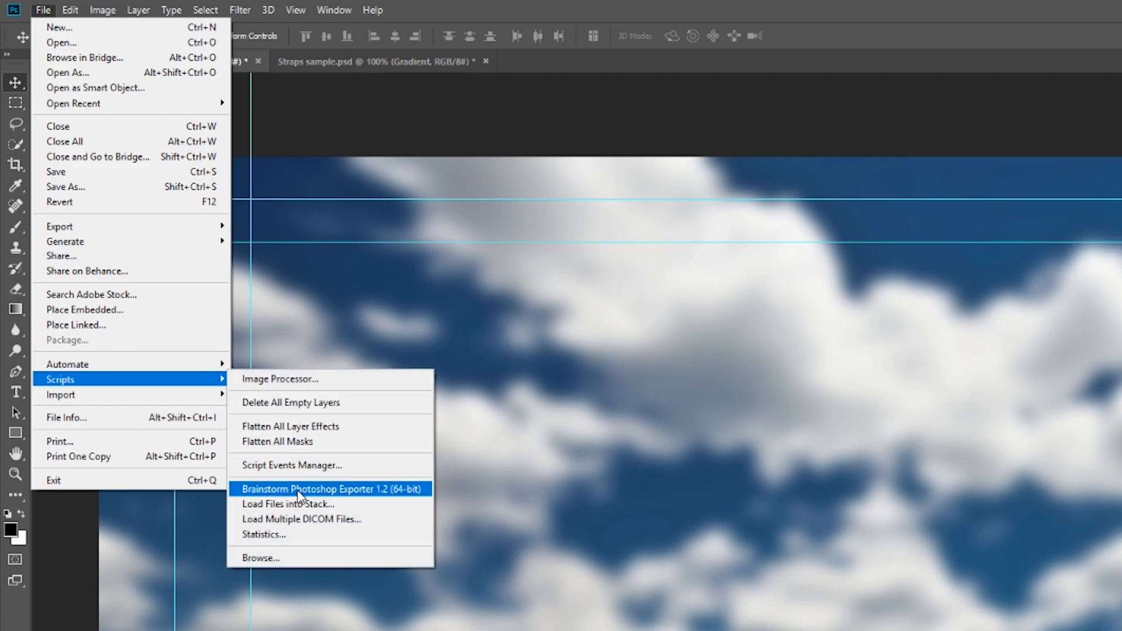
Launch the exporter on Lower third sample.psd, start a new session and save the document.
{"action": "left_click", "coordinate": [332, 488]}
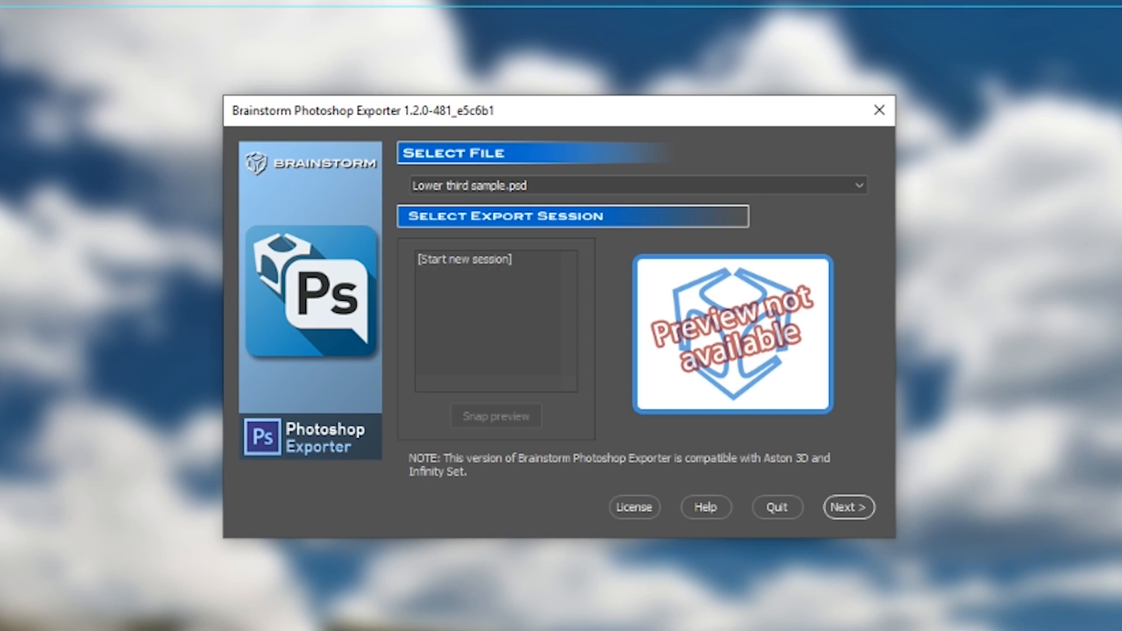
{"action": "mouse_move", "coordinate": [848, 507]}
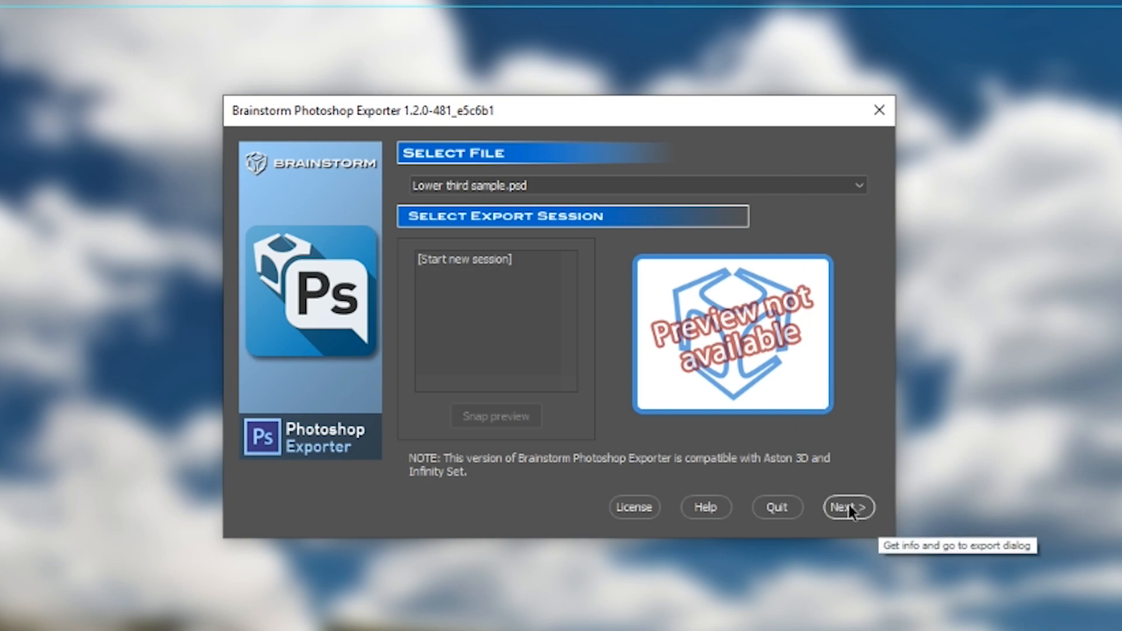
{"action": "left_click", "coordinate": [847, 506]}
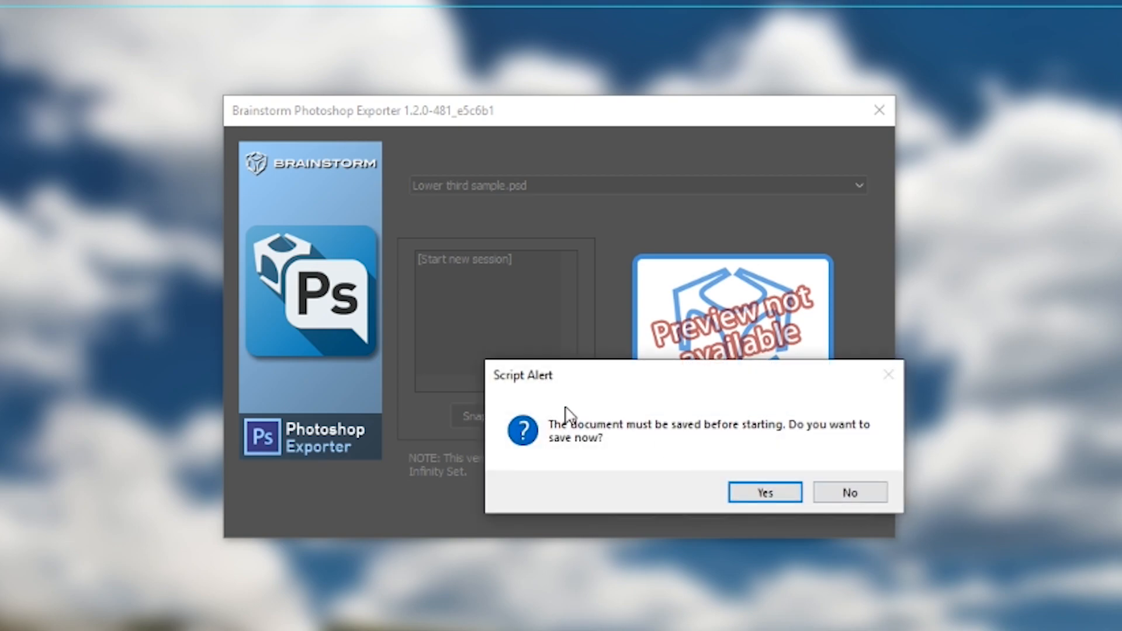
{"action": "mouse_move", "coordinate": [763, 492]}
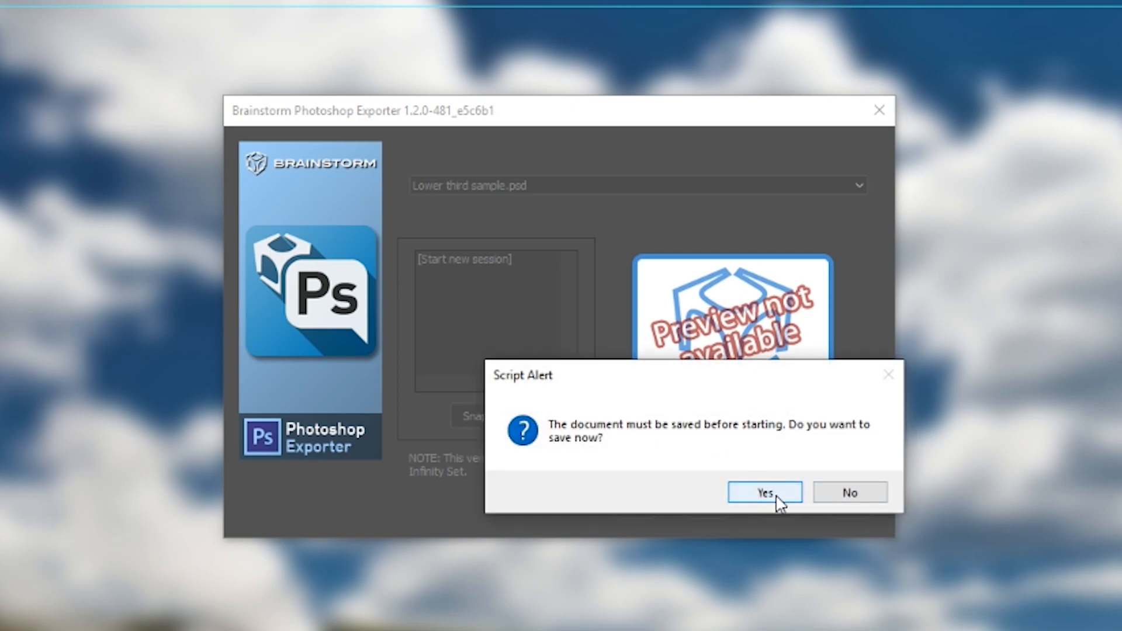
{"action": "left_click", "coordinate": [763, 492]}
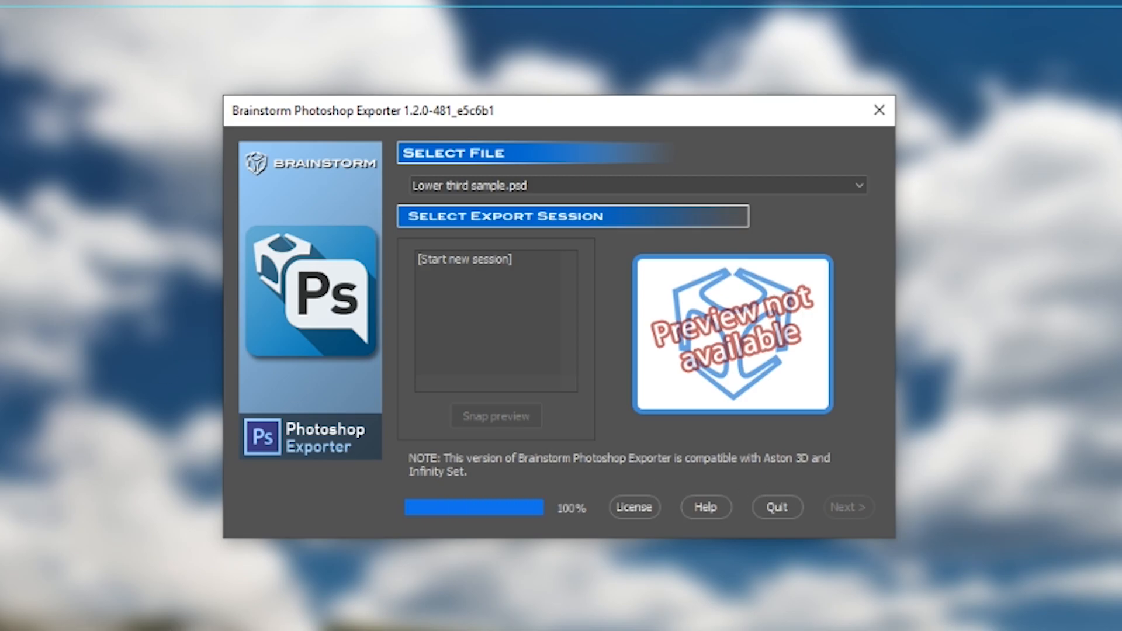
Reach the layers table and exclude the BACKGROUND layer, cutting texture memory to 1.44 MB.
{"action": "left_click", "coordinate": [847, 506]}
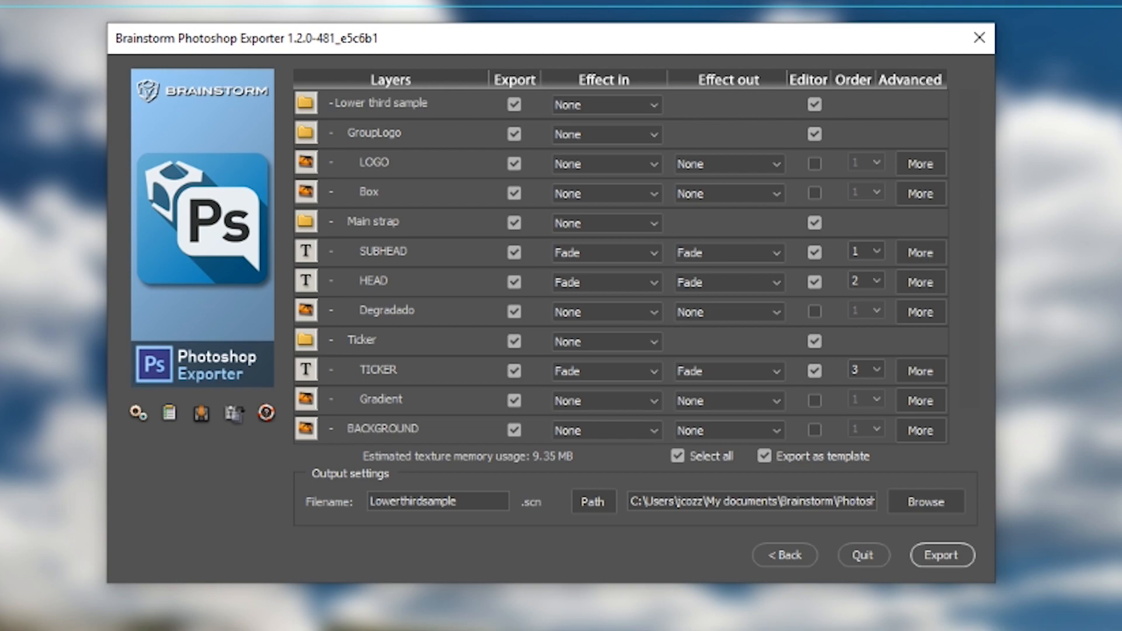
{"action": "mouse_move", "coordinate": [756, 161]}
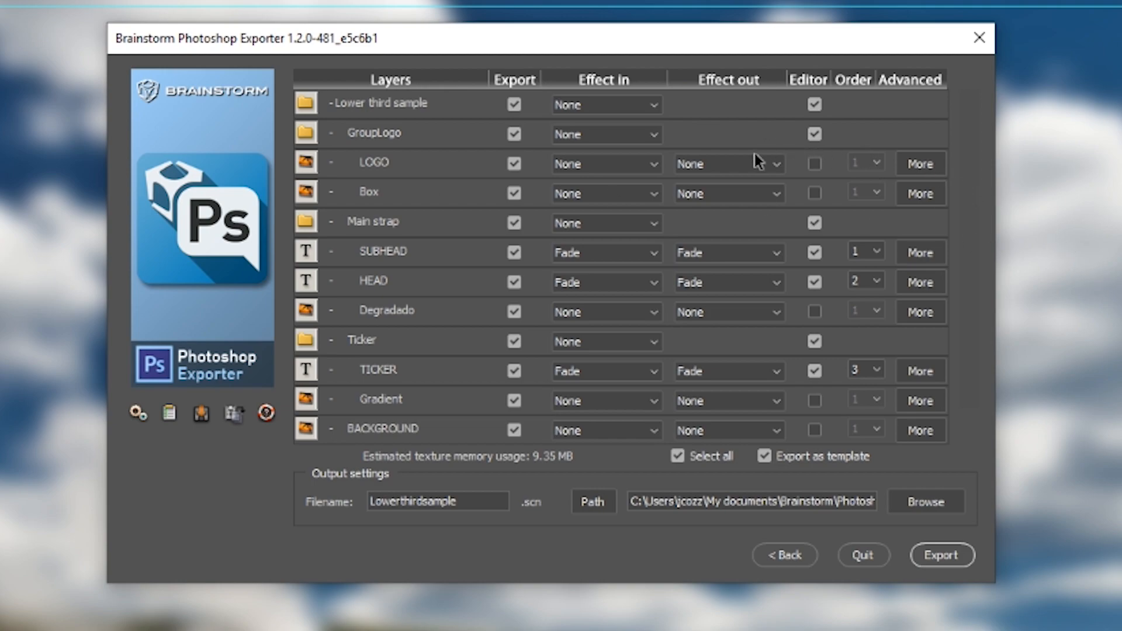
{"action": "mouse_move", "coordinate": [687, 164]}
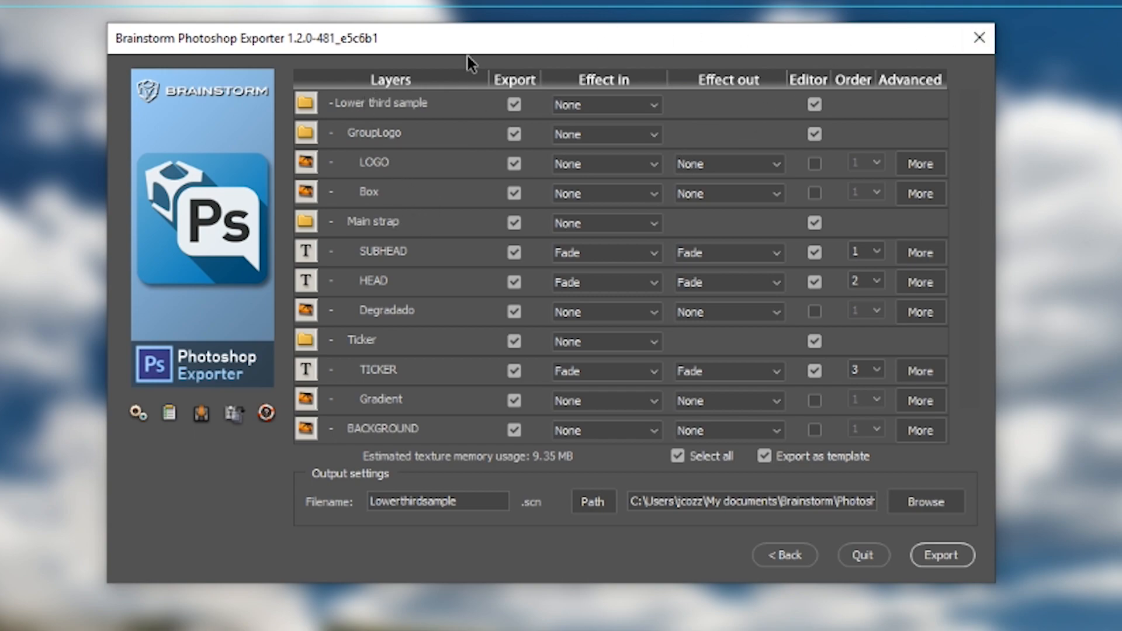
{"action": "mouse_move", "coordinate": [257, 279]}
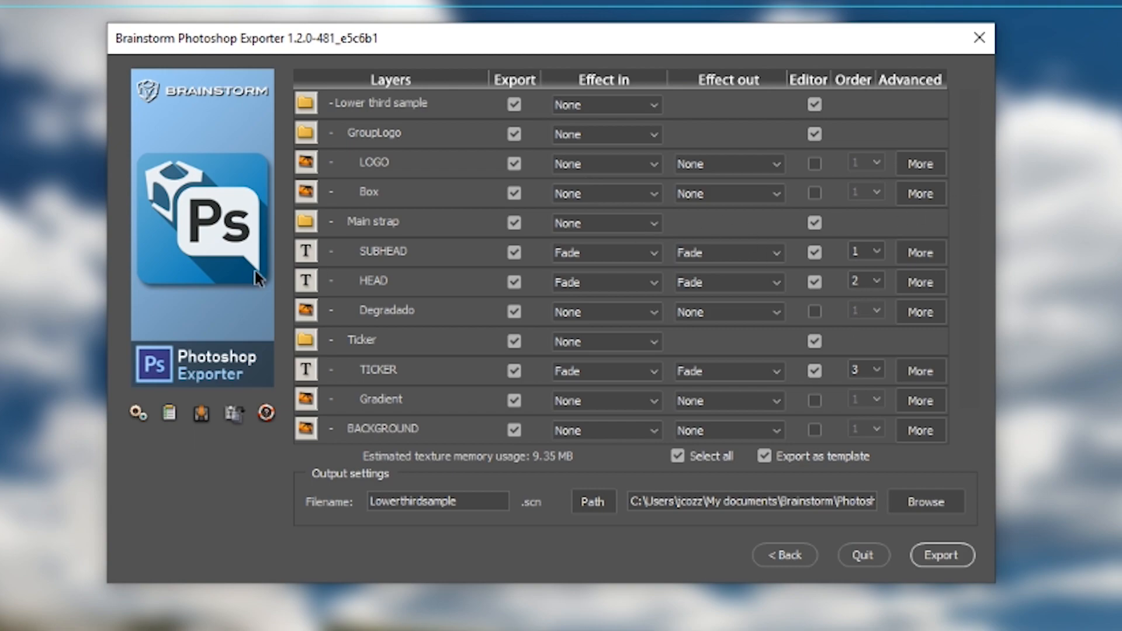
{"action": "mouse_move", "coordinate": [482, 245]}
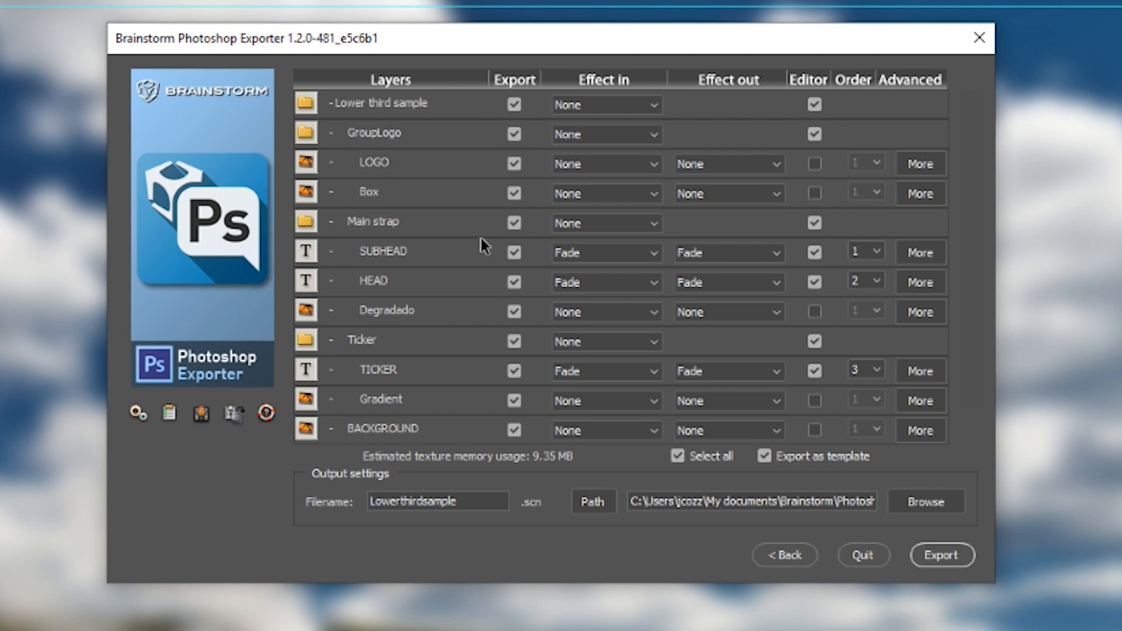
{"action": "mouse_move", "coordinate": [708, 225]}
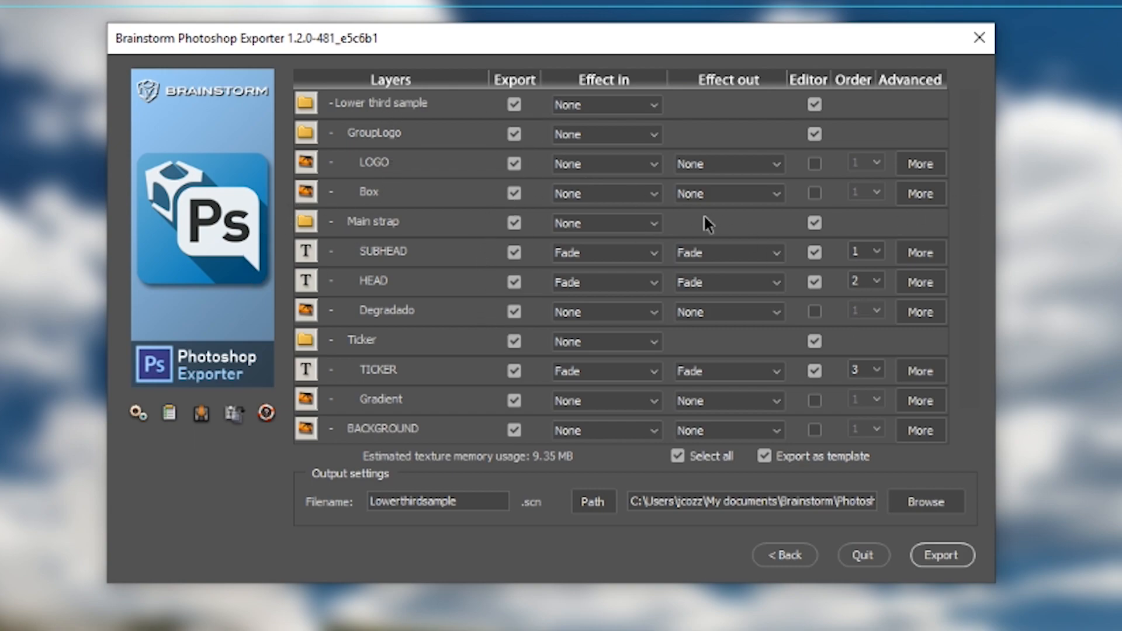
{"action": "mouse_move", "coordinate": [365, 121]}
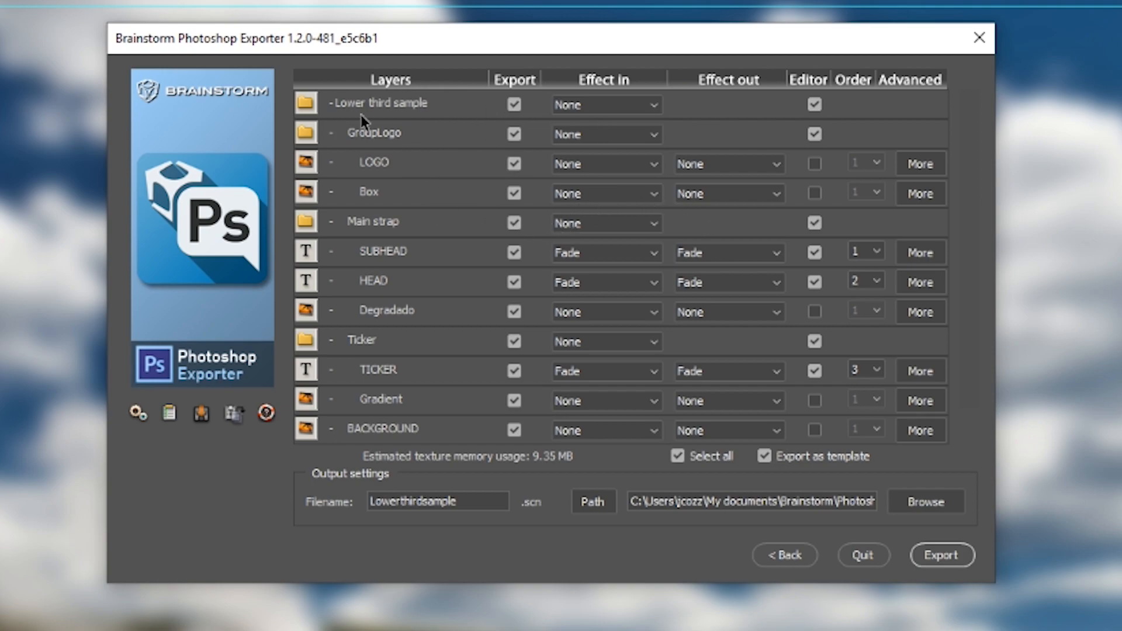
{"action": "mouse_move", "coordinate": [709, 254]}
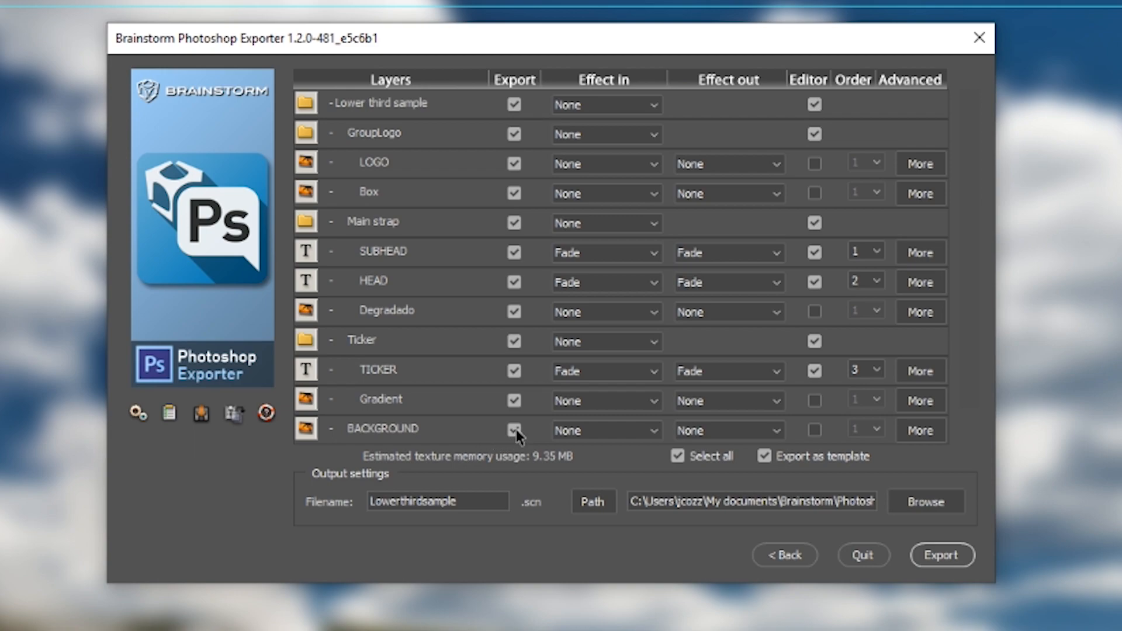
{"action": "left_click", "coordinate": [514, 430]}
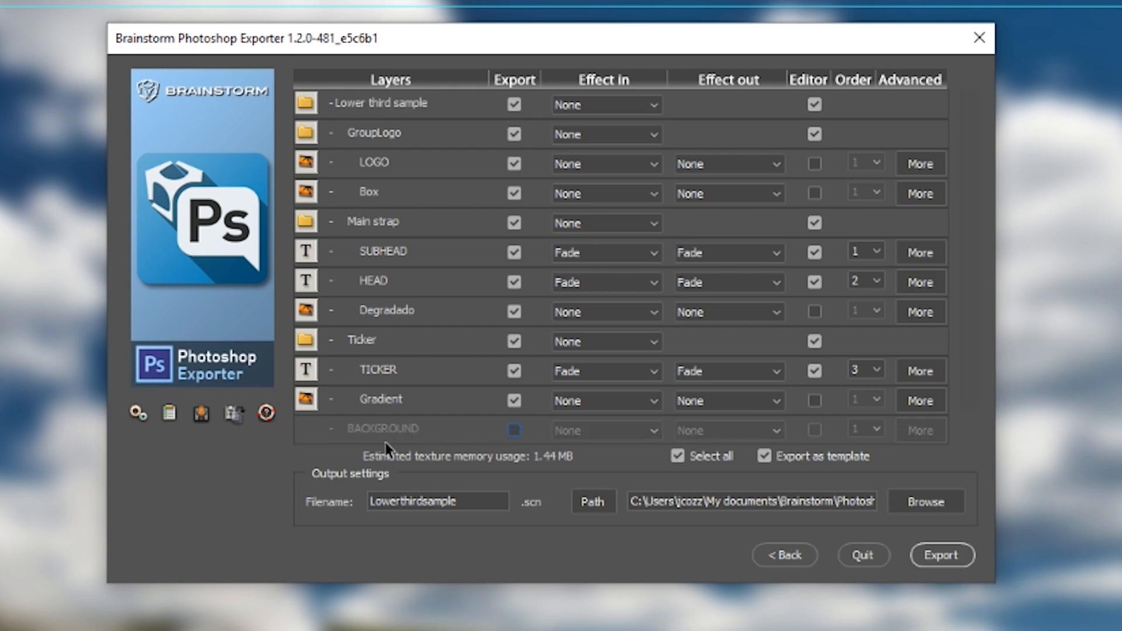
{"action": "mouse_move", "coordinate": [438, 412]}
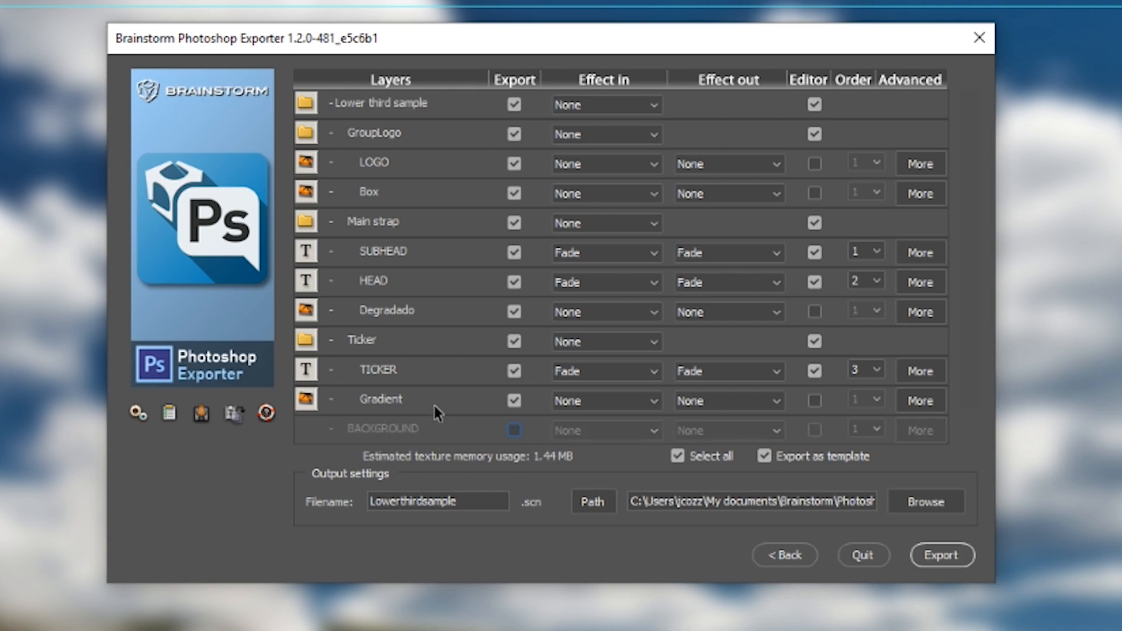
{"action": "mouse_move", "coordinate": [715, 108]}
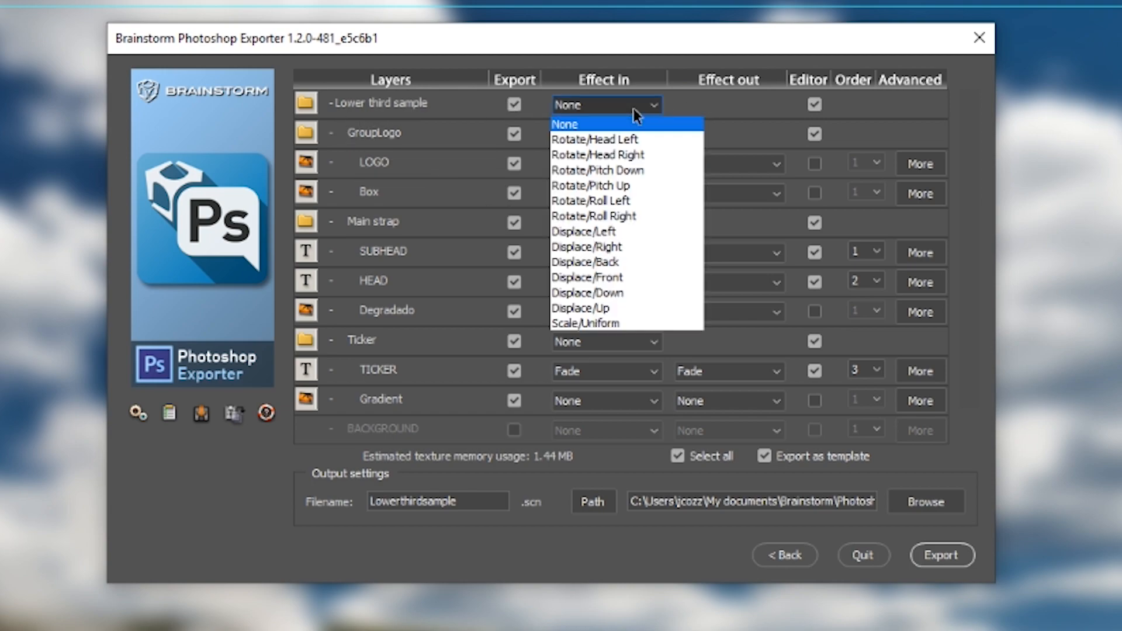
{"action": "mouse_move", "coordinate": [630, 232]}
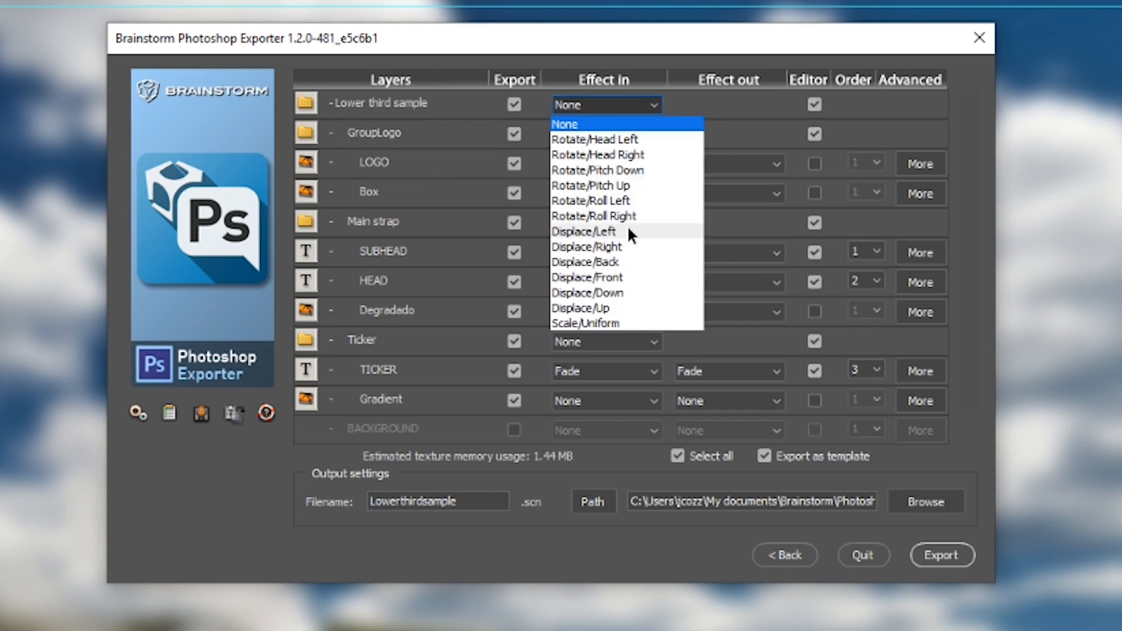
{"action": "mouse_move", "coordinate": [620, 253]}
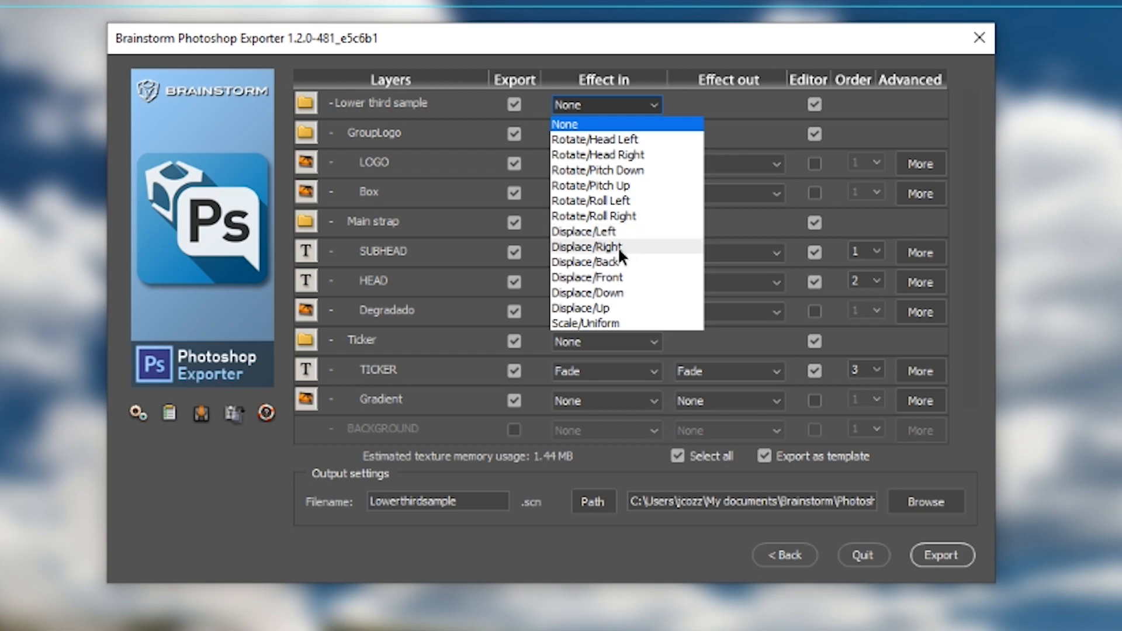
Set the Lower third sample group's entry effect to Displace/Right.
{"action": "left_click", "coordinate": [604, 246]}
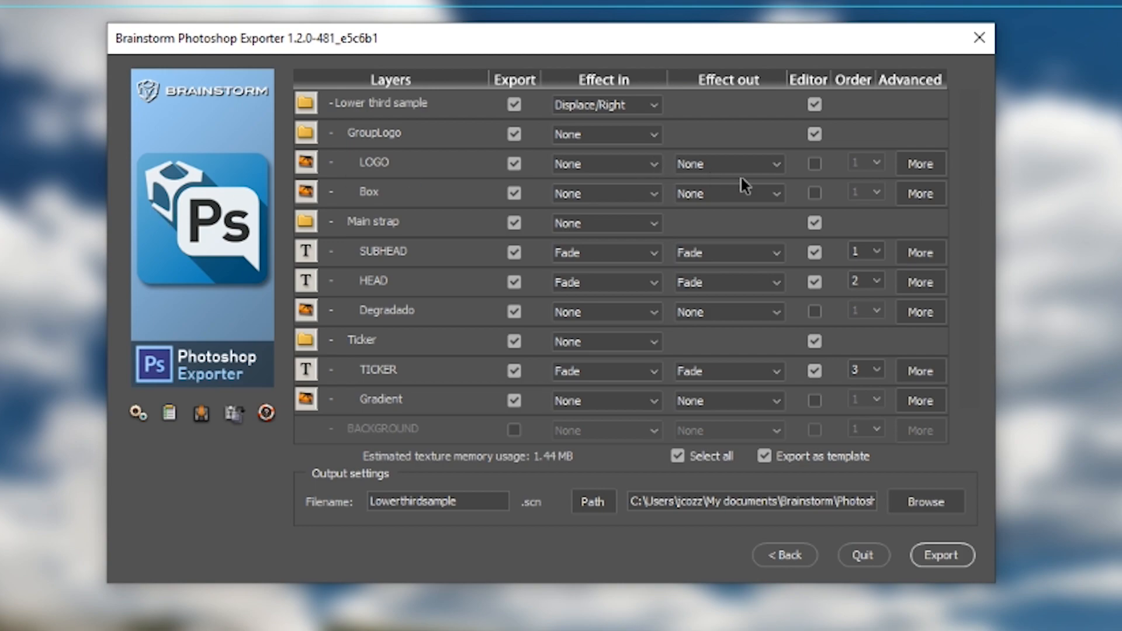
{"action": "mouse_move", "coordinate": [361, 327]}
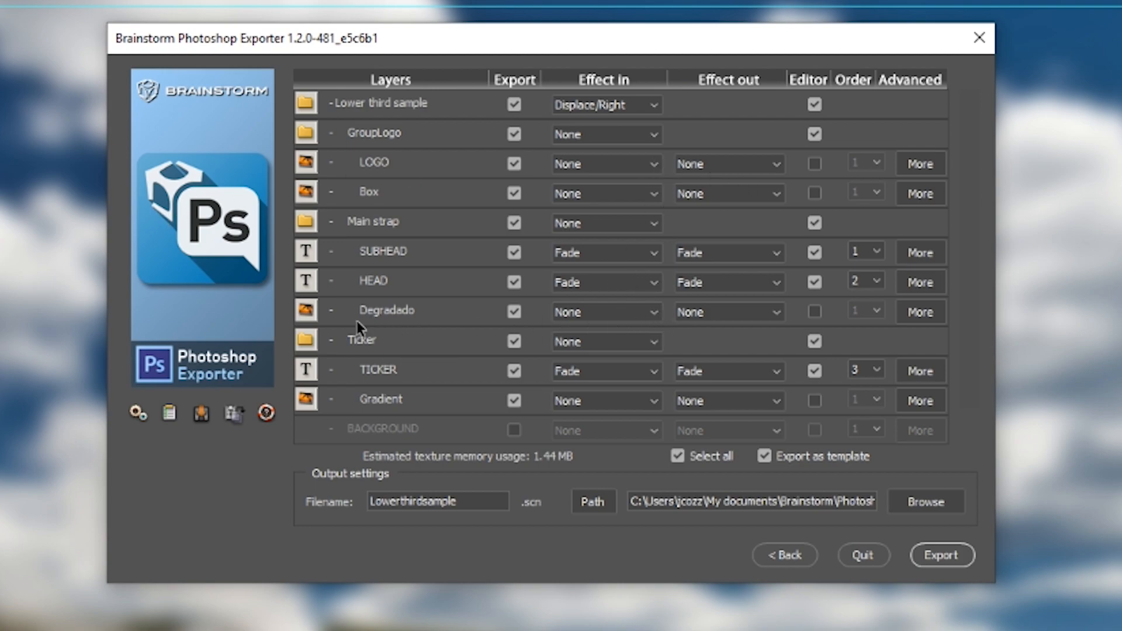
{"action": "mouse_move", "coordinate": [402, 179]}
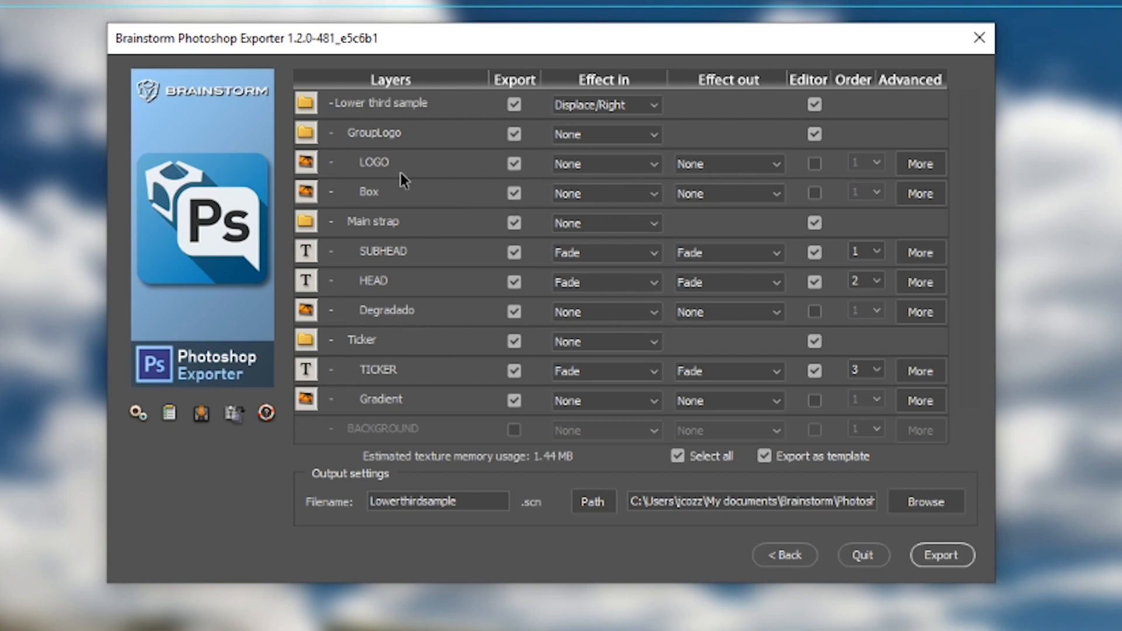
{"action": "mouse_move", "coordinate": [408, 202]}
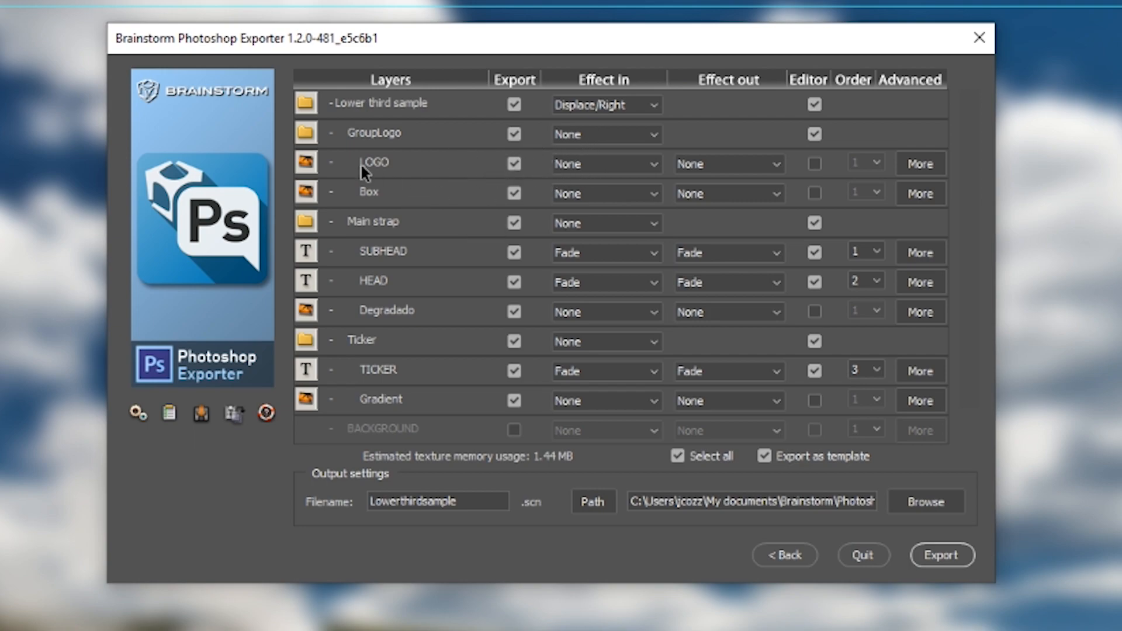
{"action": "mouse_move", "coordinate": [375, 167]}
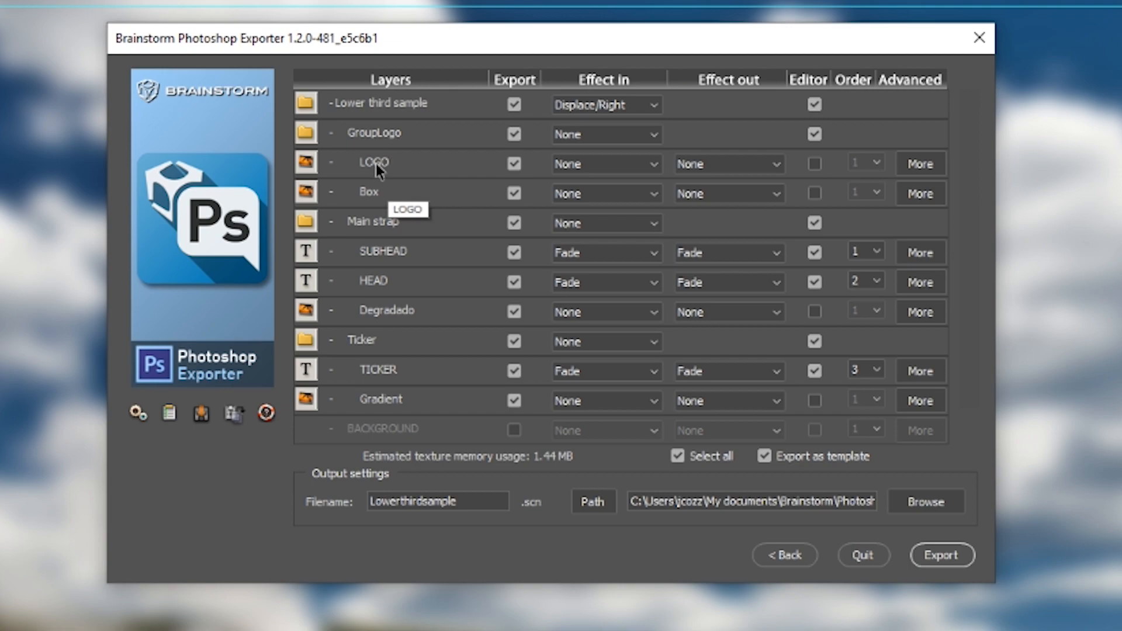
{"action": "mouse_move", "coordinate": [379, 165]}
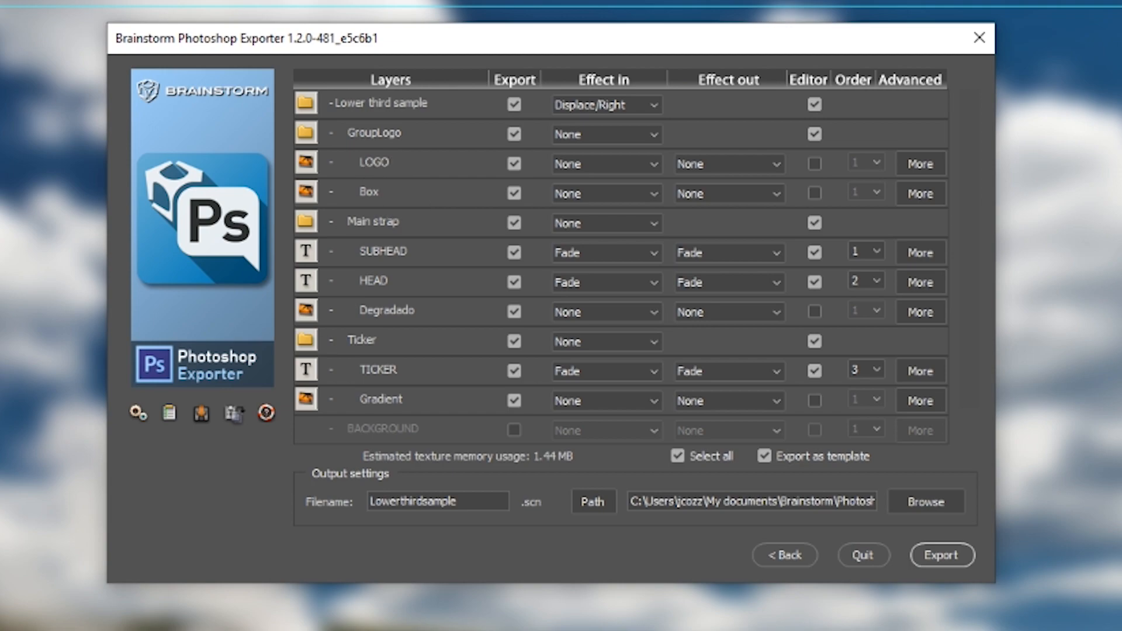
{"action": "mouse_move", "coordinate": [907, 78]}
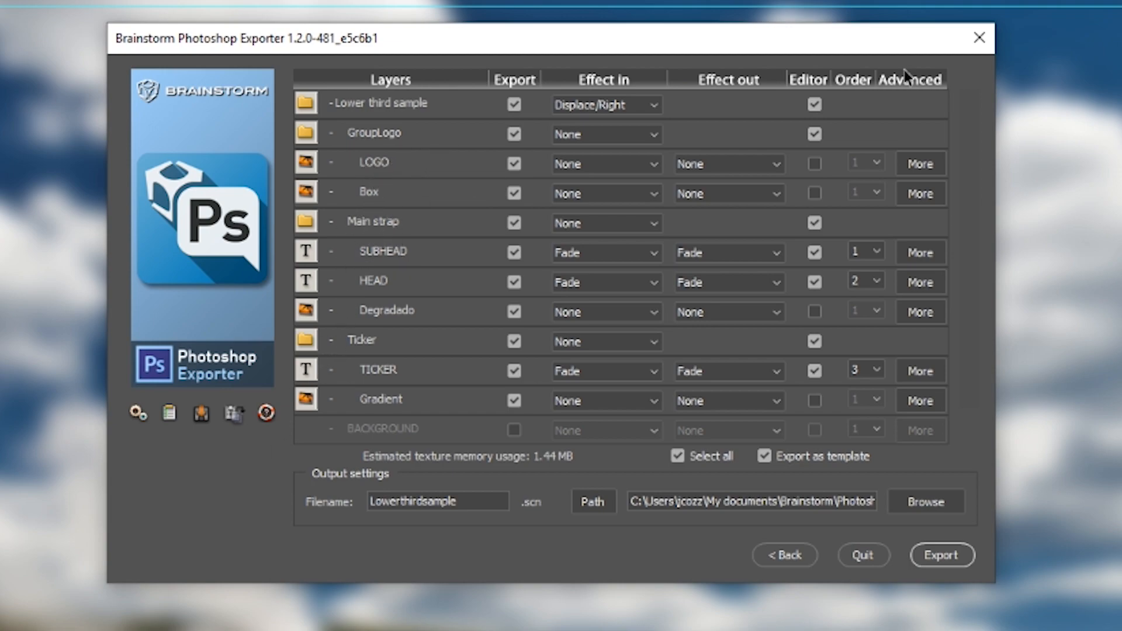
{"action": "mouse_move", "coordinate": [815, 174]}
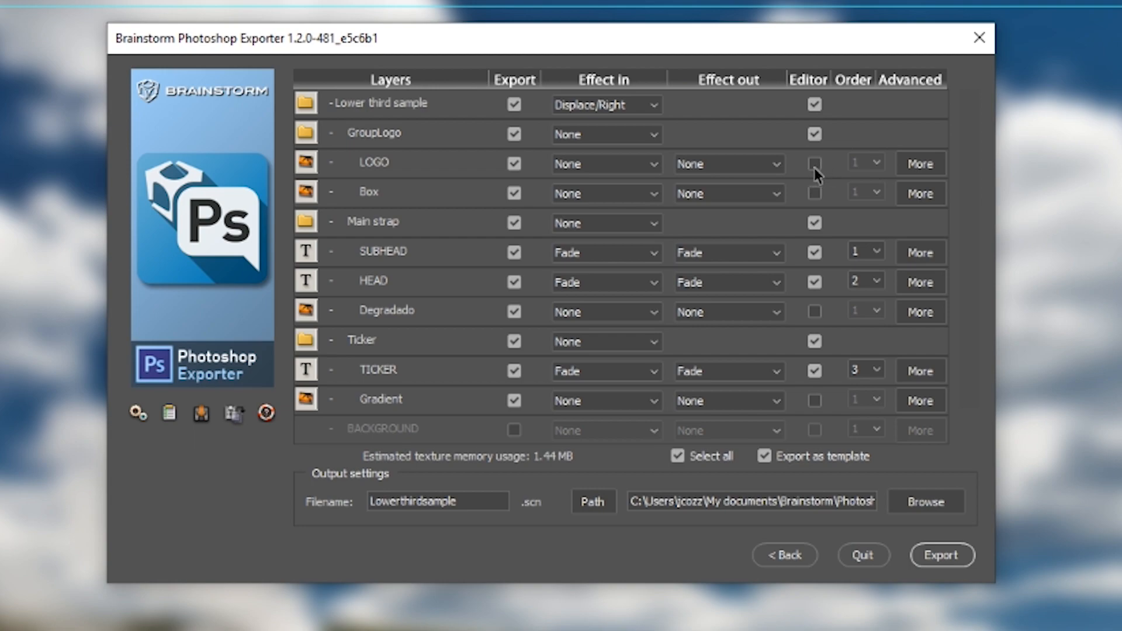
{"action": "left_click", "coordinate": [813, 164]}
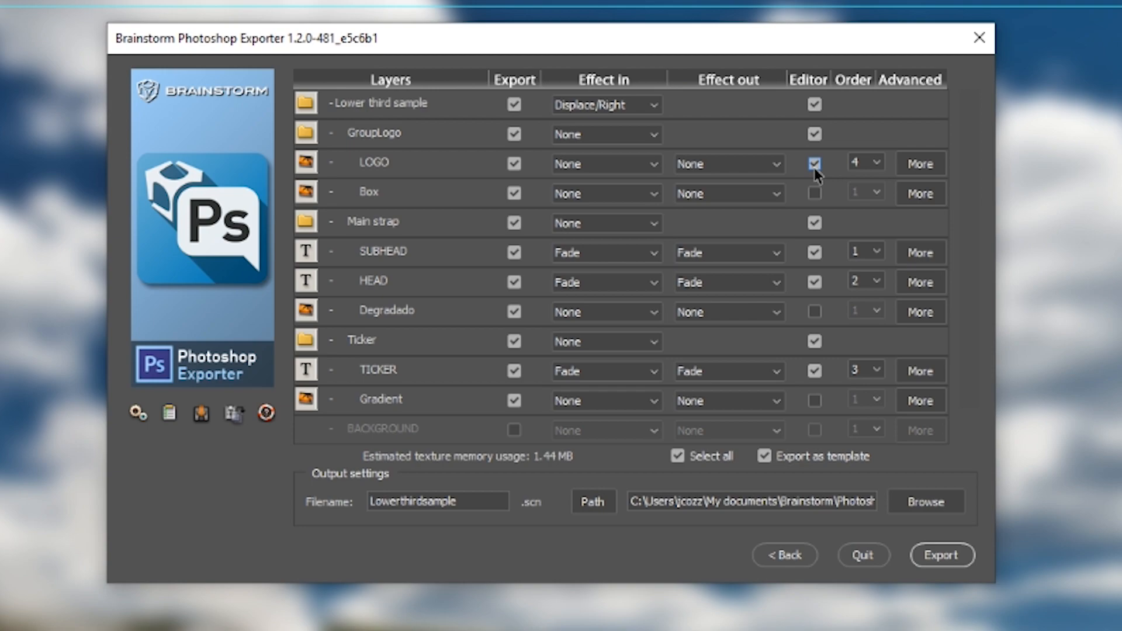
{"action": "mouse_move", "coordinate": [874, 169]}
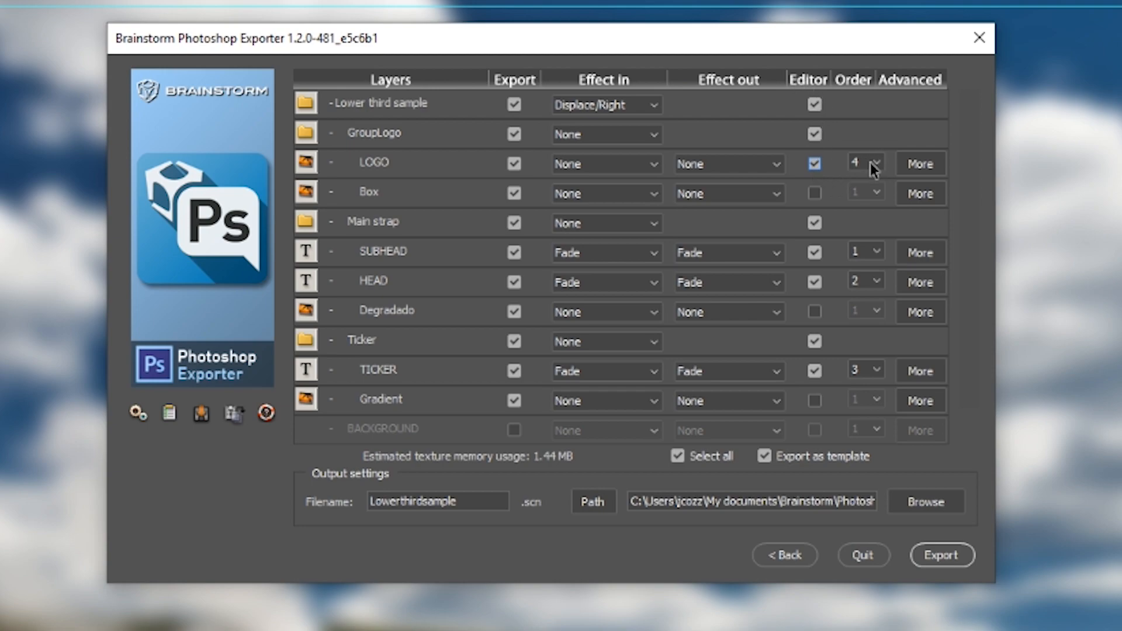
{"action": "left_click", "coordinate": [878, 164]}
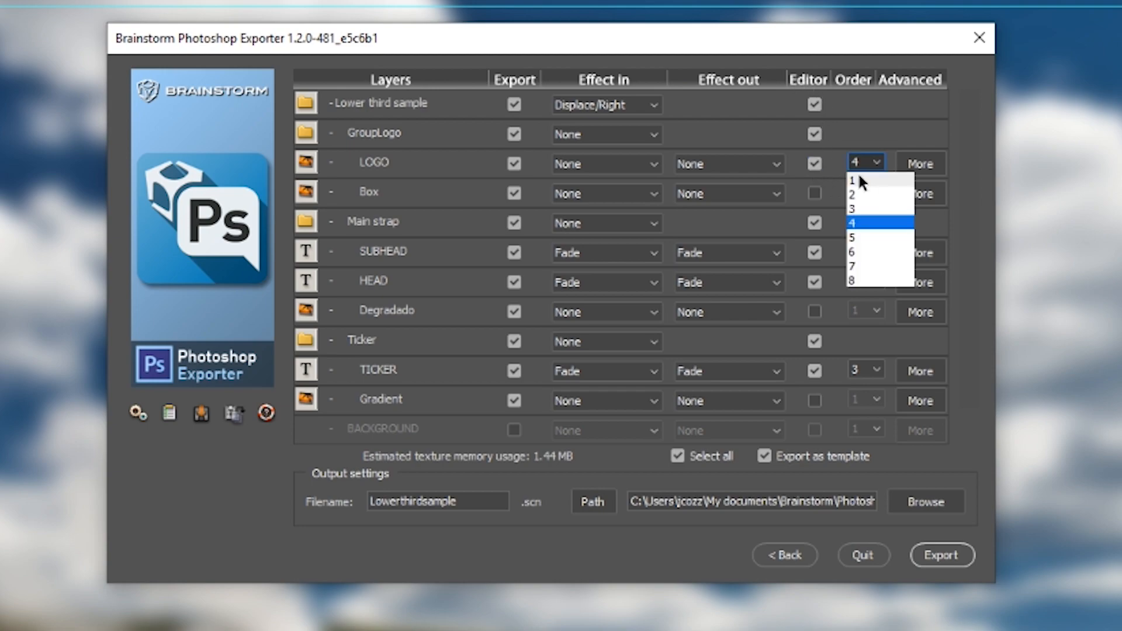
{"action": "left_click", "coordinate": [852, 180]}
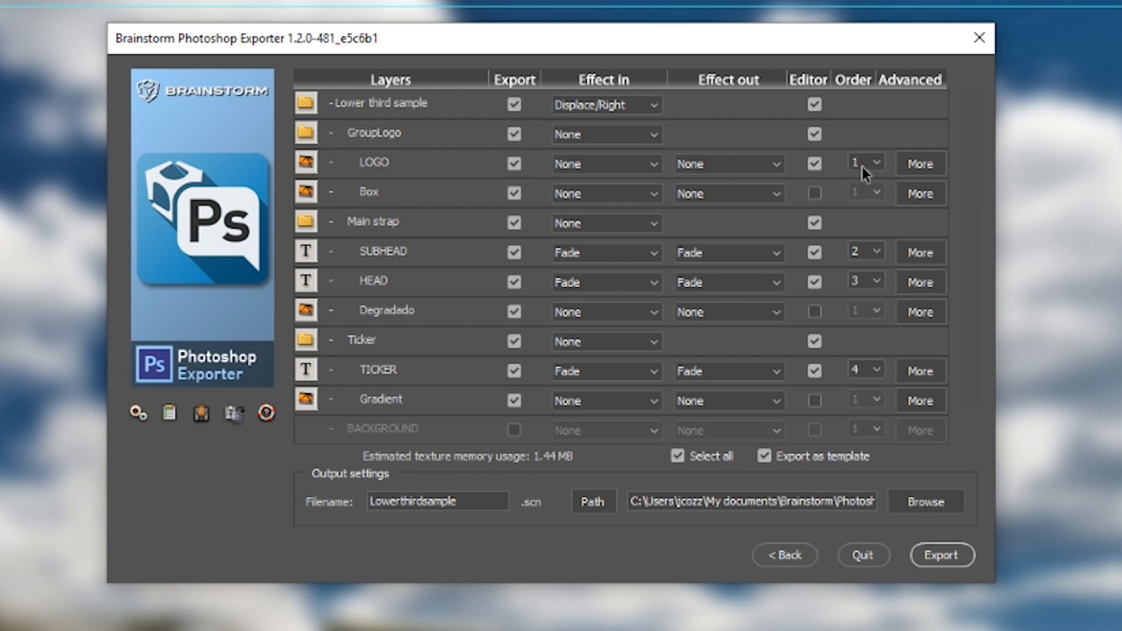
{"action": "mouse_move", "coordinate": [371, 162]}
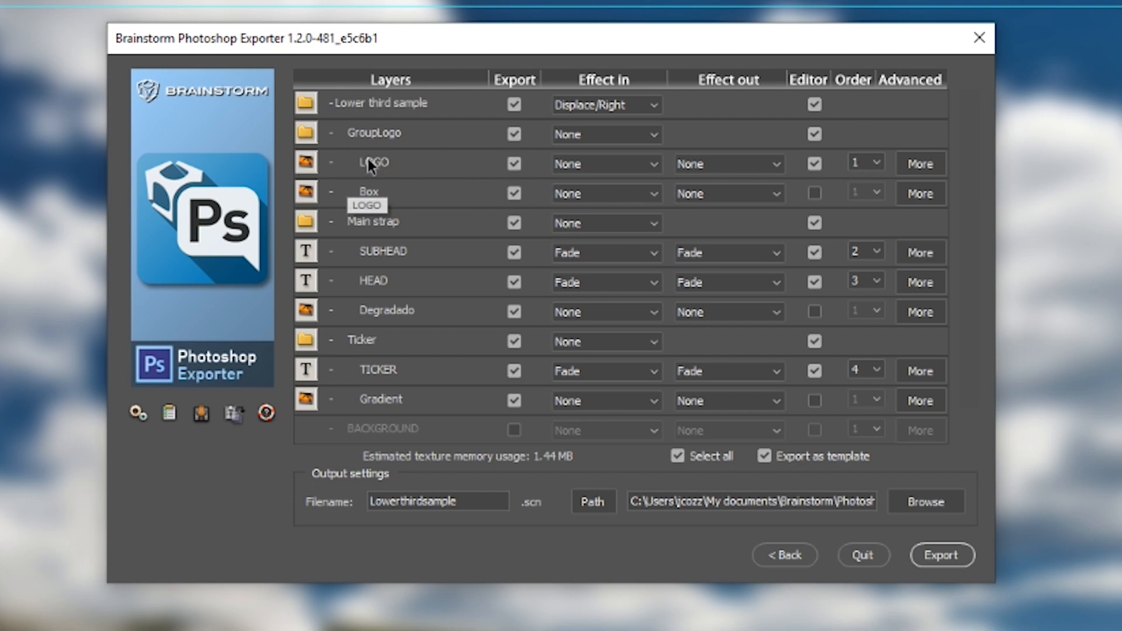
{"action": "mouse_move", "coordinate": [438, 170]}
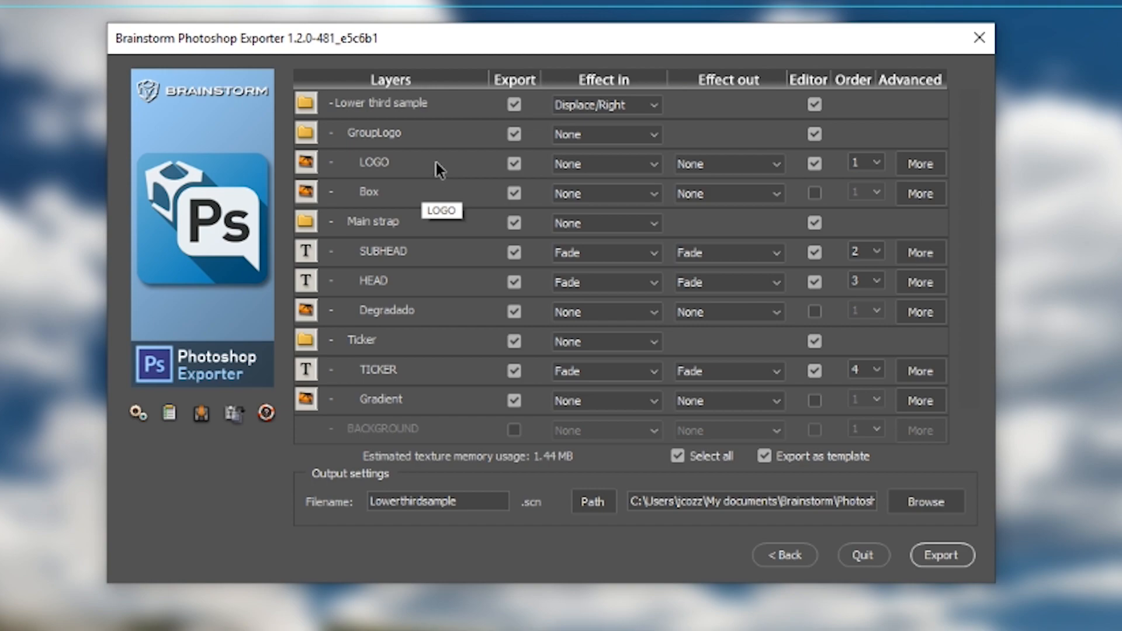
{"action": "mouse_move", "coordinate": [414, 287]}
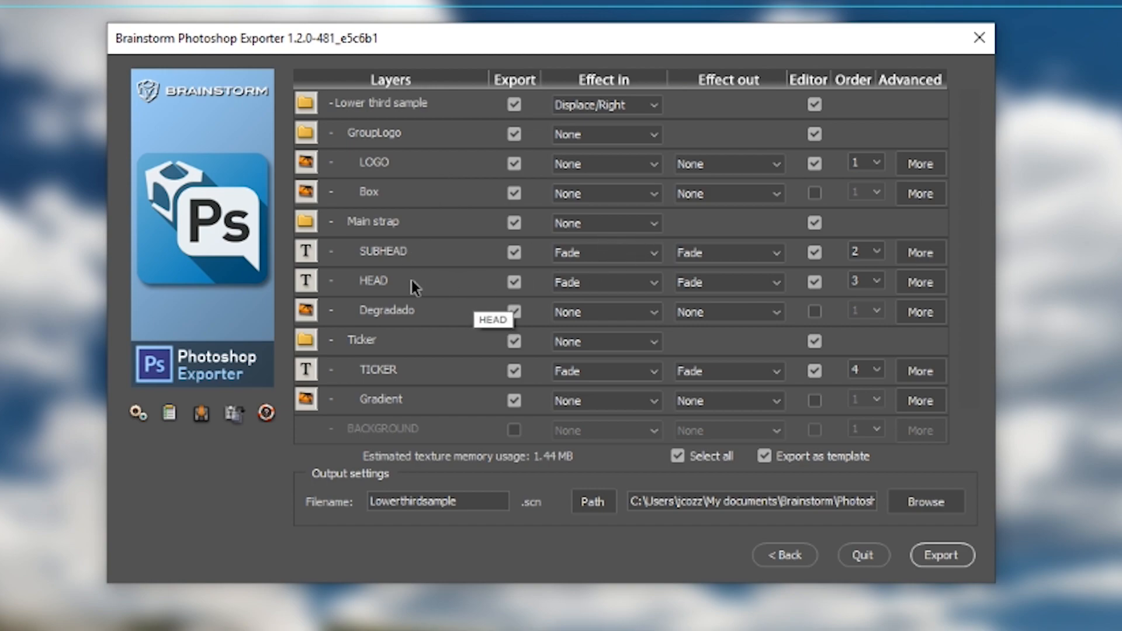
{"action": "mouse_move", "coordinate": [880, 269]}
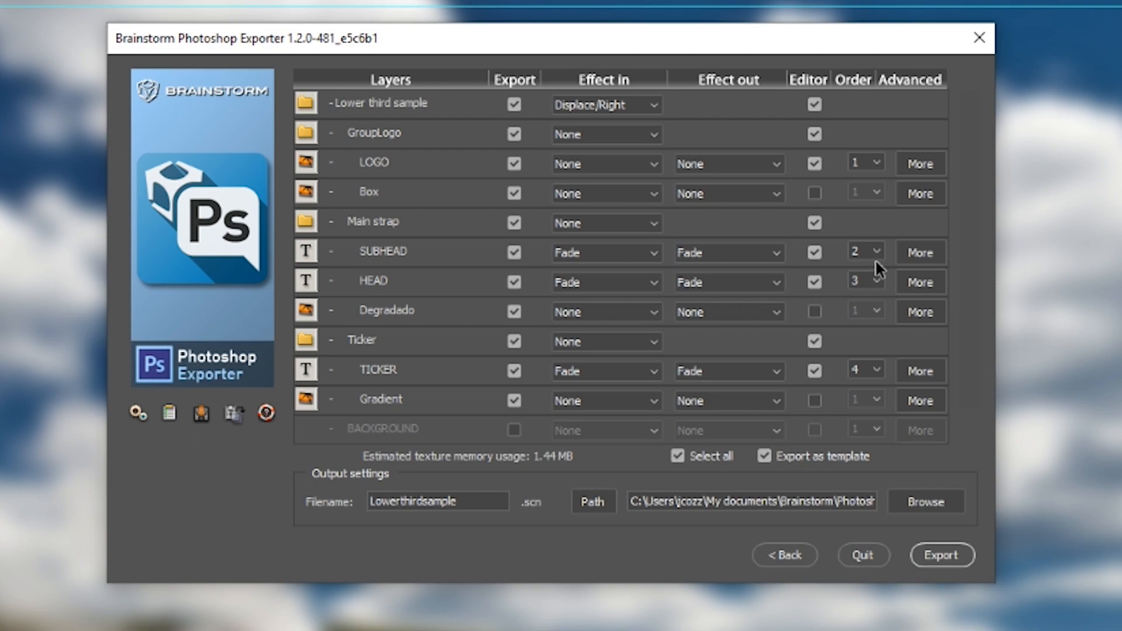
{"action": "mouse_move", "coordinate": [874, 273]}
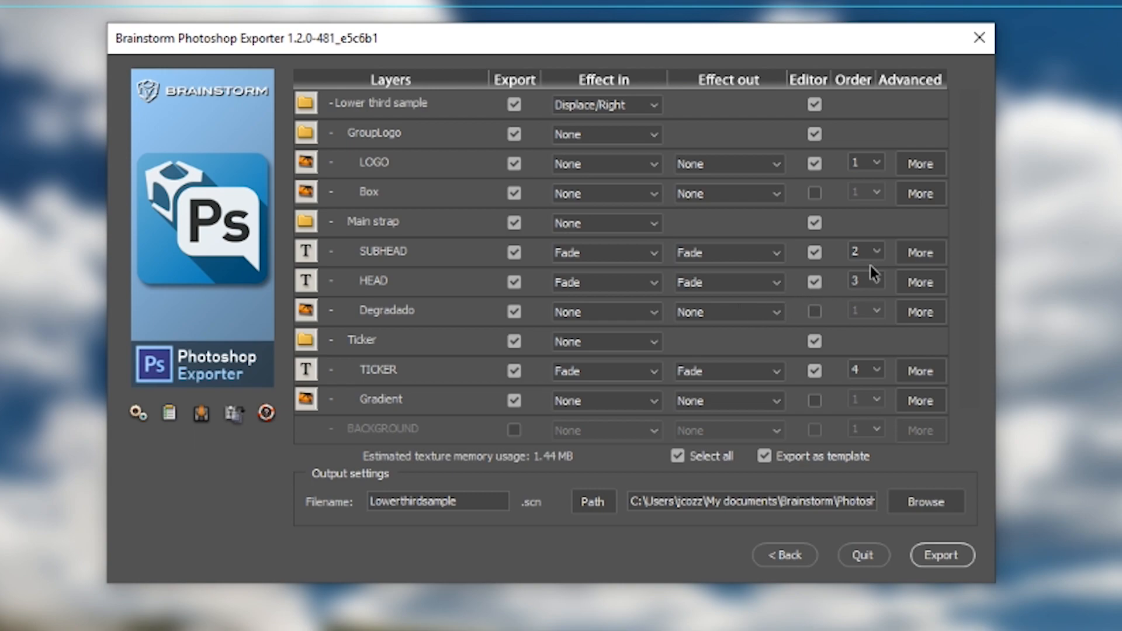
{"action": "mouse_move", "coordinate": [874, 255]}
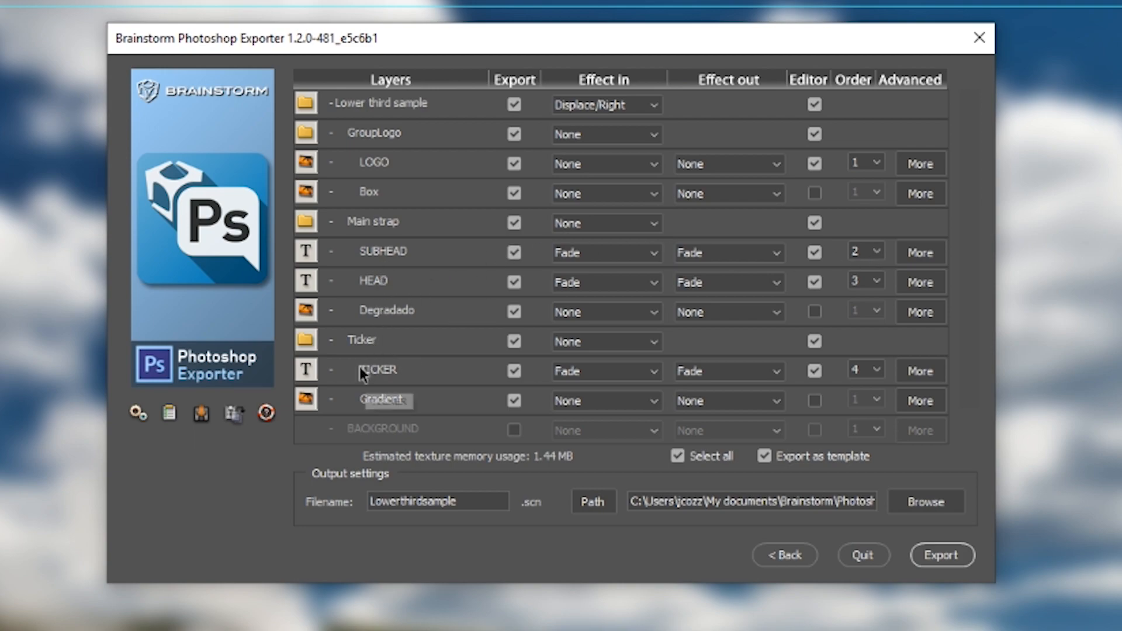
{"action": "mouse_move", "coordinate": [776, 395]}
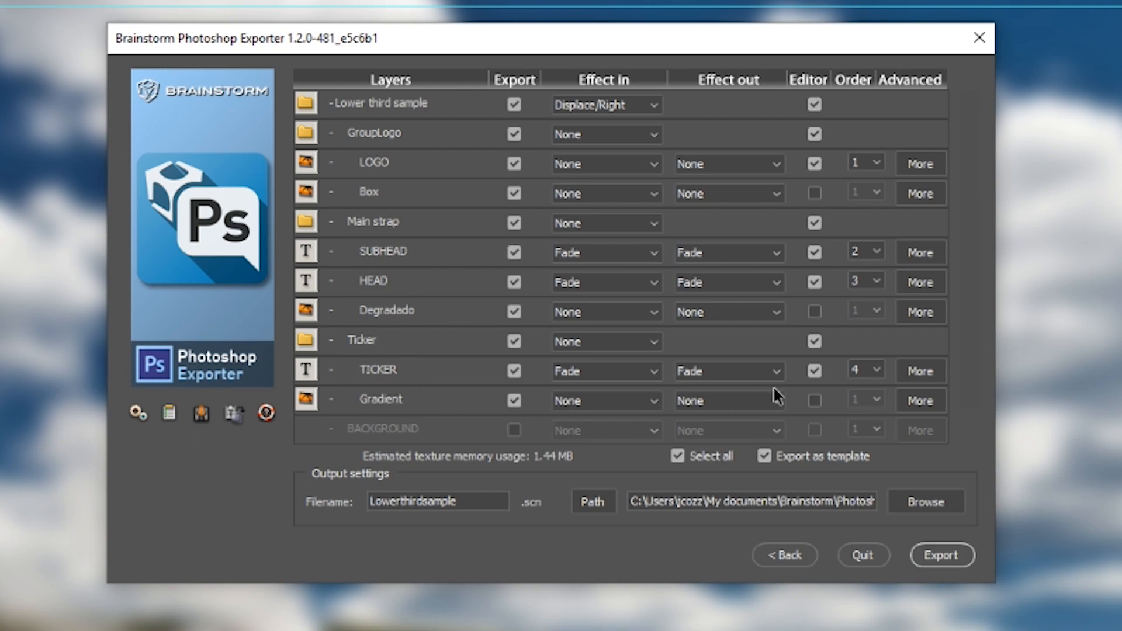
{"action": "mouse_move", "coordinate": [364, 387]}
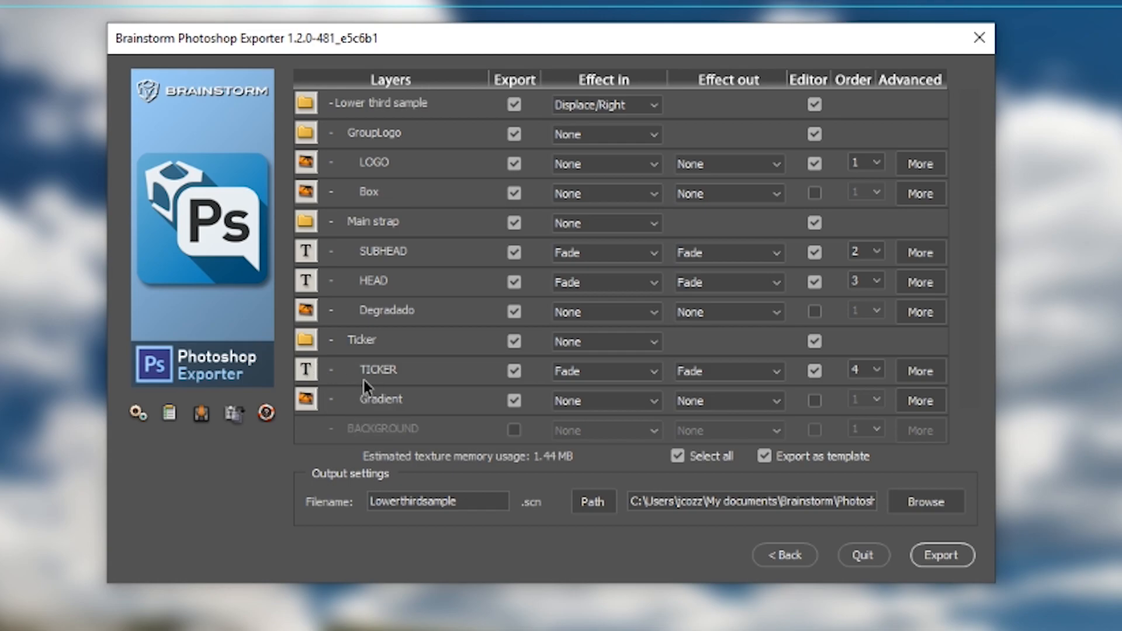
Enable ticker mode with looping on the TICKER text and enter 5 for its duration.
{"action": "left_click", "coordinate": [920, 371]}
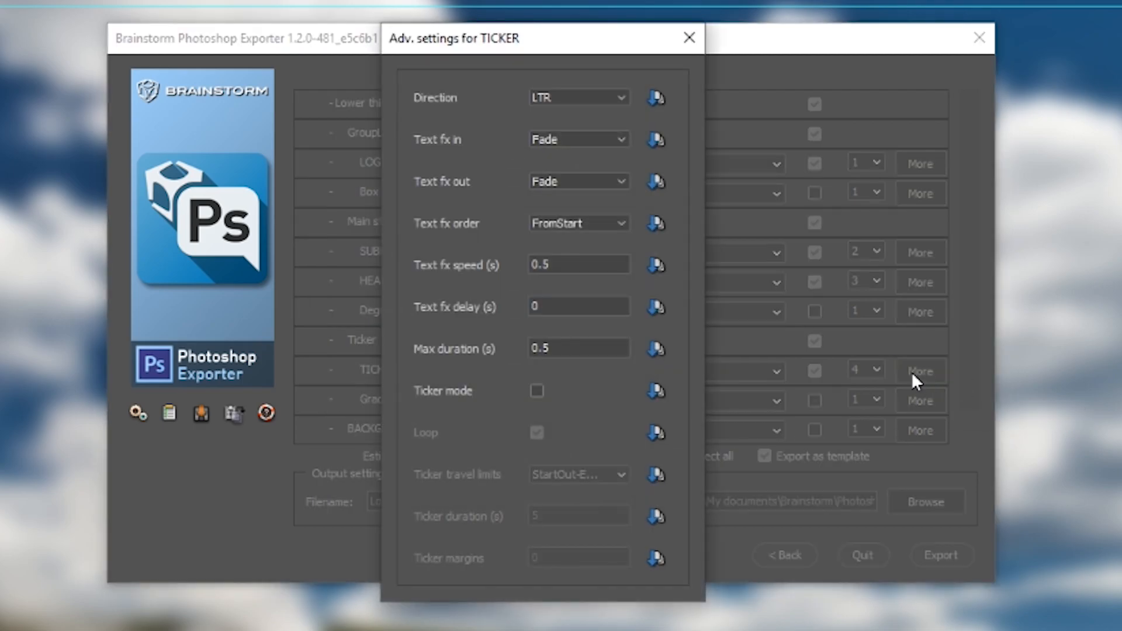
{"action": "mouse_move", "coordinate": [519, 36]}
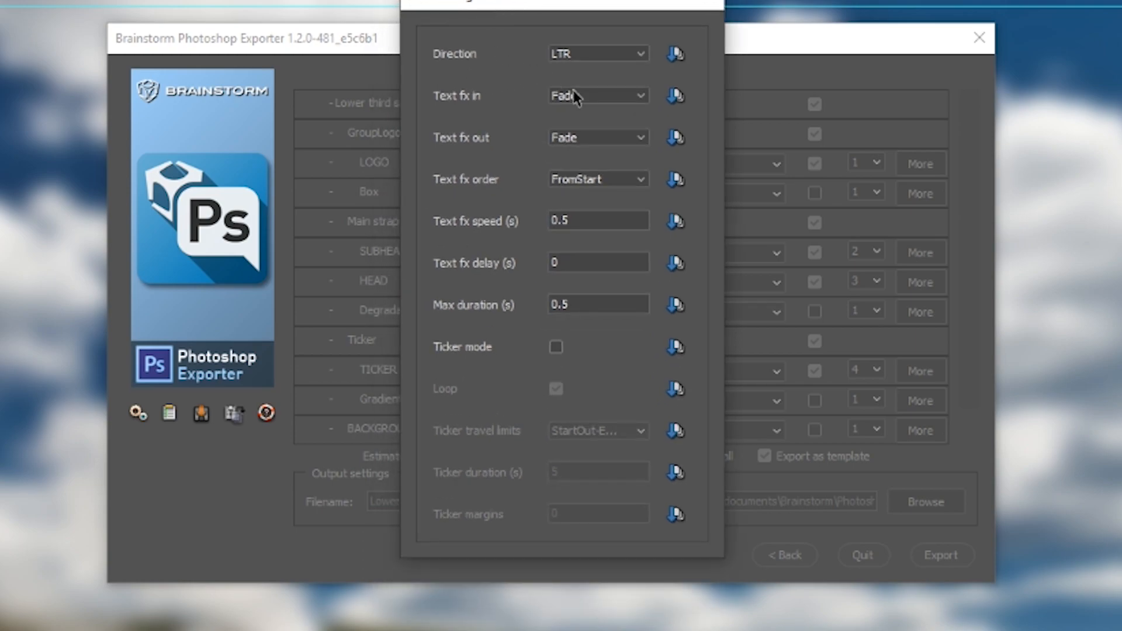
{"action": "mouse_move", "coordinate": [509, 353]}
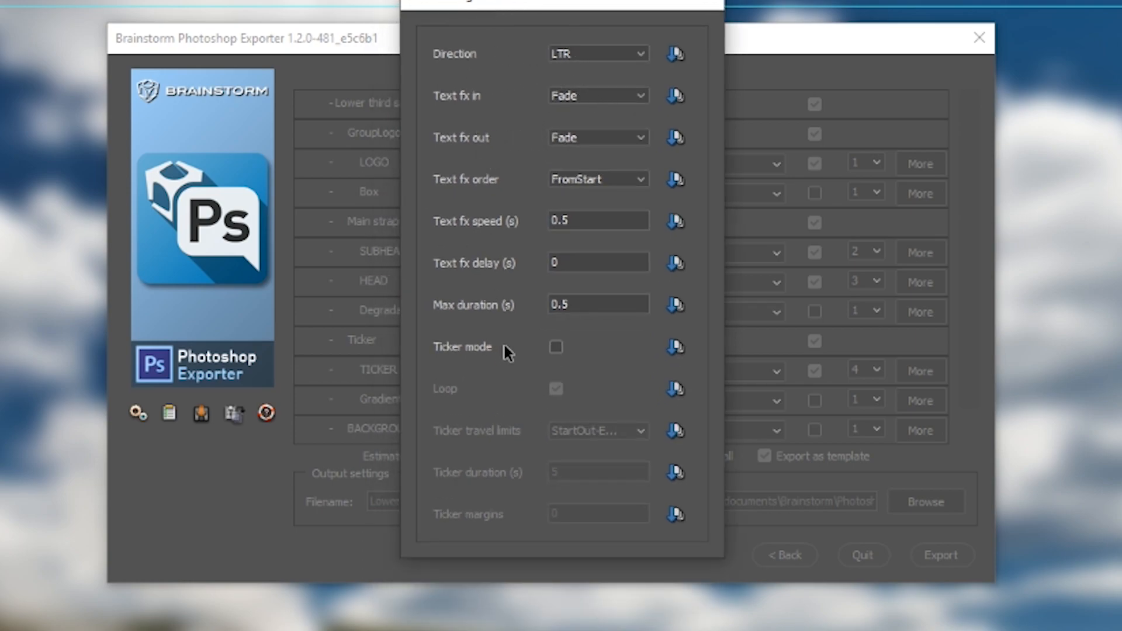
{"action": "left_click", "coordinate": [557, 347]}
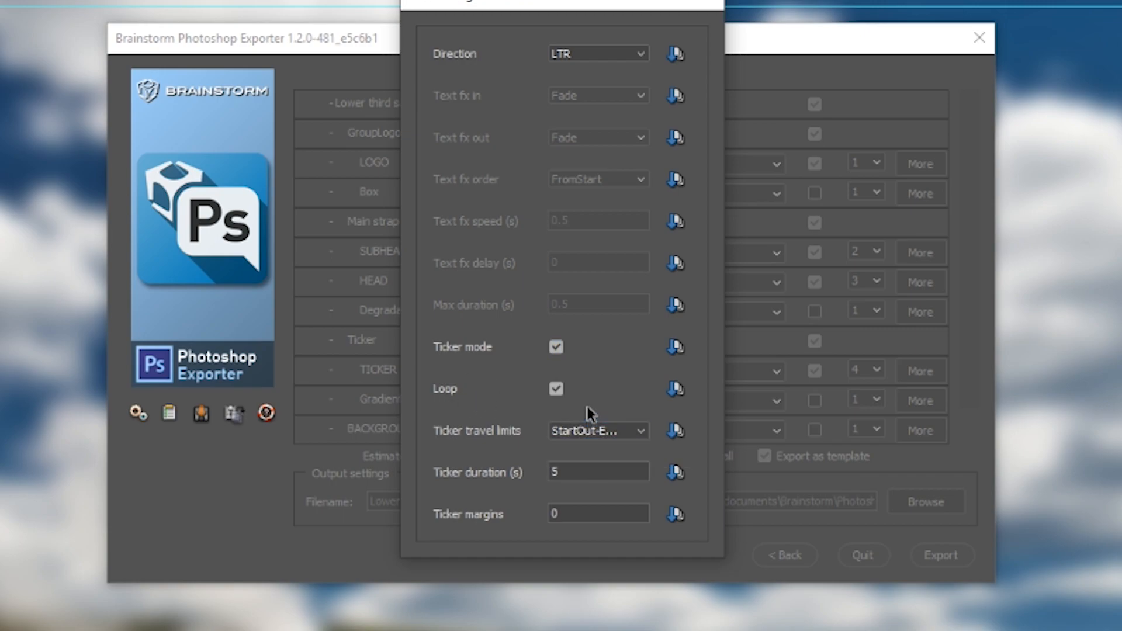
{"action": "mouse_move", "coordinate": [592, 438]}
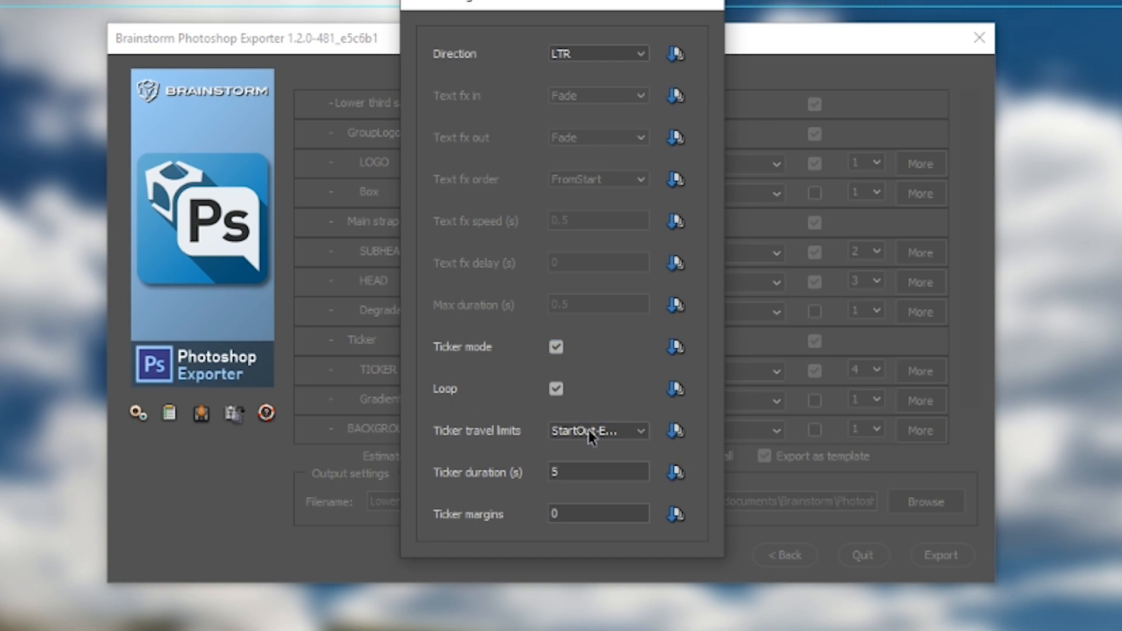
{"action": "mouse_move", "coordinate": [540, 492]}
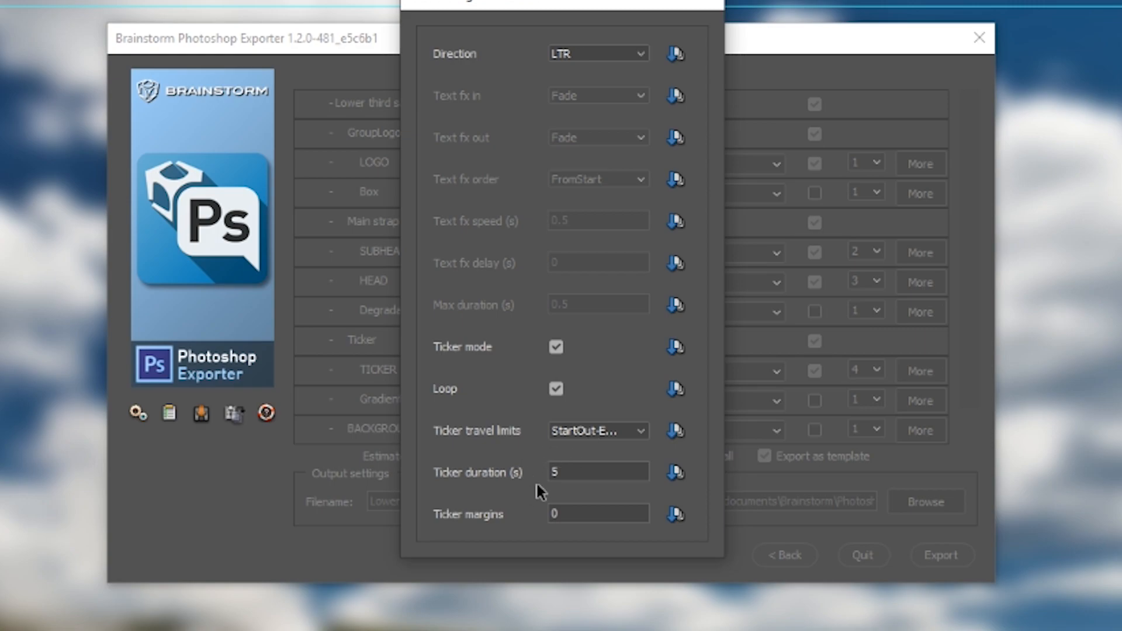
{"action": "left_click", "coordinate": [597, 514]}
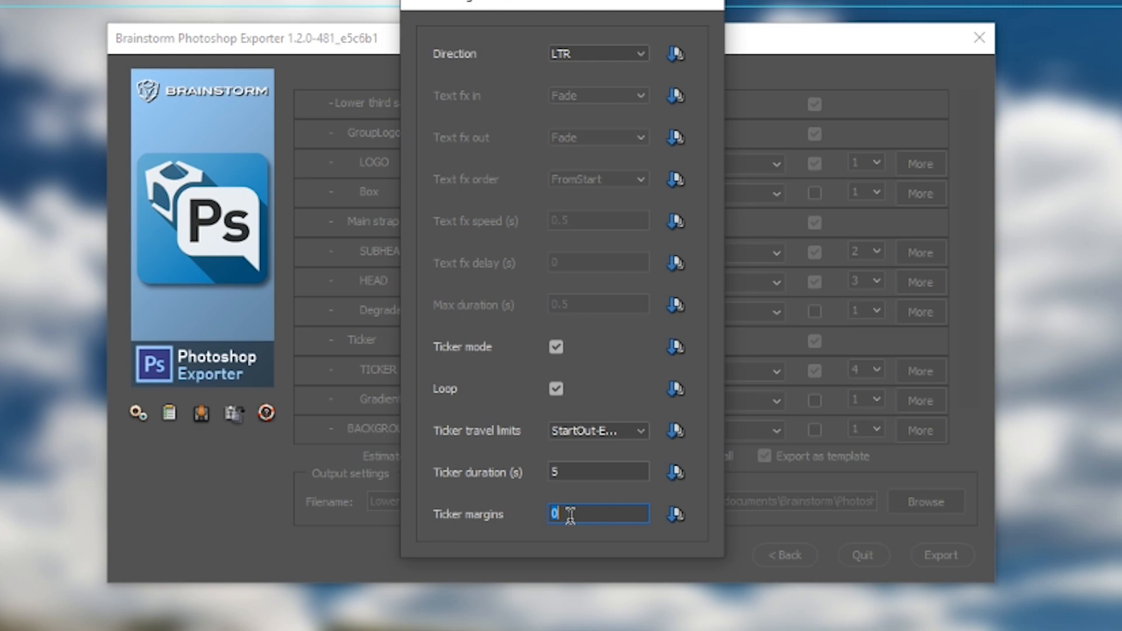
{"action": "type", "text": "5"}
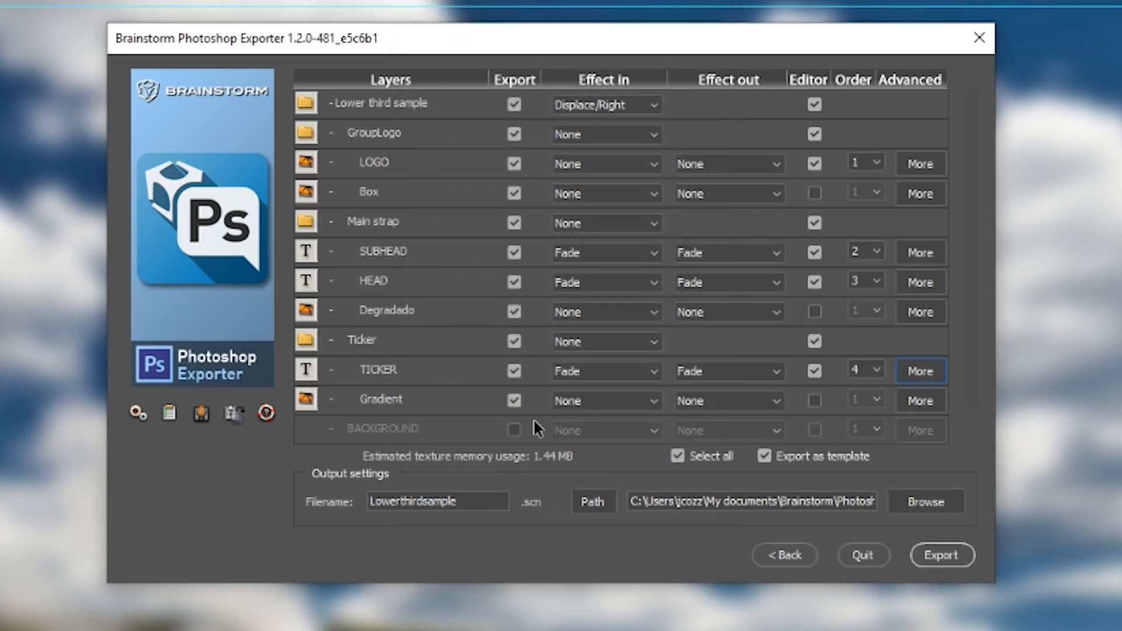
{"action": "mouse_move", "coordinate": [829, 289]}
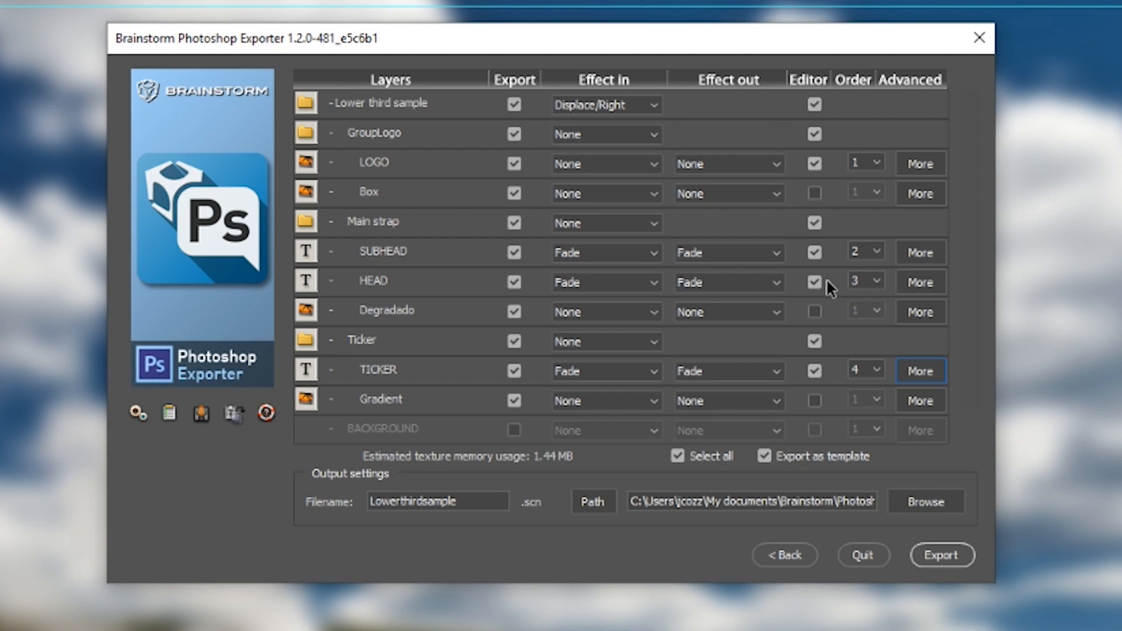
{"action": "mouse_move", "coordinate": [470, 169]}
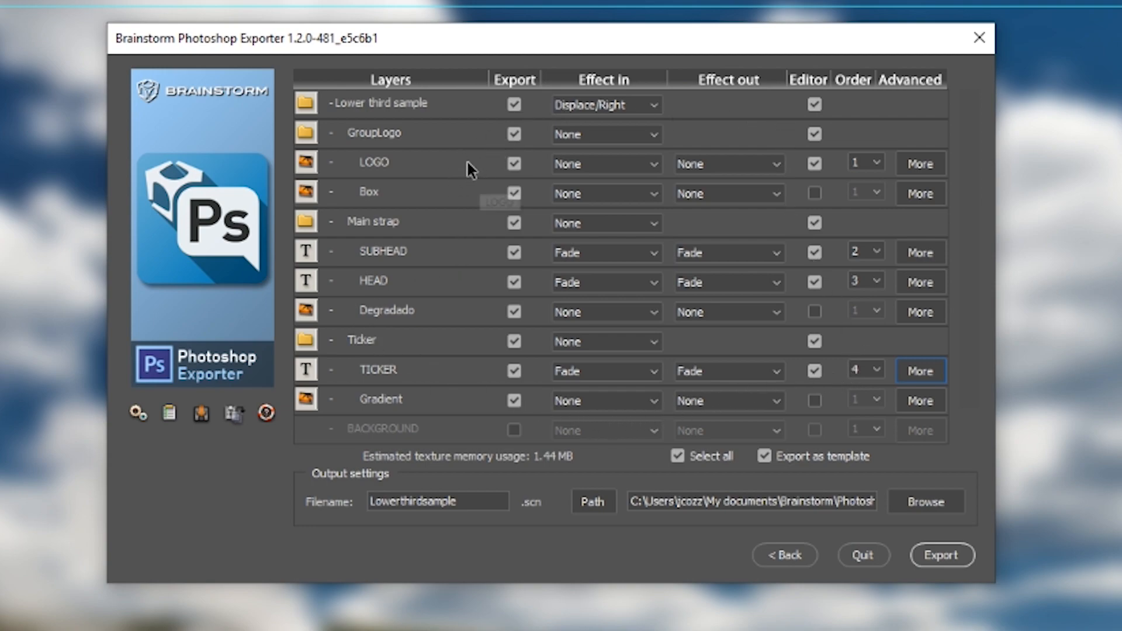
{"action": "mouse_move", "coordinate": [441, 152]}
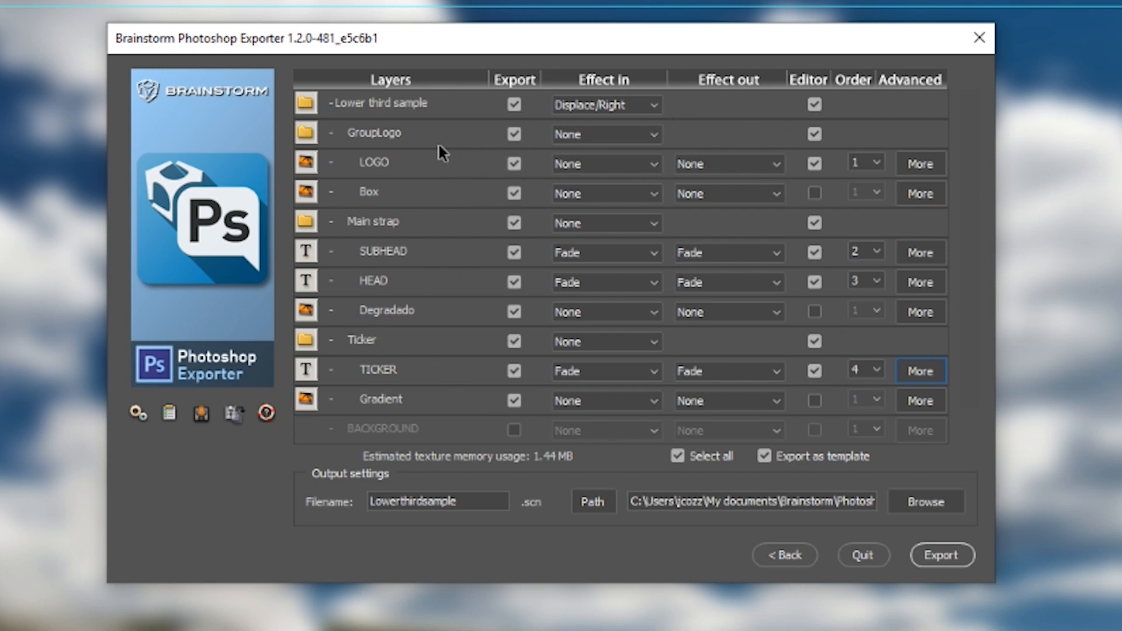
{"action": "left_click", "coordinate": [920, 163]}
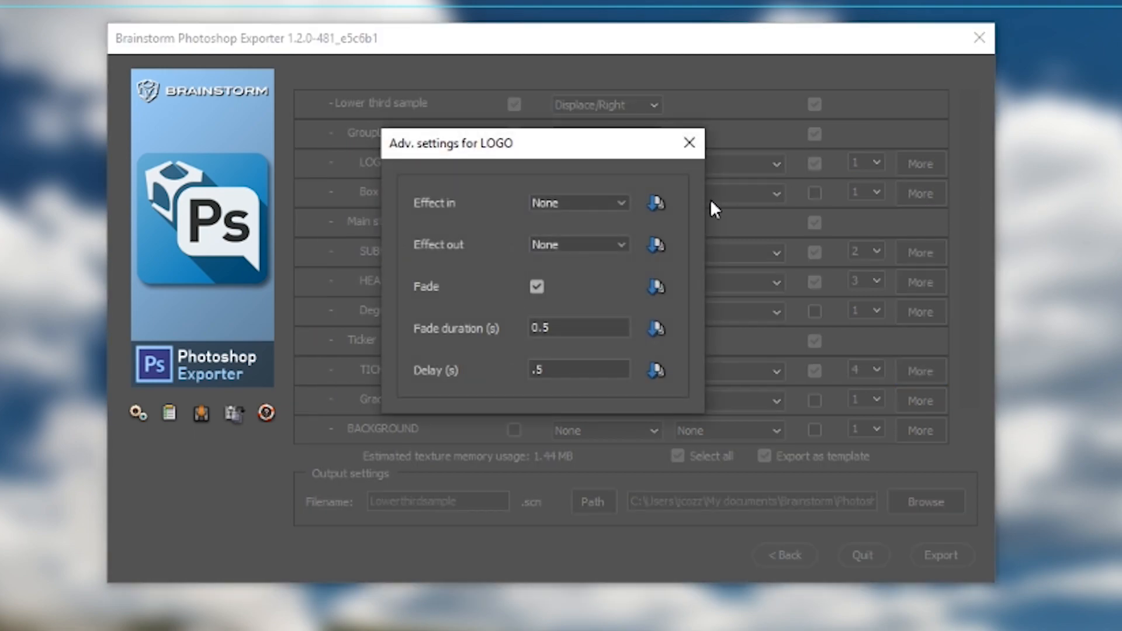
{"action": "mouse_move", "coordinate": [651, 283]}
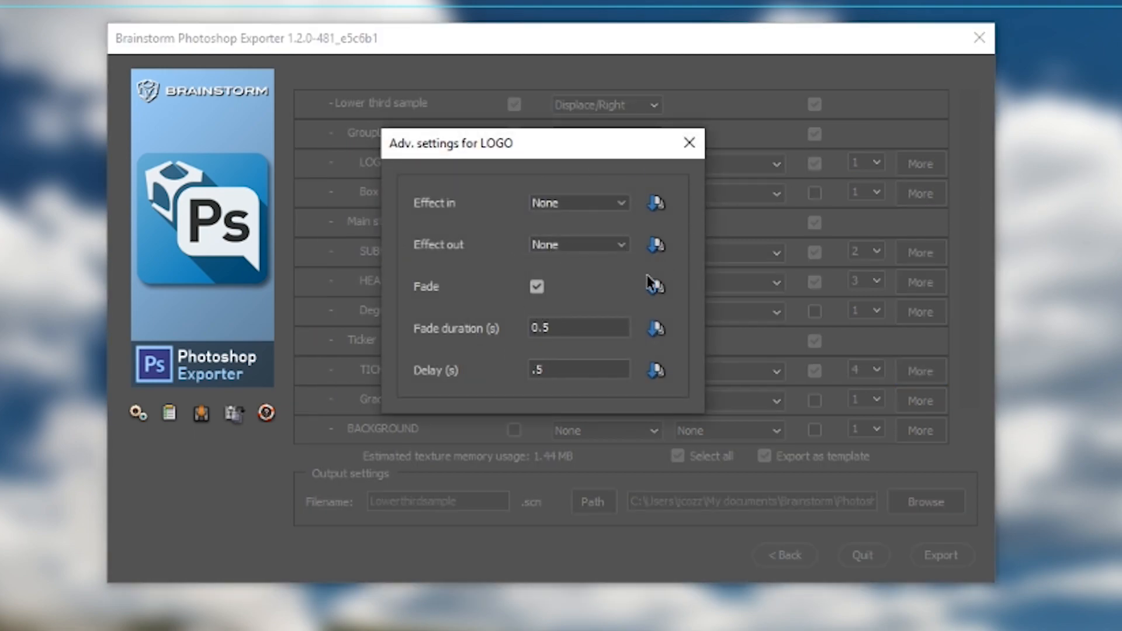
{"action": "mouse_move", "coordinate": [550, 333]}
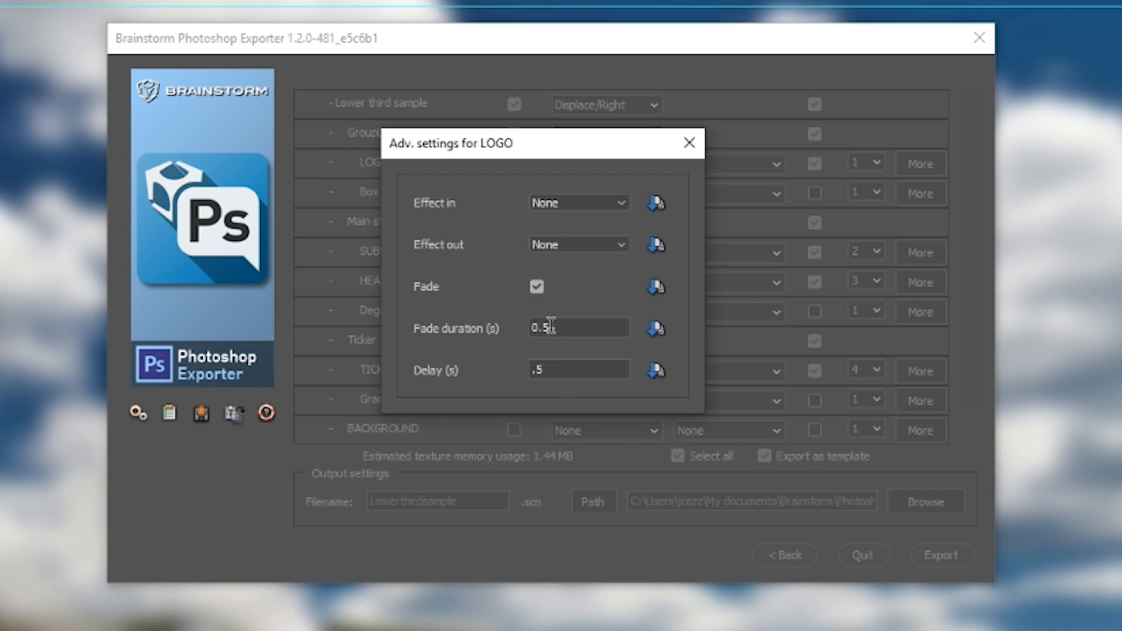
{"action": "mouse_move", "coordinate": [546, 206]}
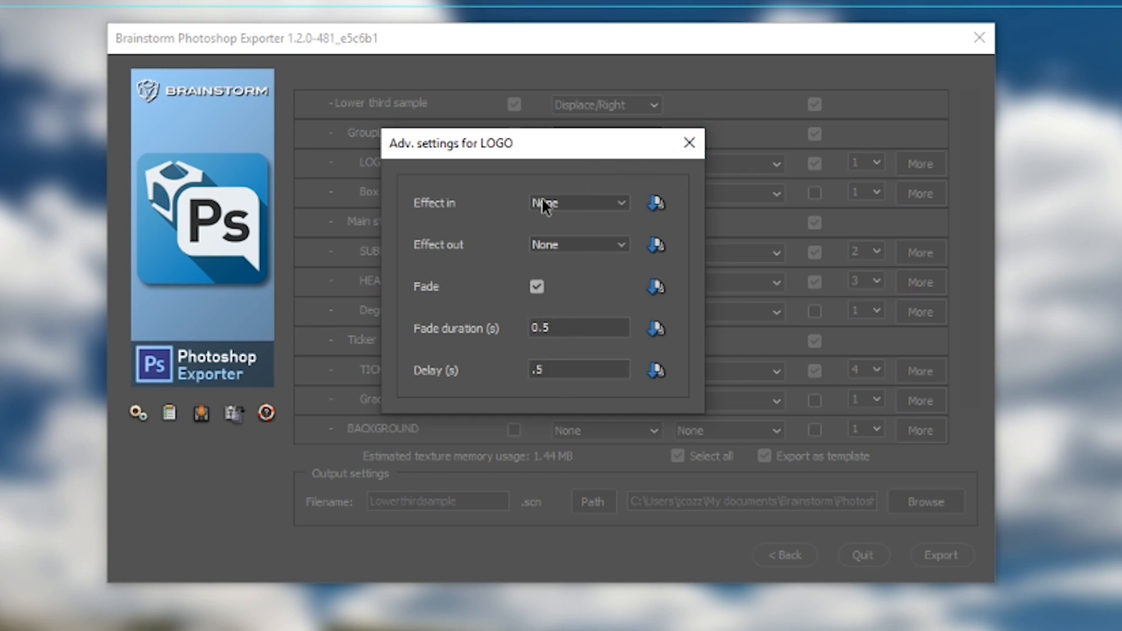
{"action": "mouse_move", "coordinate": [556, 225]}
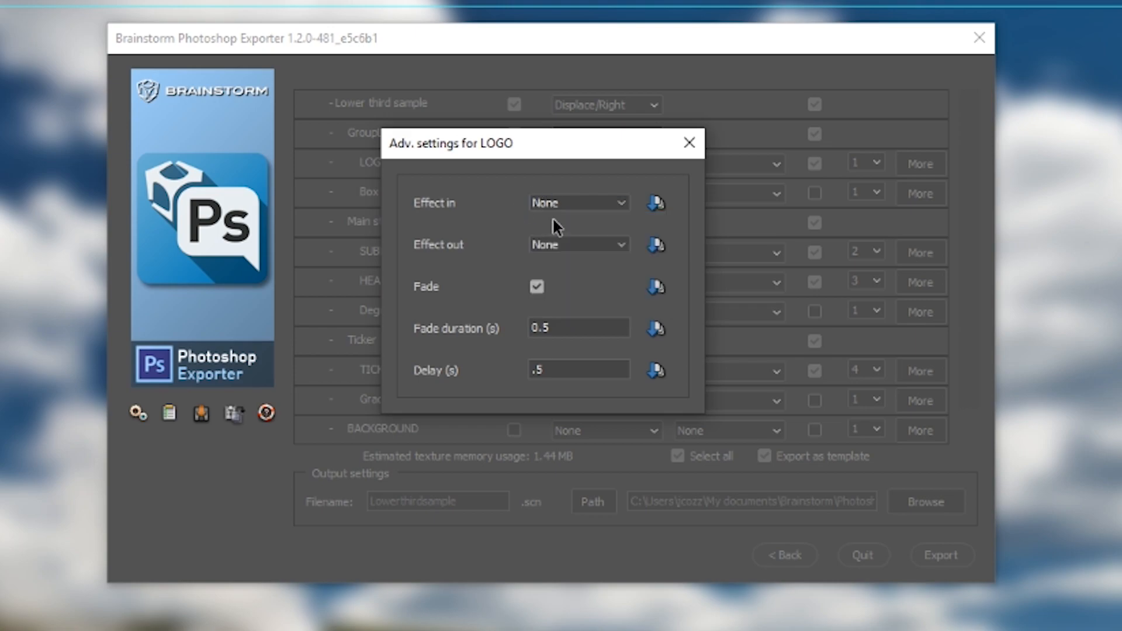
{"action": "mouse_move", "coordinate": [690, 143]}
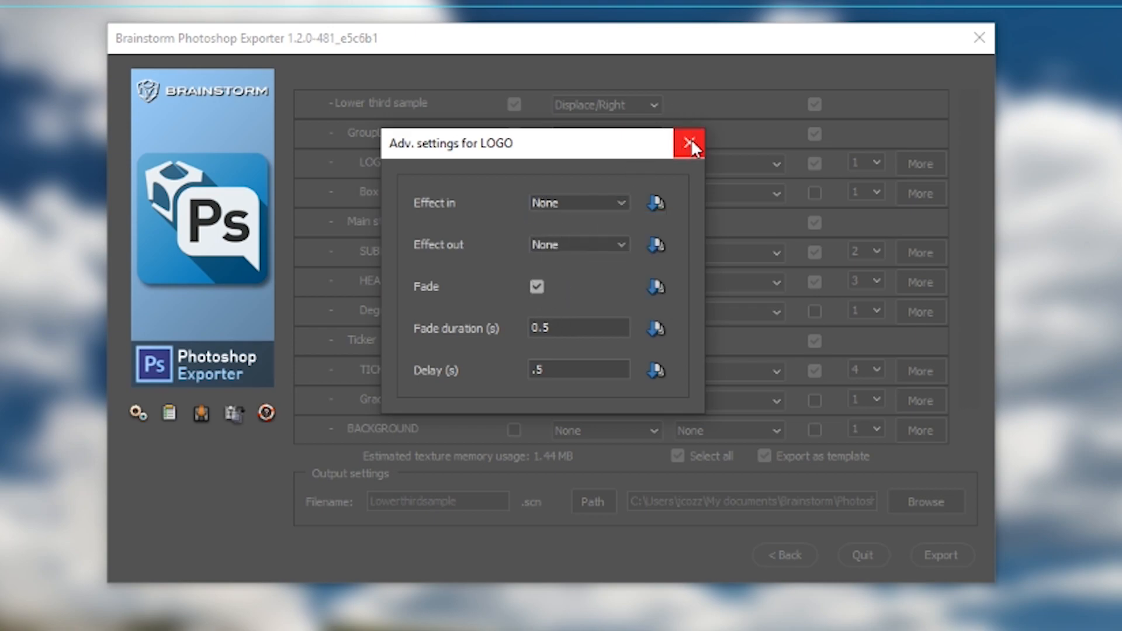
{"action": "left_click", "coordinate": [690, 143]}
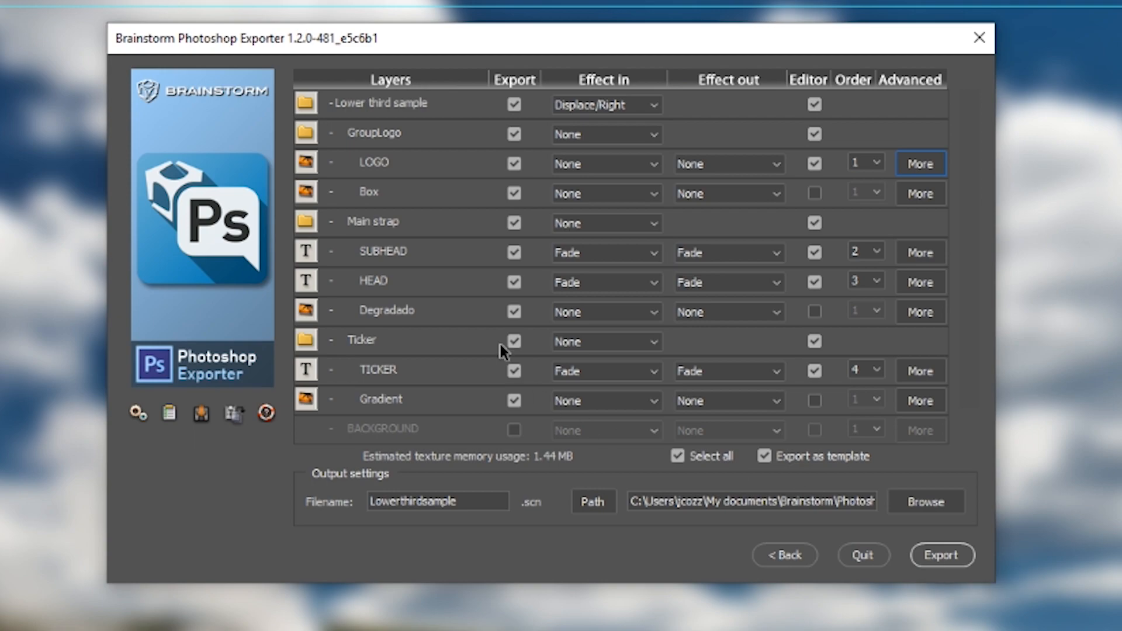
{"action": "mouse_move", "coordinate": [486, 500]}
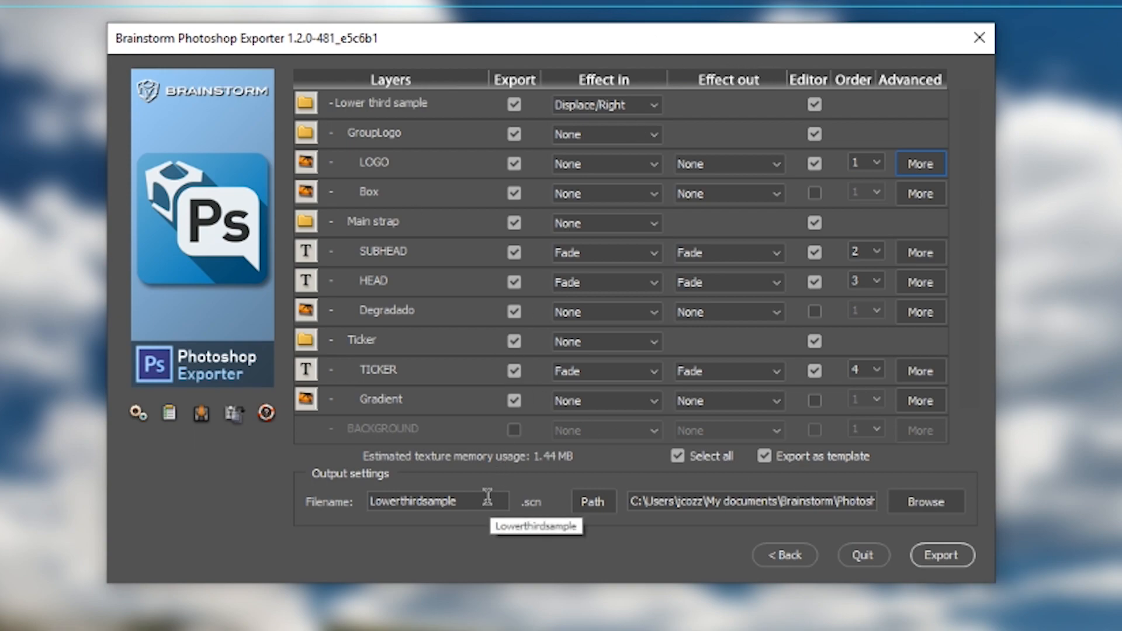
{"action": "mouse_move", "coordinate": [485, 522]}
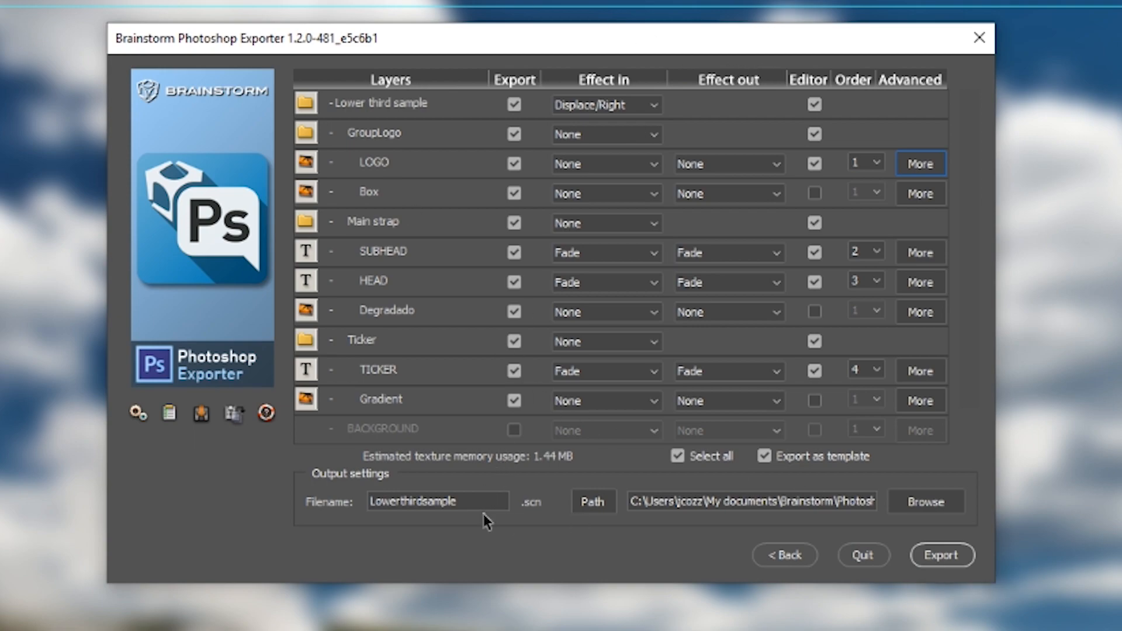
Trim the output file name from Lowerthirdsample to Lowerthird.
{"action": "left_click", "coordinate": [437, 502]}
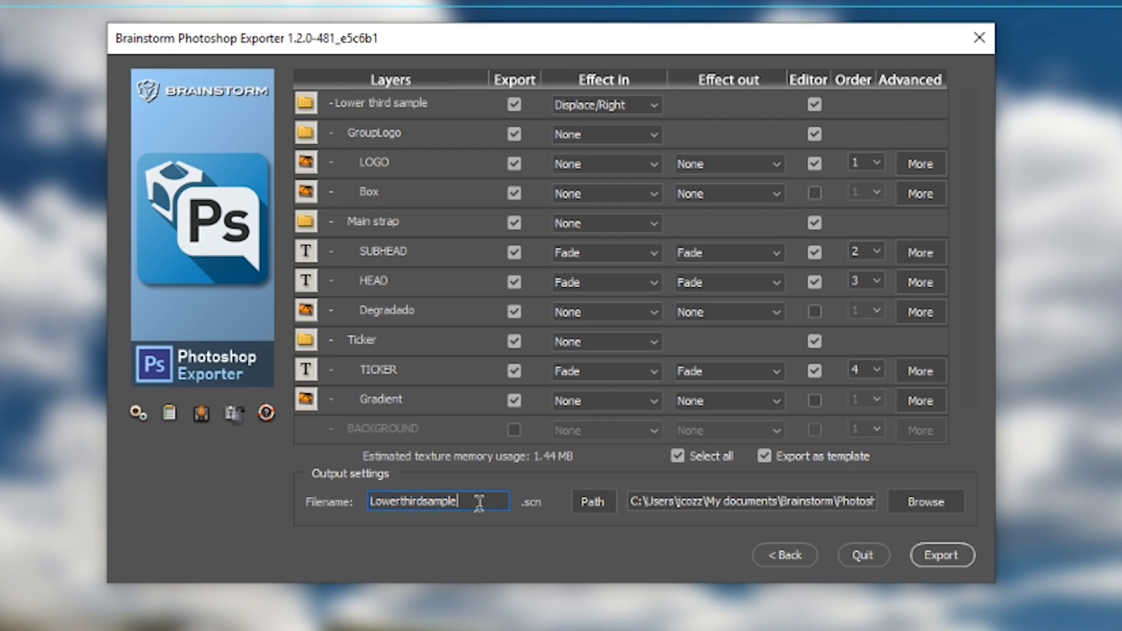
{"action": "key", "text": "Backspace"}
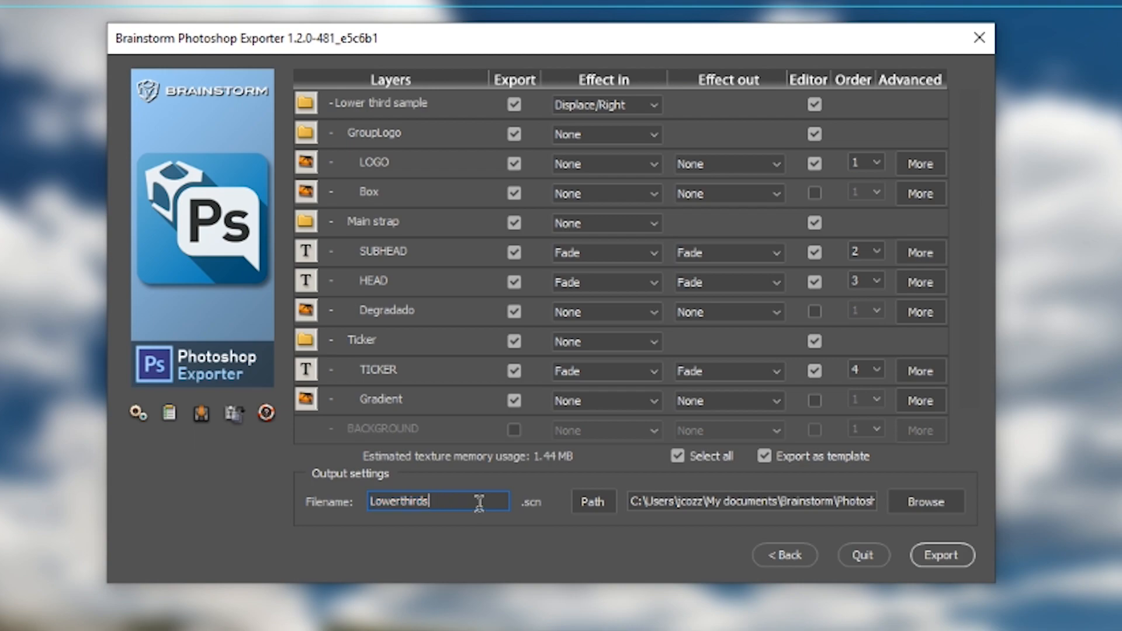
{"action": "key", "text": "Backspace"}
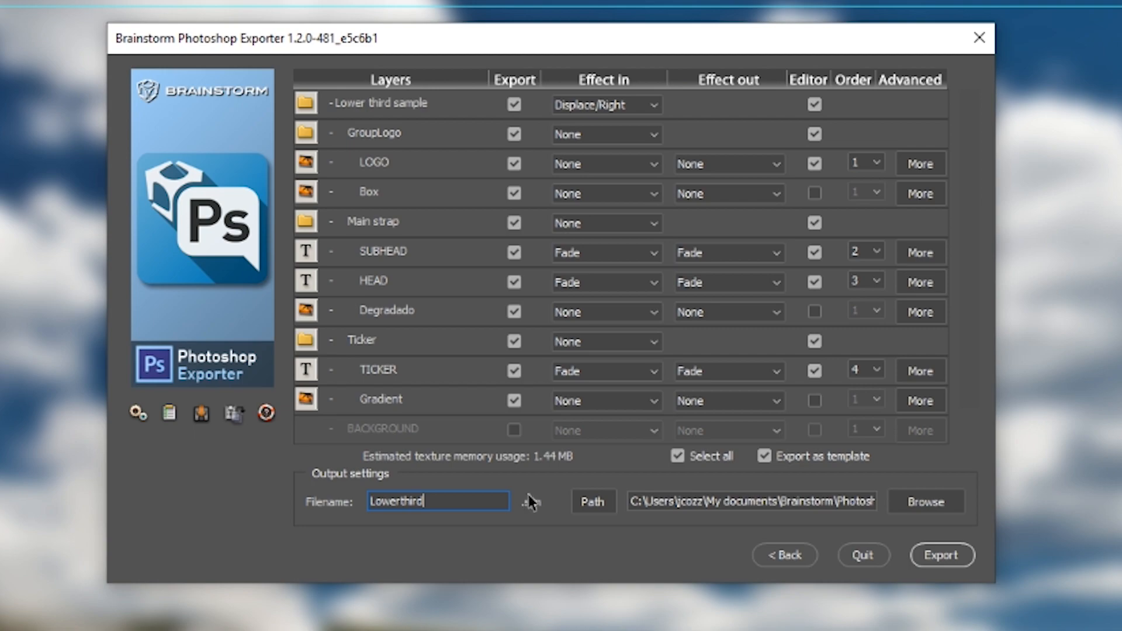
{"action": "mouse_move", "coordinate": [591, 503]}
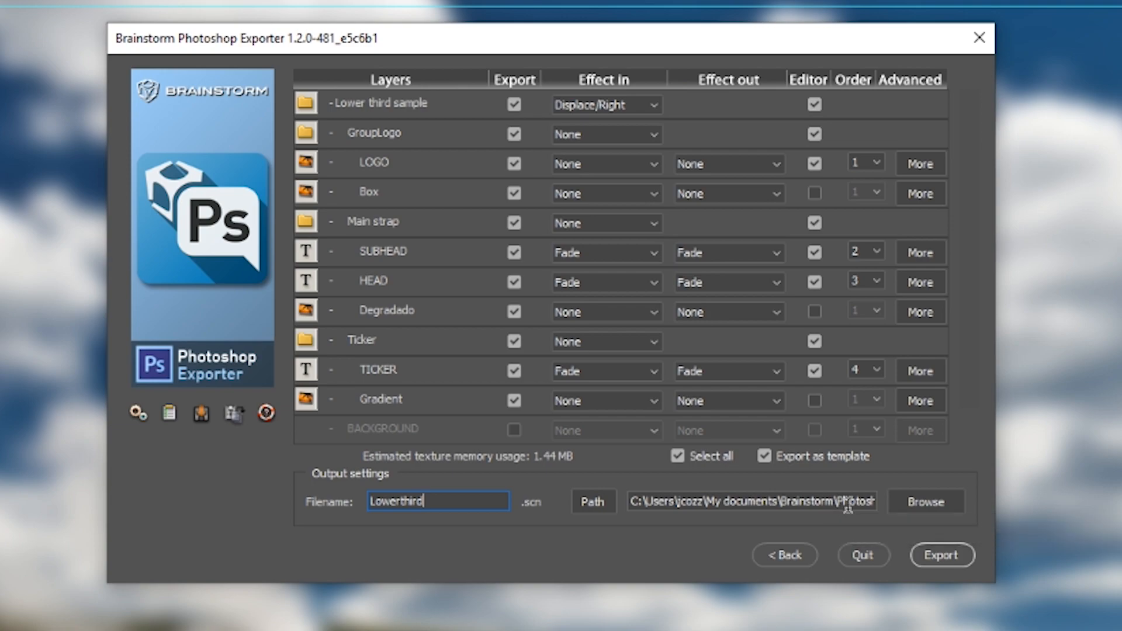
{"action": "mouse_move", "coordinate": [852, 502]}
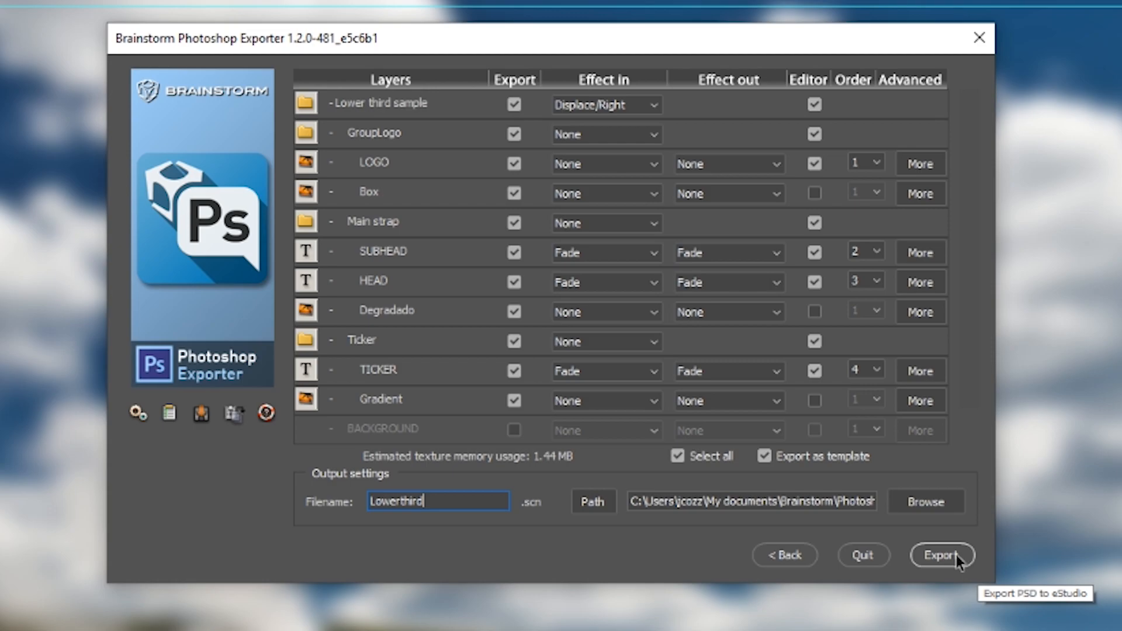
Export the scene, producing Lowerthird.scn with its folder, thumbnail and log.
{"action": "left_click", "coordinate": [942, 555]}
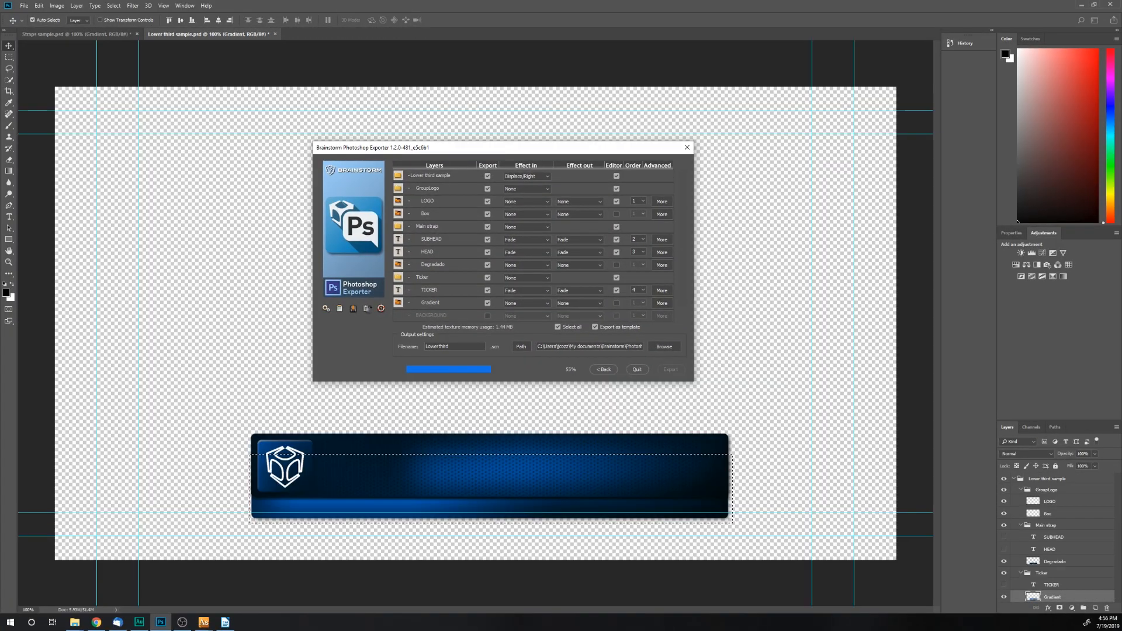
{"action": "left_click", "coordinate": [663, 346]}
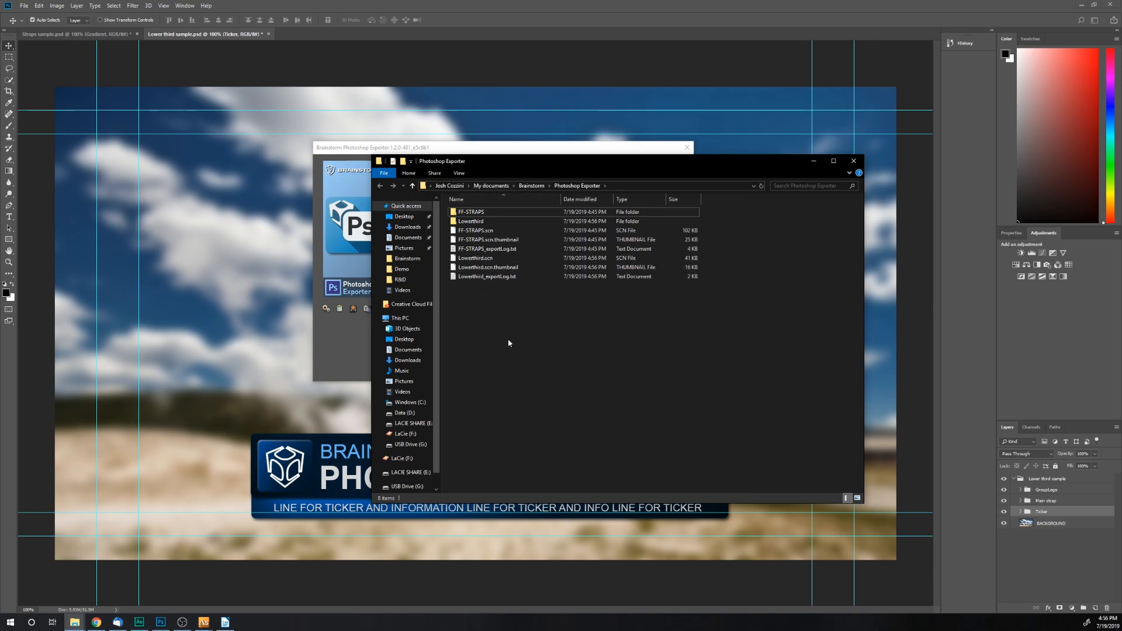
Select the 41 KB Lowerthird.scn in the Photoshop Exporter output folder.
{"action": "left_click", "coordinate": [475, 257]}
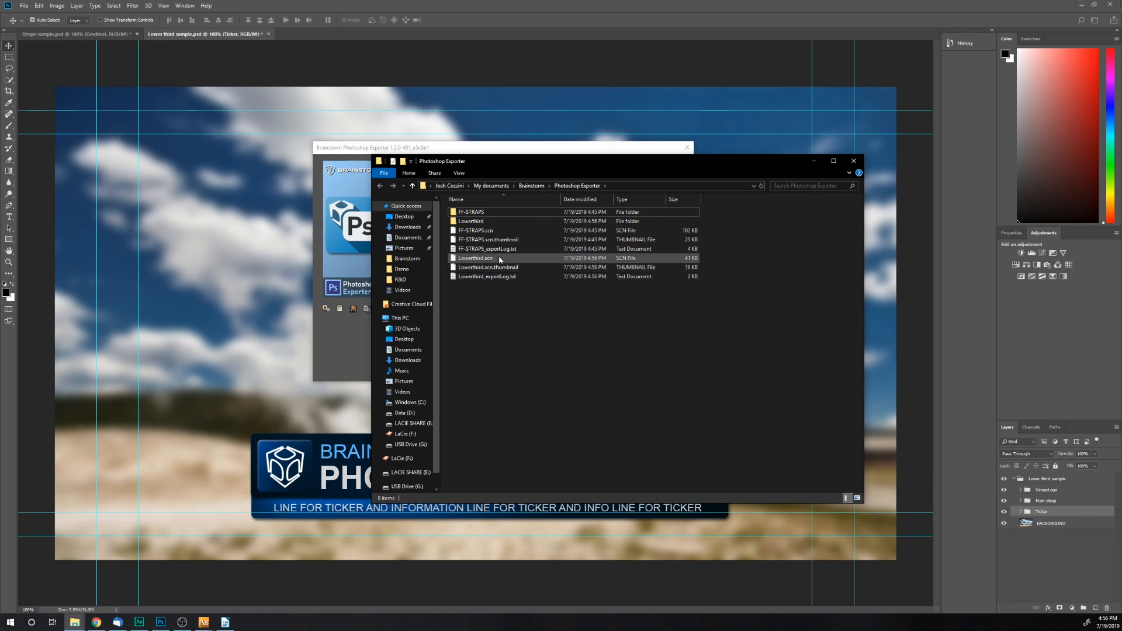
{"action": "left_click", "coordinate": [471, 221]}
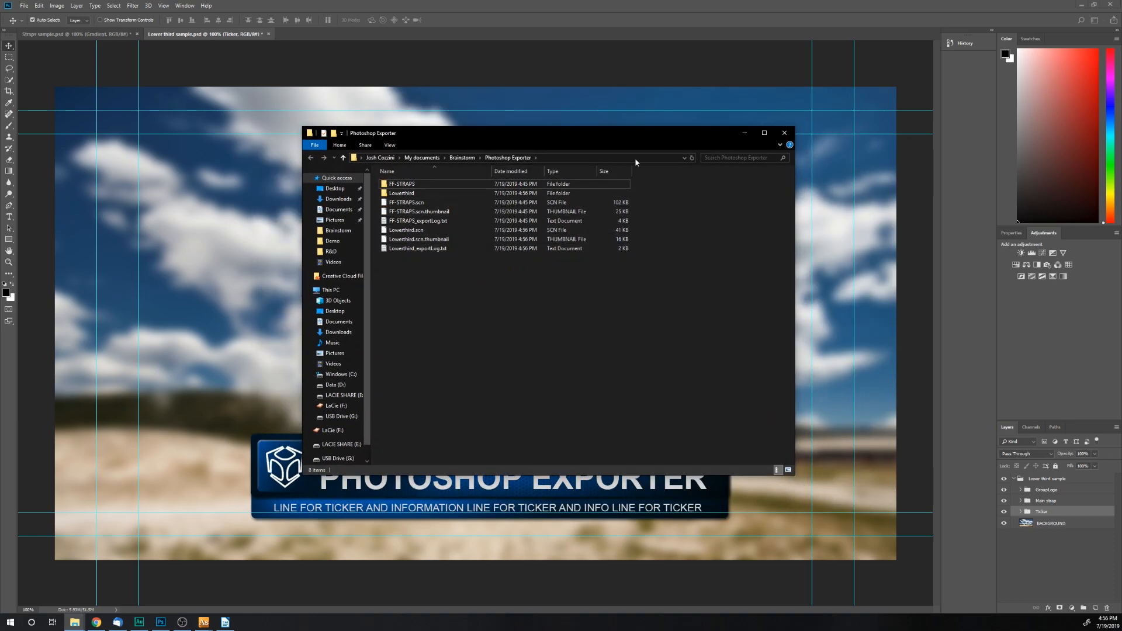
{"action": "mouse_move", "coordinate": [744, 133]}
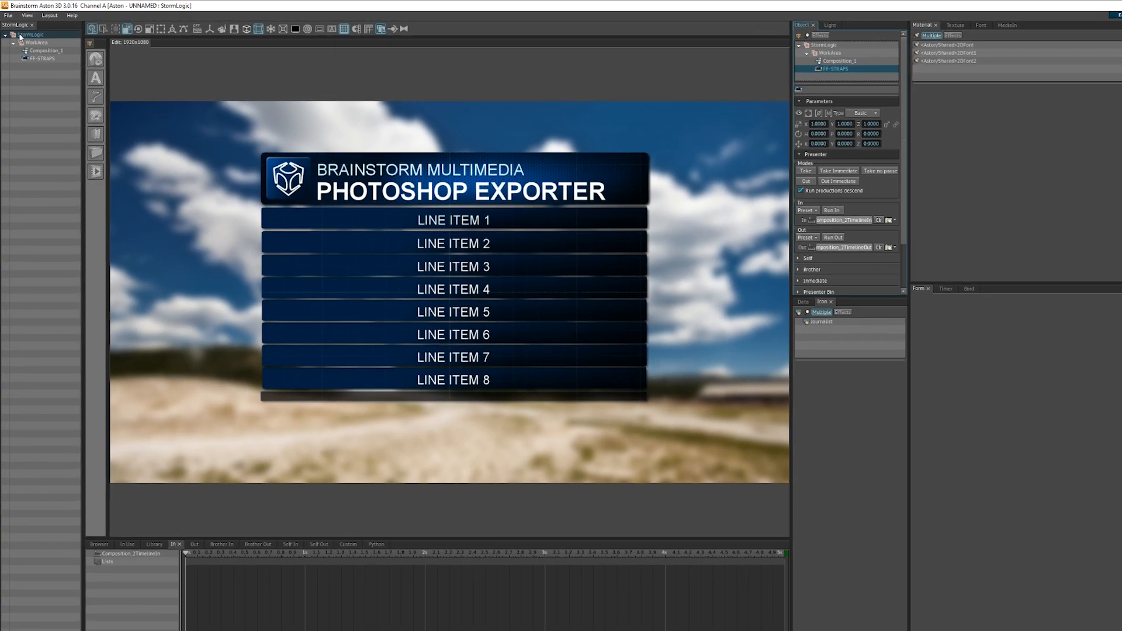
Launch the FileLoader dialog via File > Composition > Import.
{"action": "left_click", "coordinate": [11, 28]}
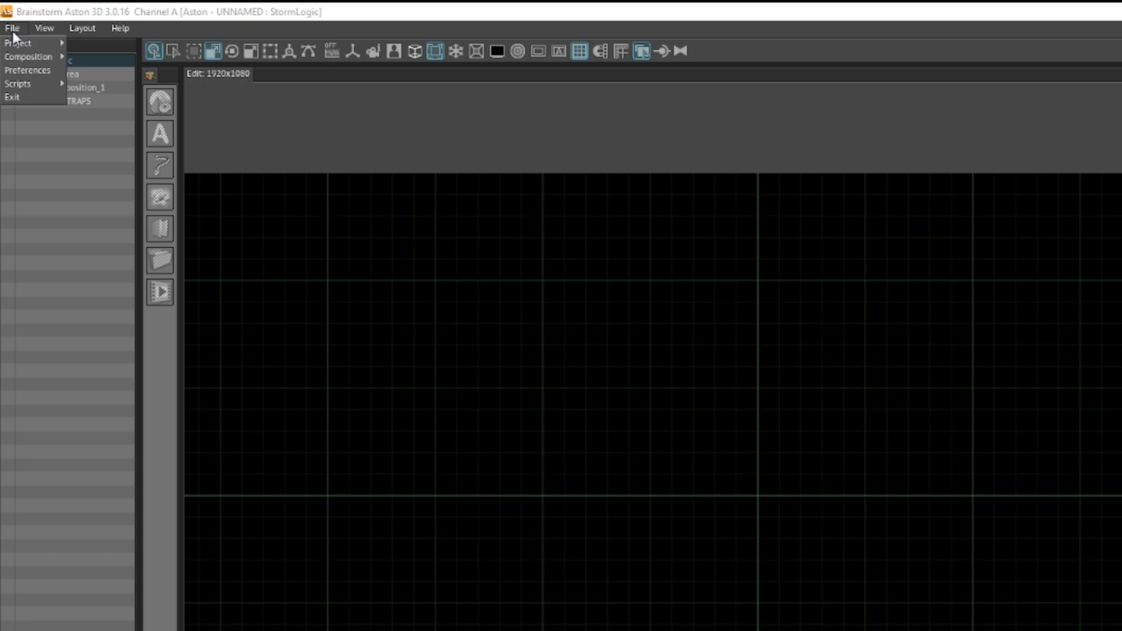
{"action": "left_click", "coordinate": [28, 56]}
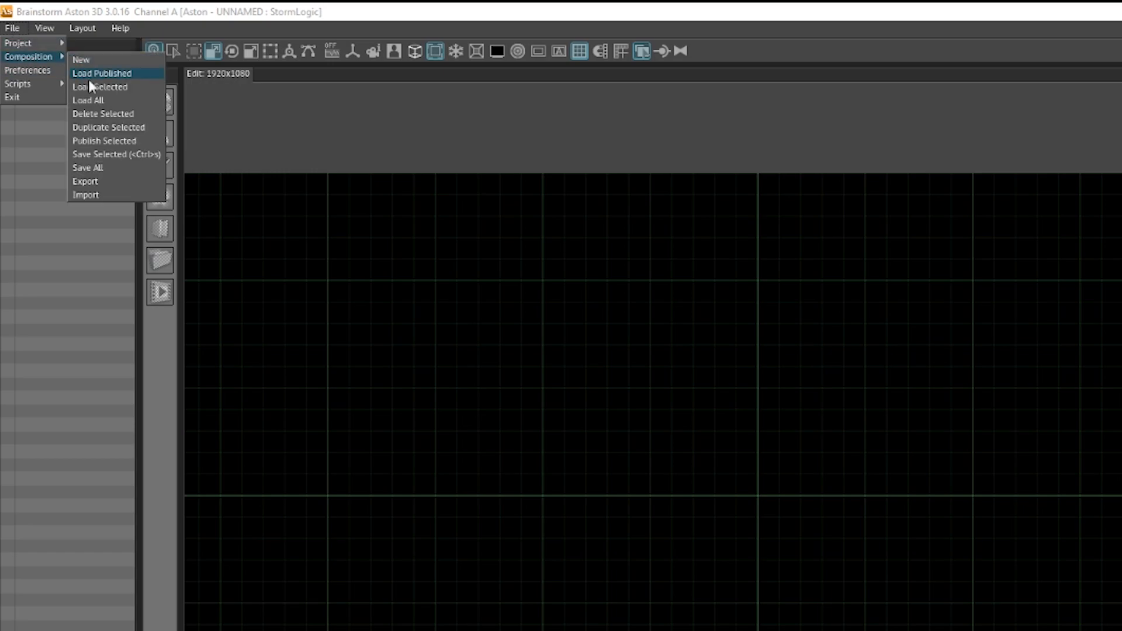
{"action": "mouse_move", "coordinate": [110, 196]}
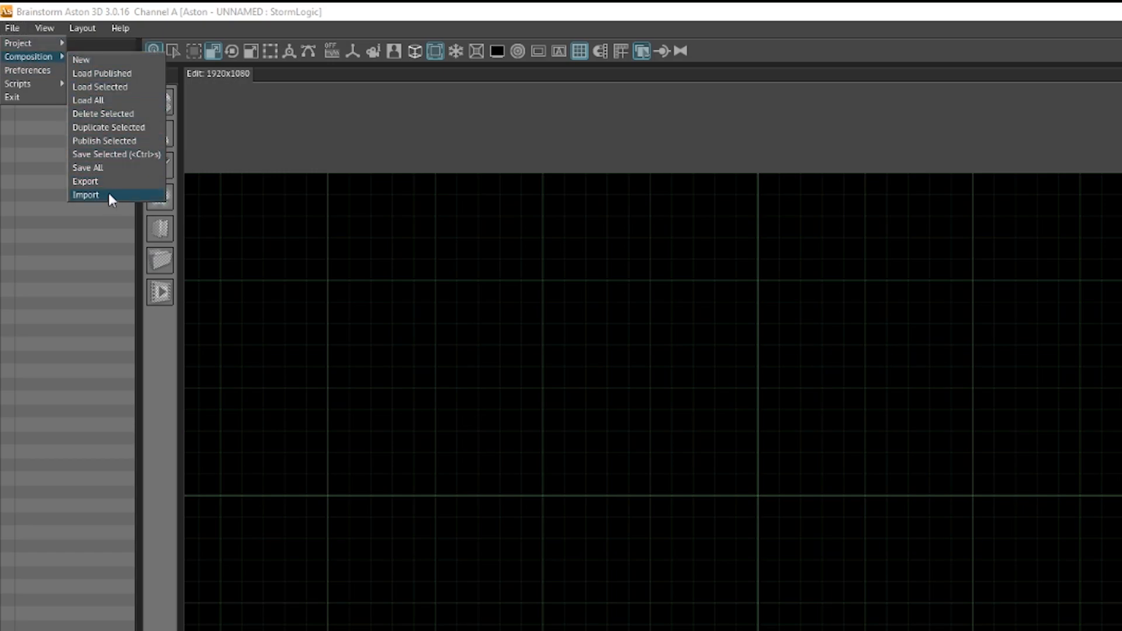
{"action": "left_click", "coordinate": [85, 195]}
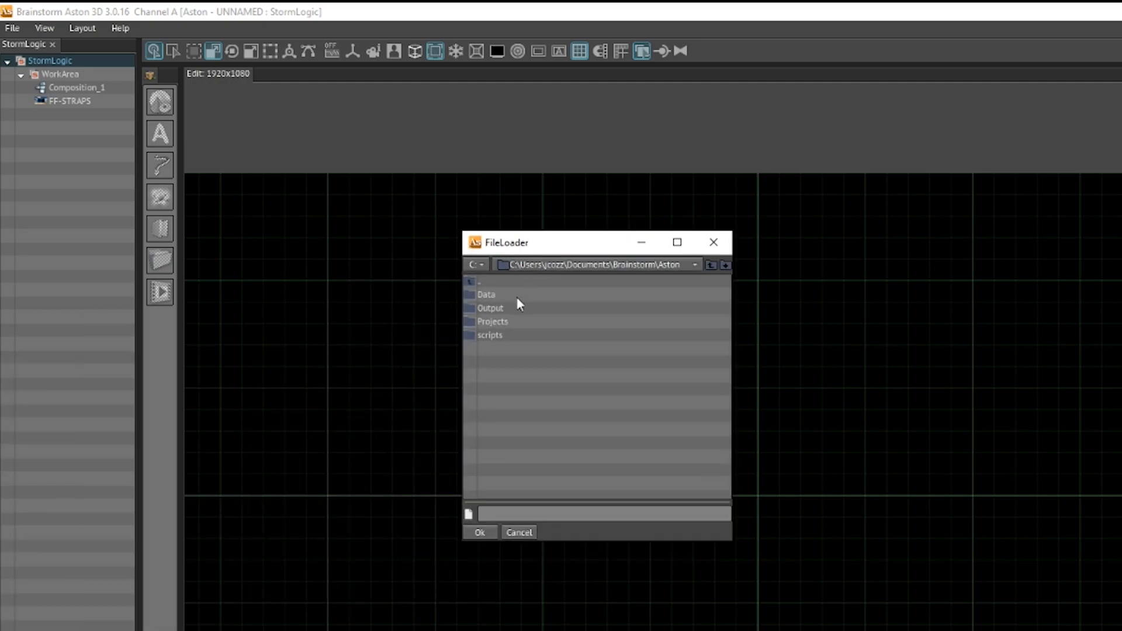
{"action": "mouse_move", "coordinate": [609, 250]}
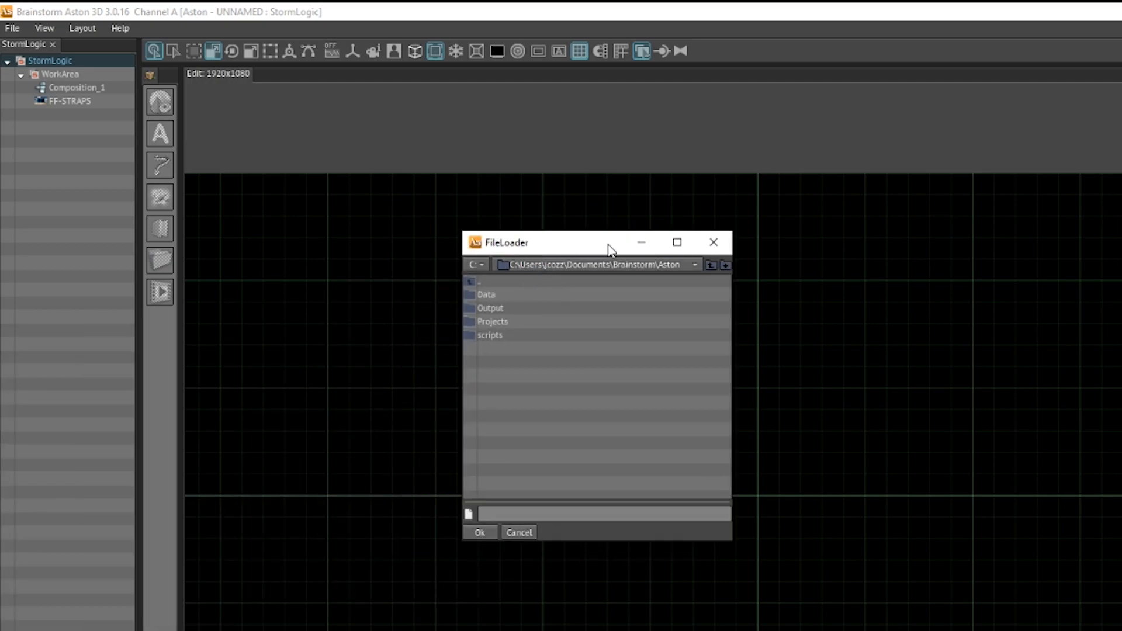
Navigate to Brainstorm/Photoshop Exporter and import Lowerthird.scn onto the canvas.
{"action": "left_click", "coordinate": [709, 266]}
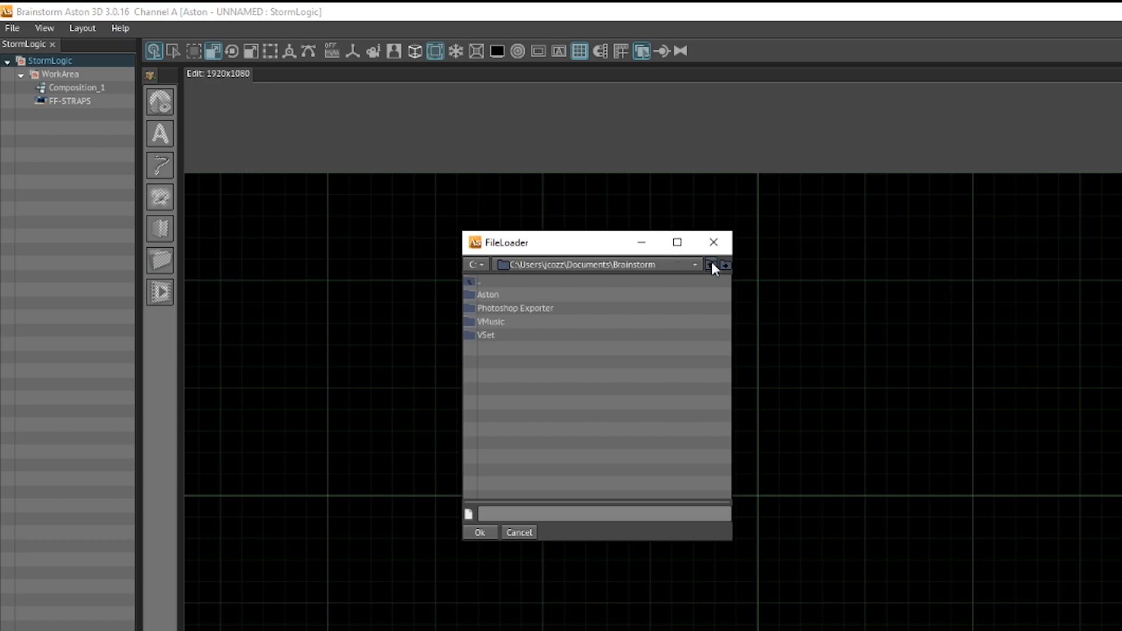
{"action": "double_click", "coordinate": [516, 307]}
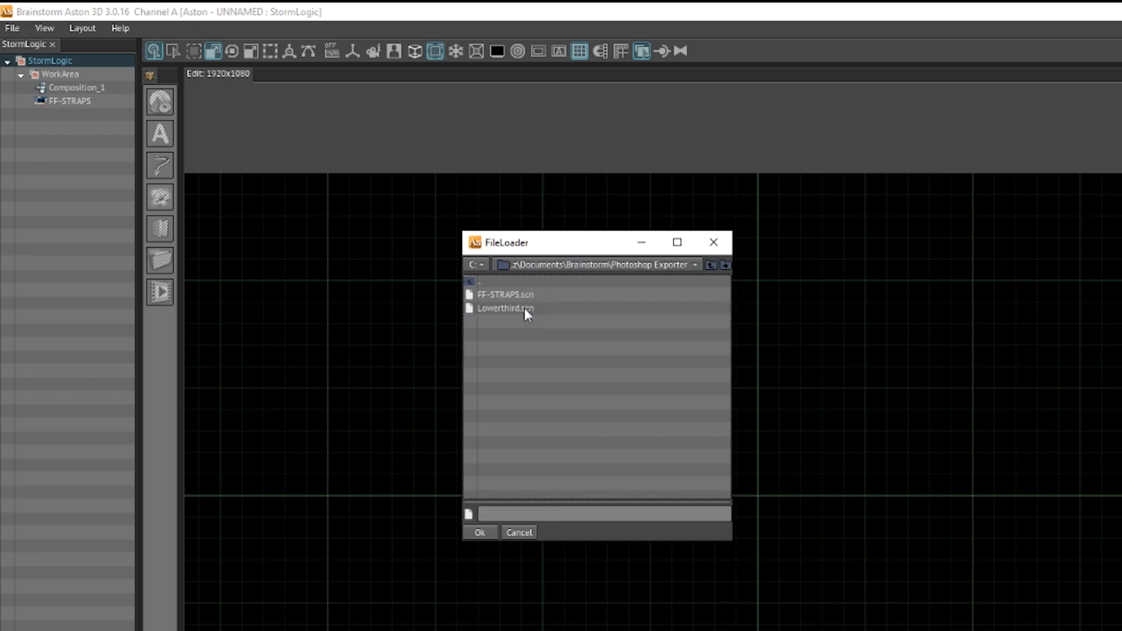
{"action": "mouse_move", "coordinate": [506, 318]}
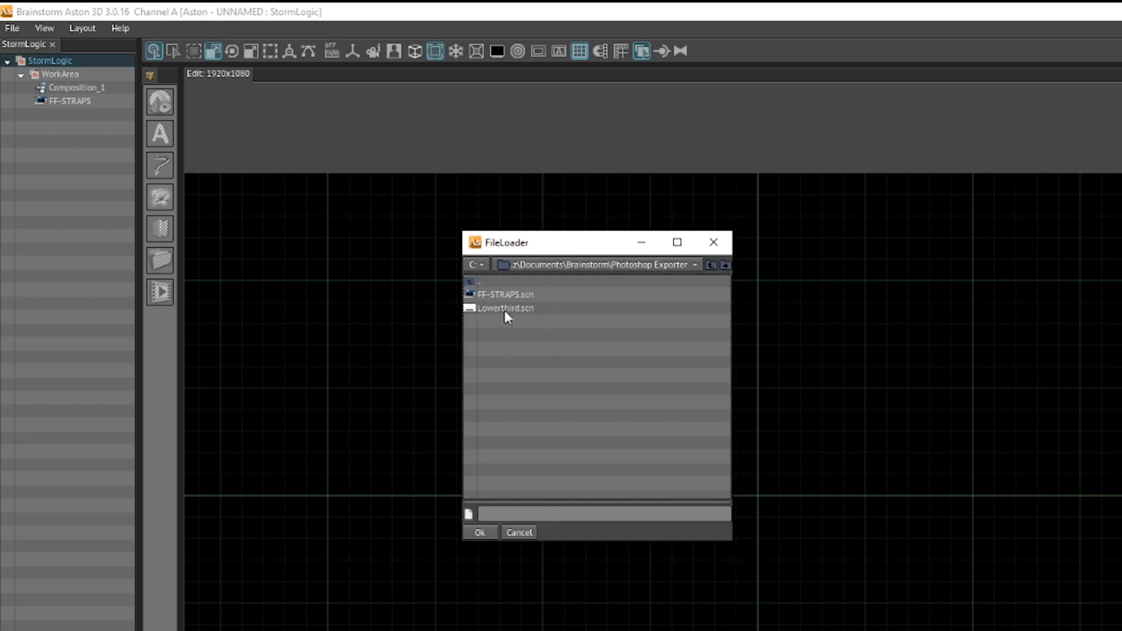
{"action": "left_click", "coordinate": [505, 307]}
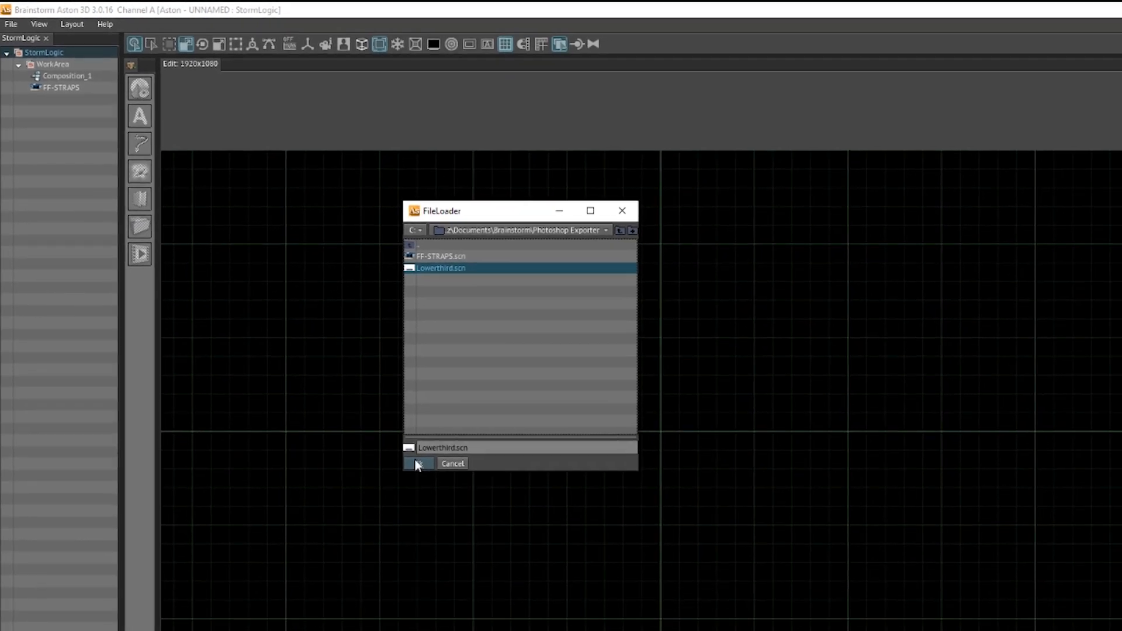
{"action": "left_click", "coordinate": [418, 463]}
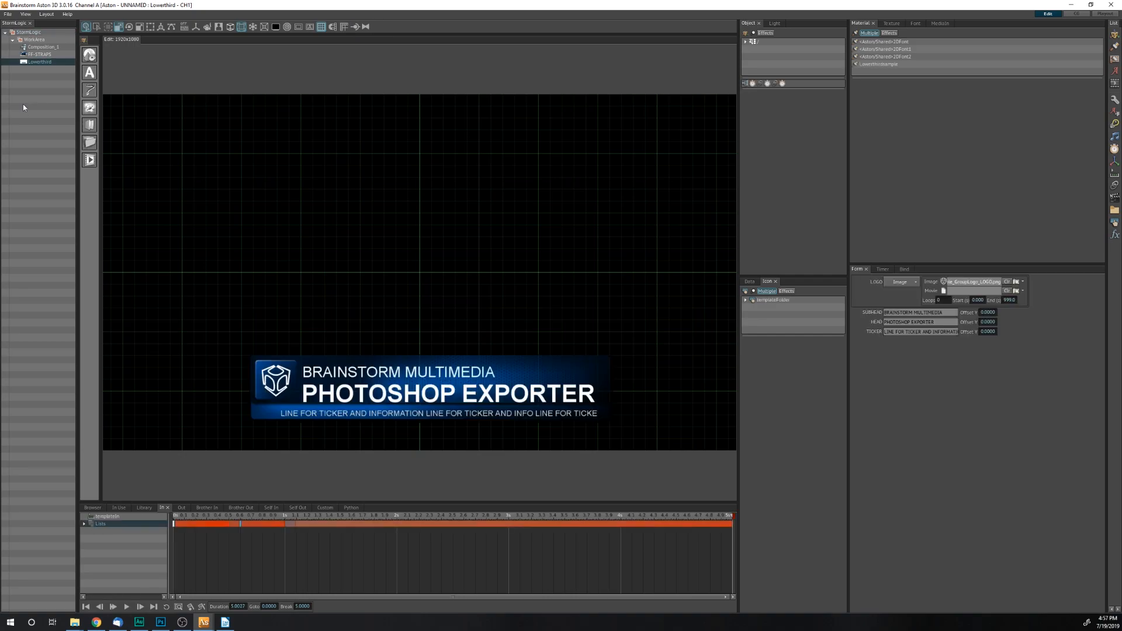
{"action": "mouse_move", "coordinate": [30, 39]}
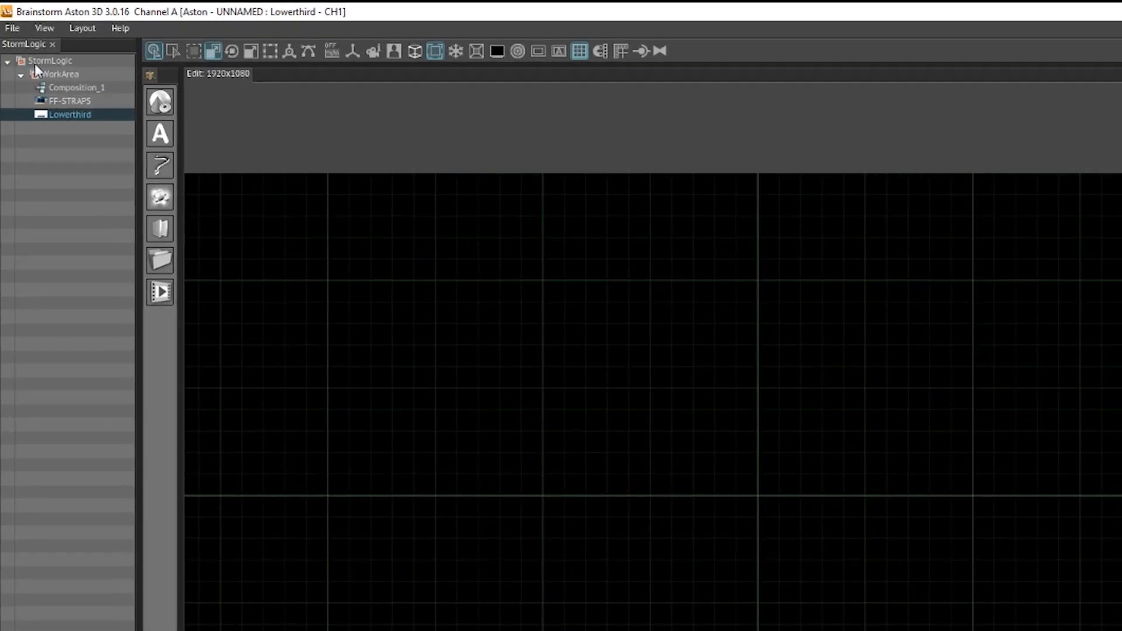
{"action": "mouse_move", "coordinate": [61, 73]}
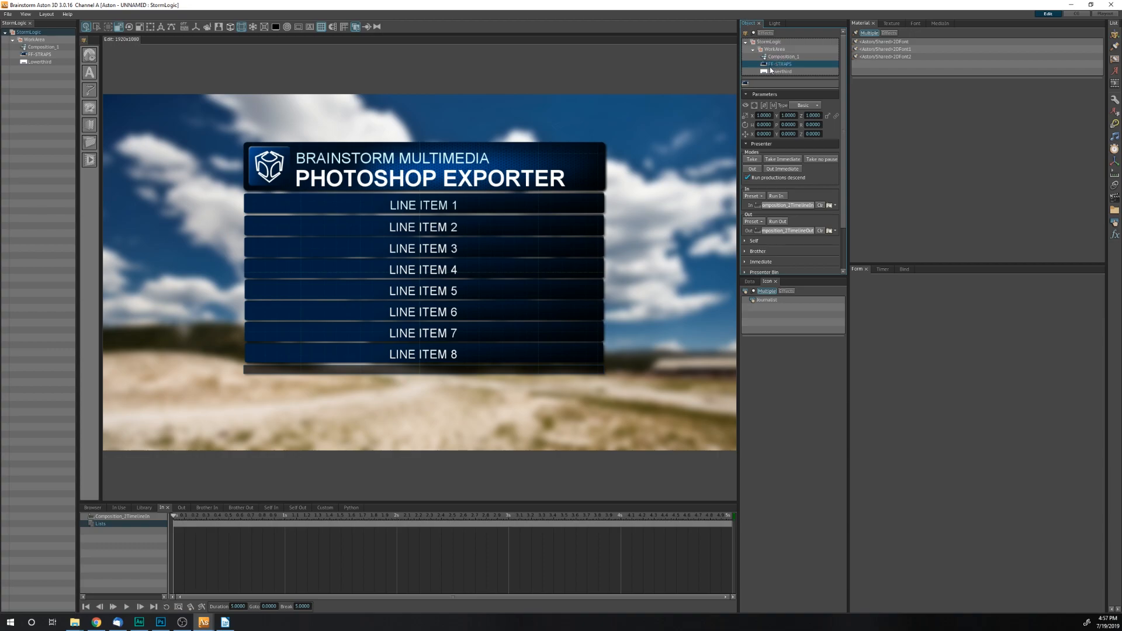
{"action": "left_click", "coordinate": [779, 71]}
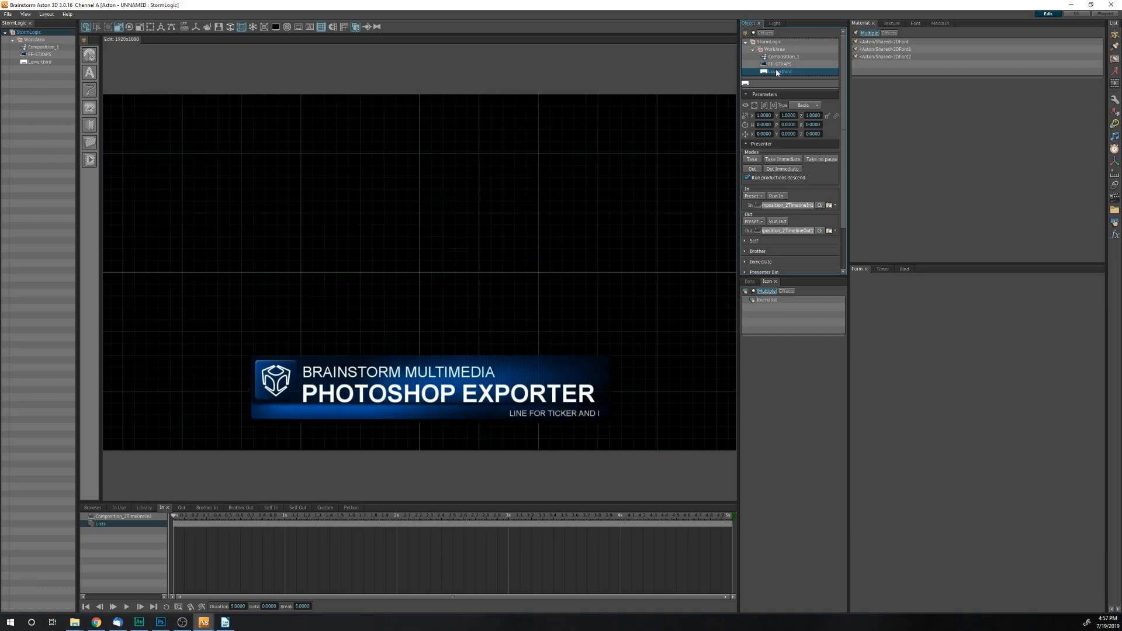